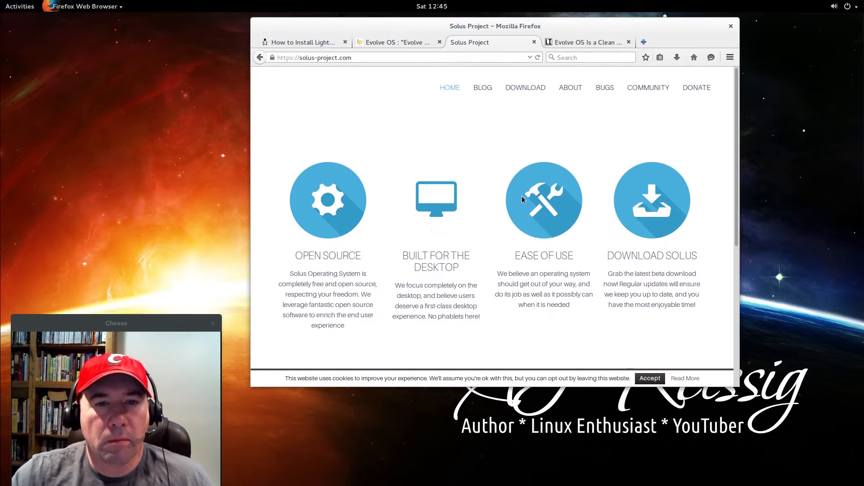
mouse_move(442, 134)
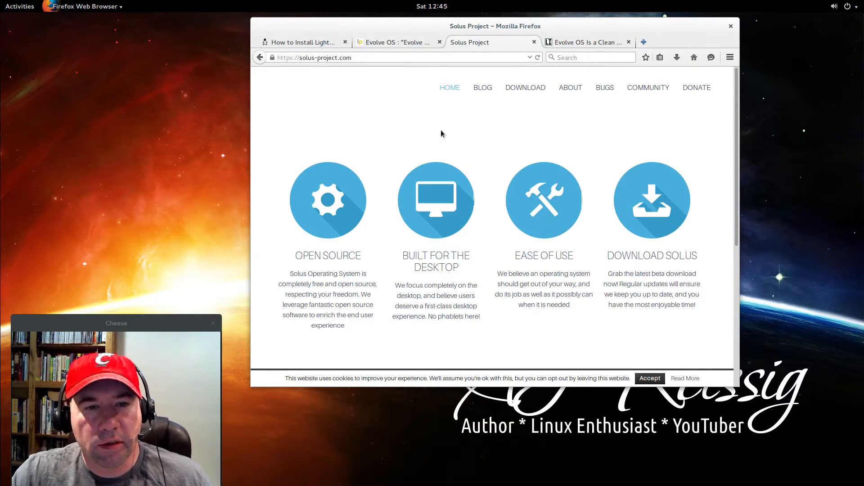
mouse_move(380, 139)
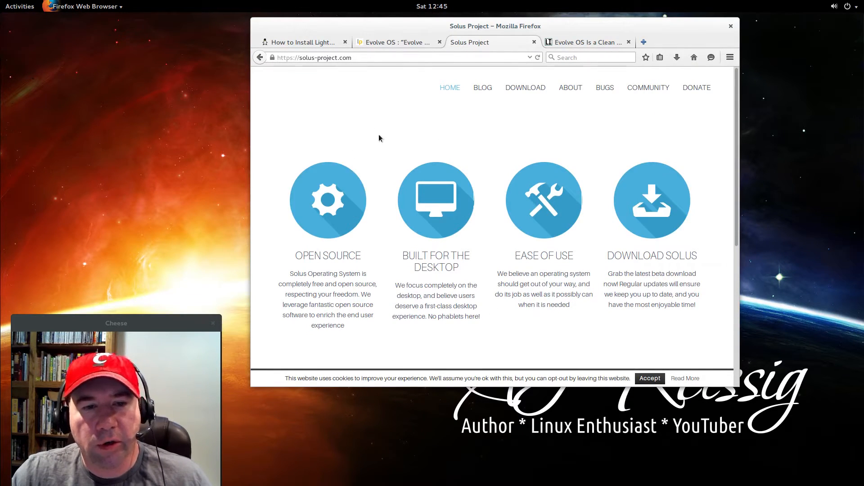
mouse_move(497, 210)
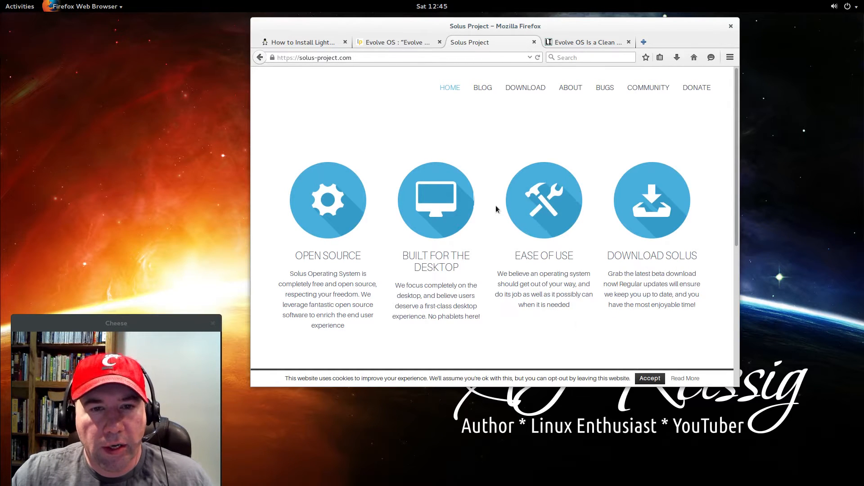
- Navigate from the Solus Project About menu to the Budgie desktop page
scroll(down, 3)
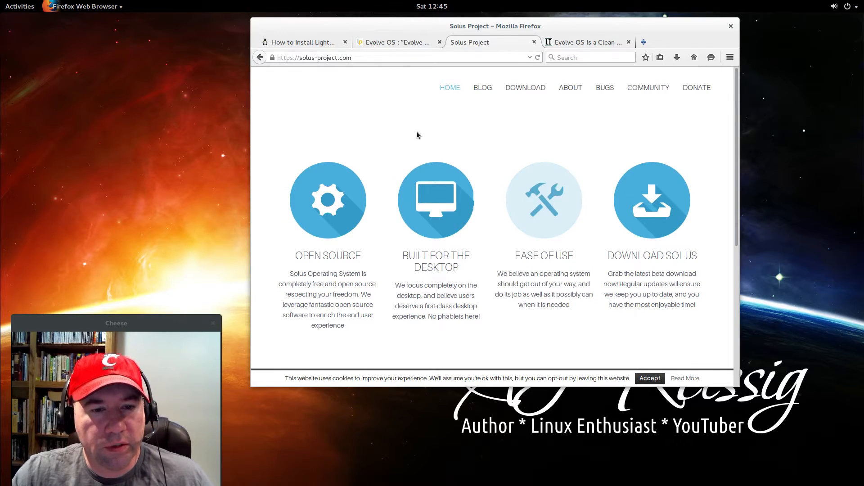
mouse_move(596, 209)
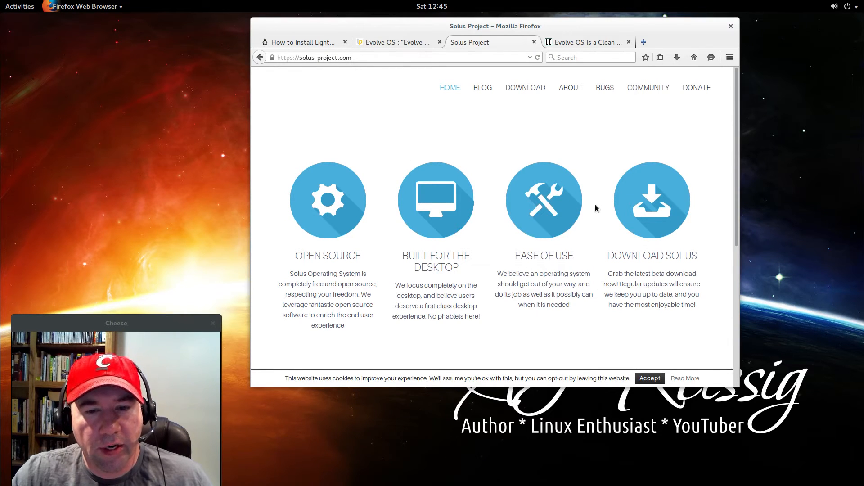
scroll(down, 3)
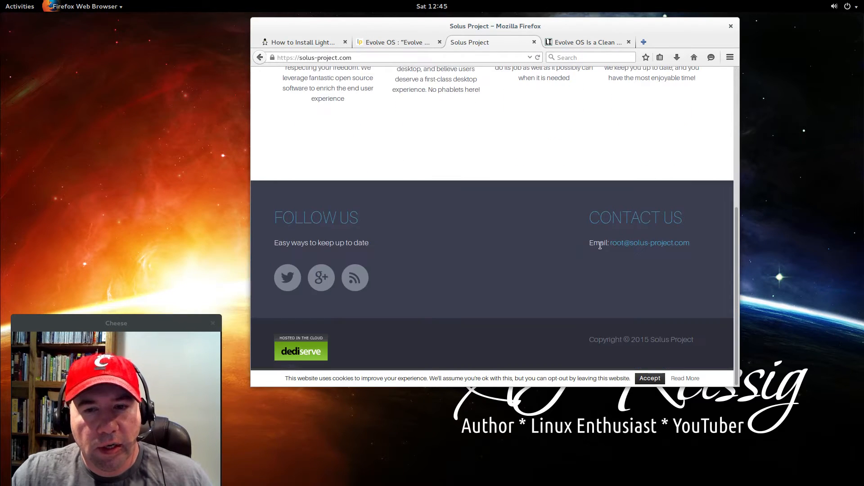
scroll(up, 3)
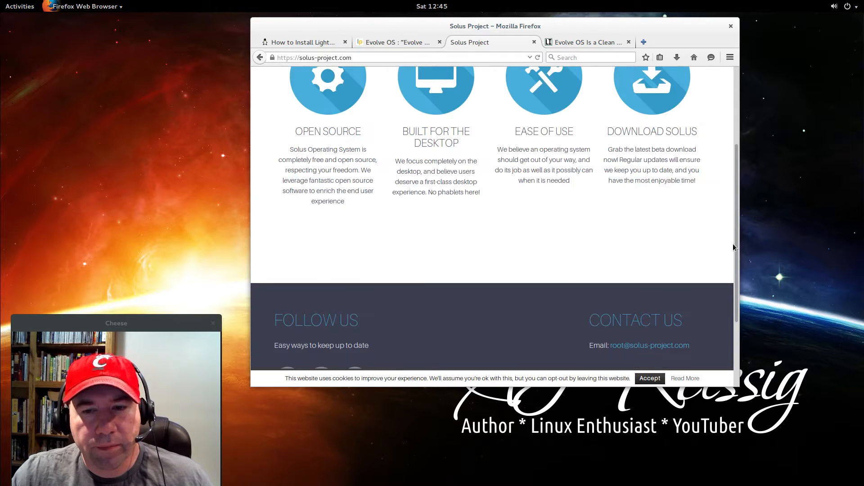
scroll(up, 3)
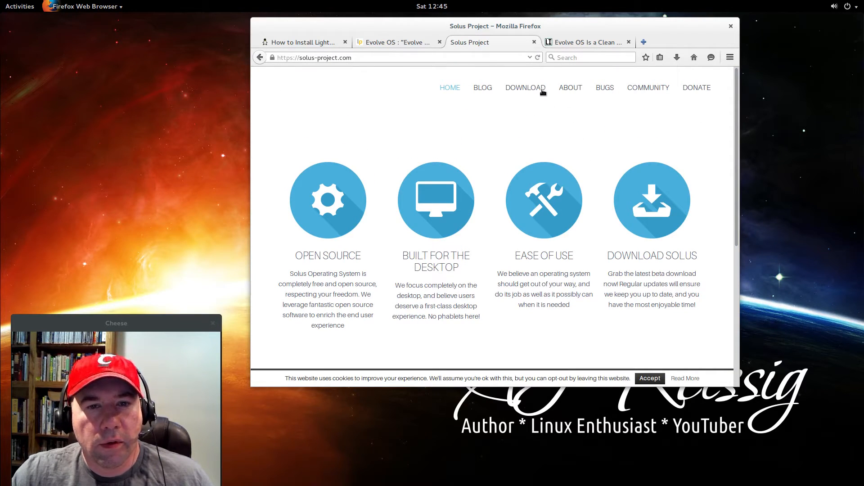
mouse_move(585, 92)
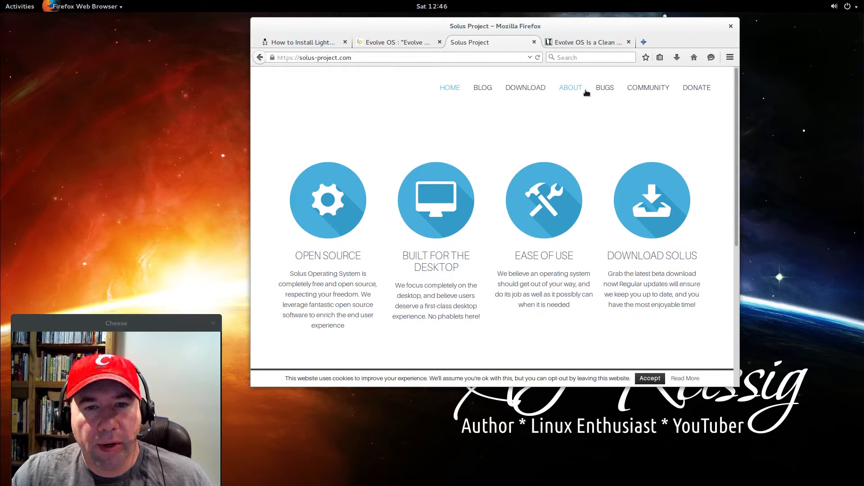
mouse_move(597, 93)
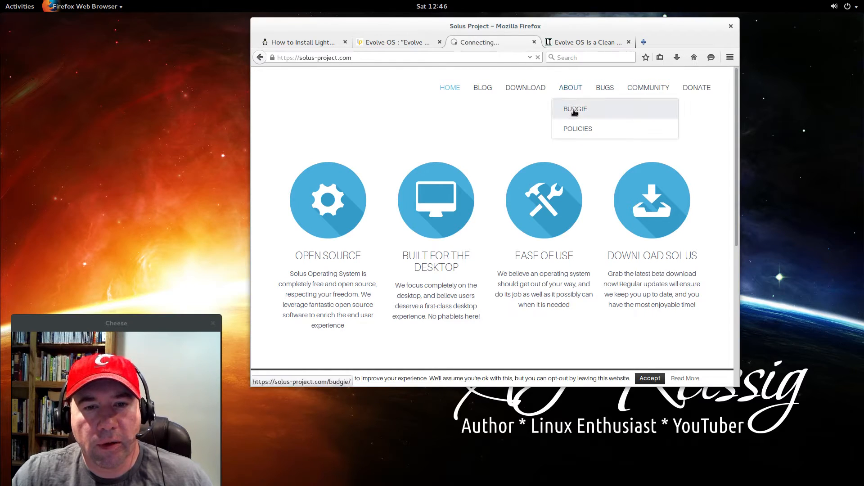
click(571, 87)
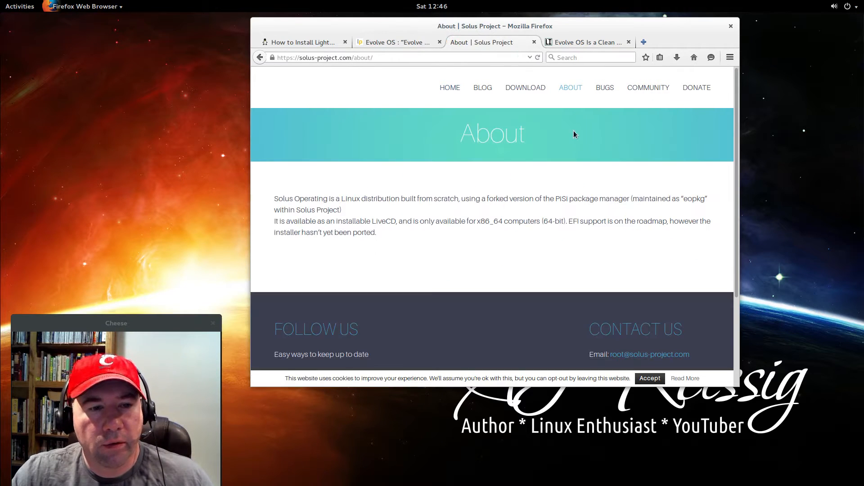
mouse_move(570, 87)
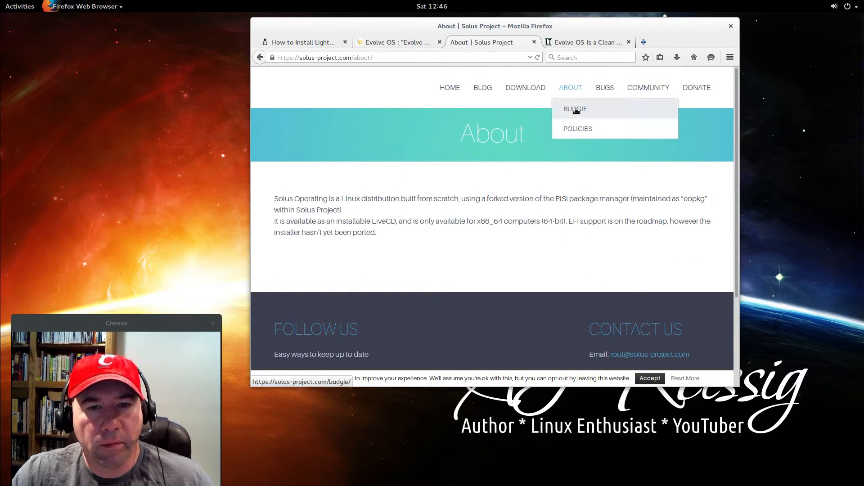
click(575, 109)
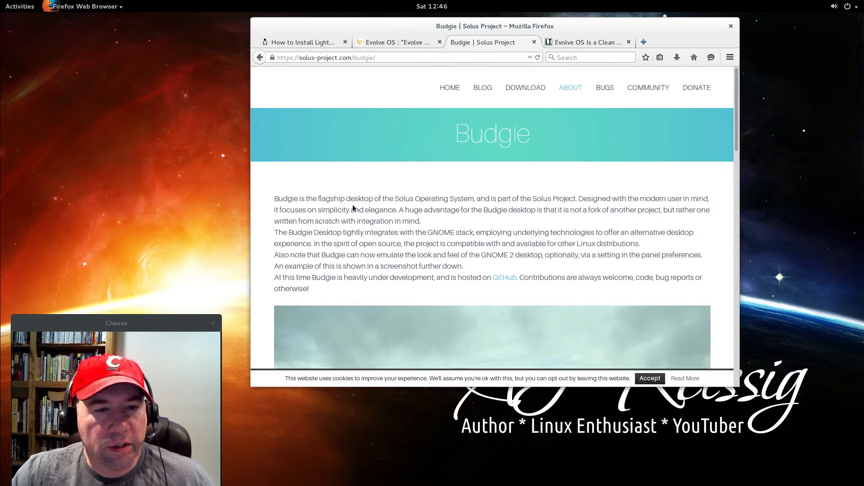
mouse_move(551, 230)
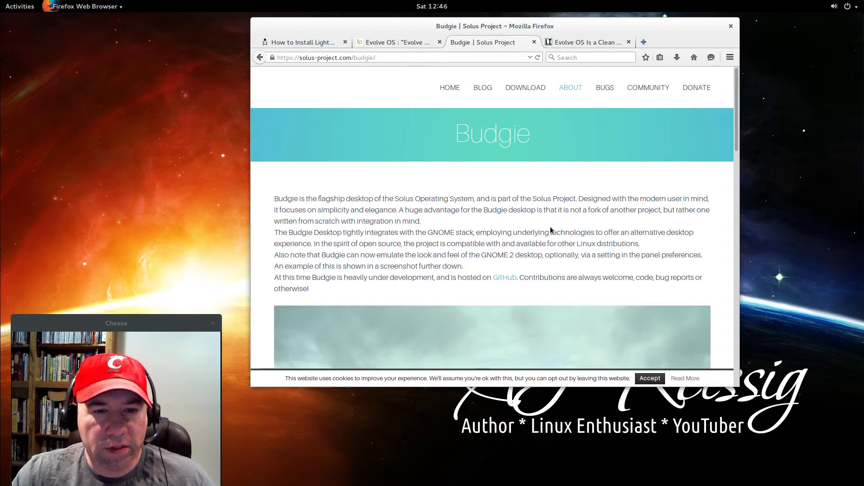
- Read down the Budgie page to its description and desktop screenshot
scroll(down, 3)
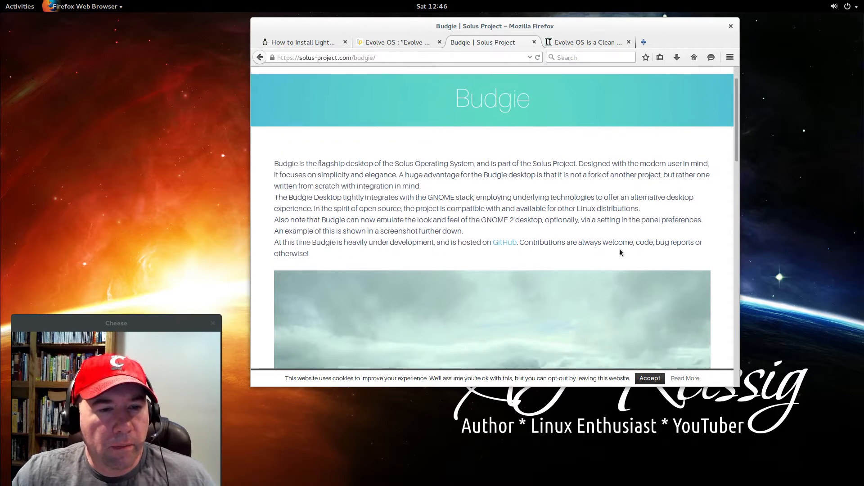
scroll(down, 3)
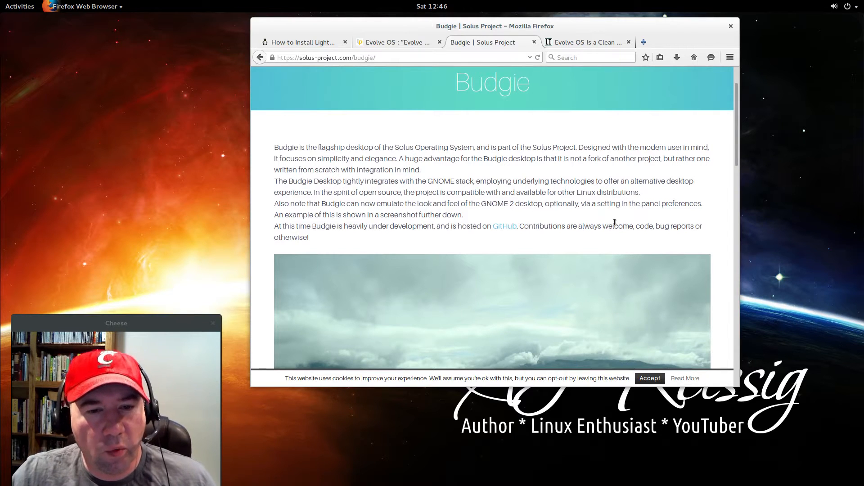
mouse_move(695, 250)
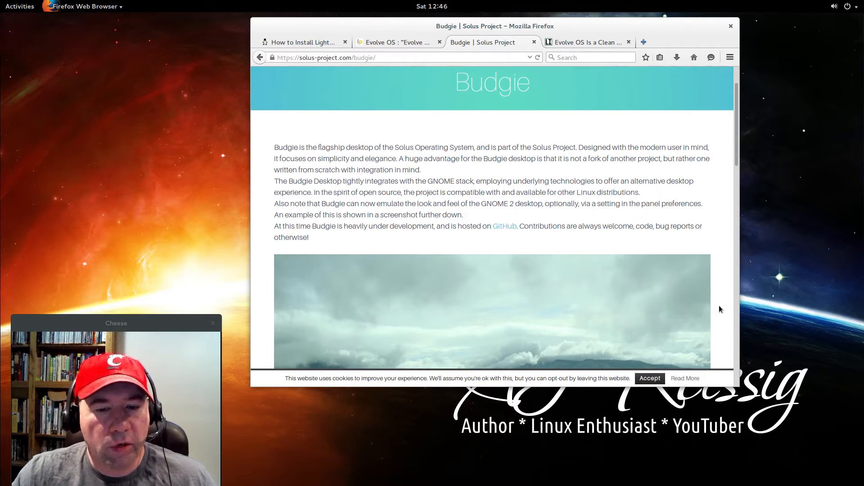
scroll(down, 3)
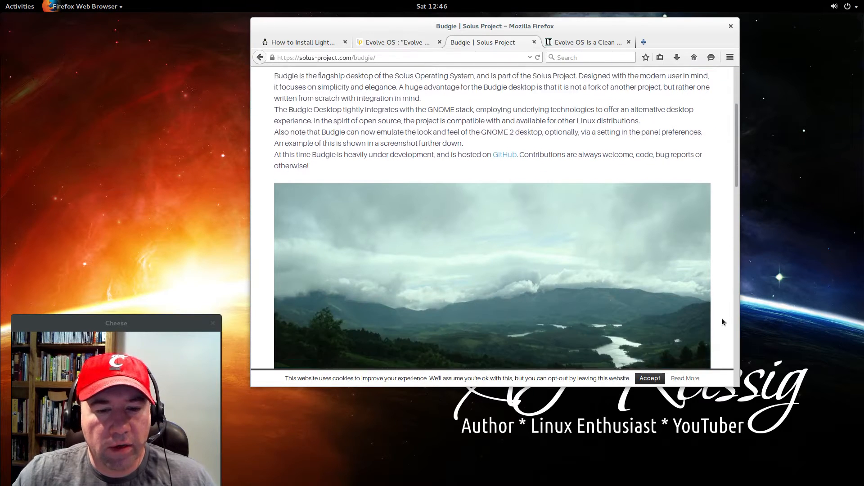
scroll(down, 3)
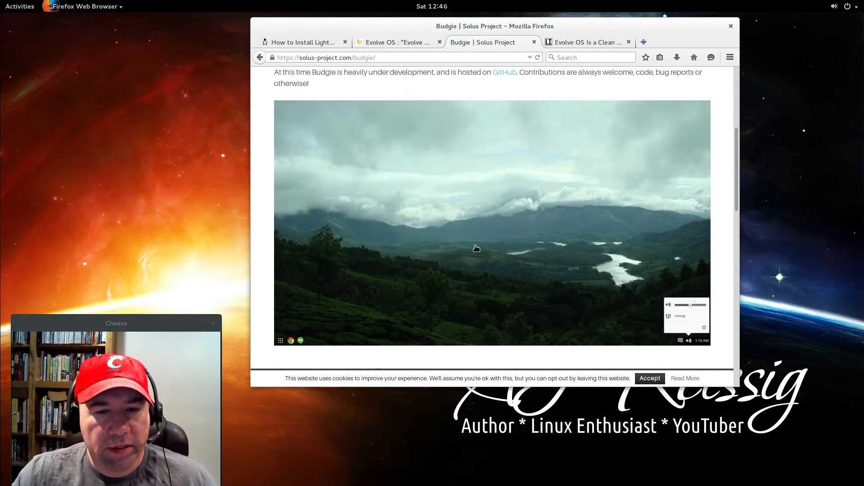
mouse_move(720, 182)
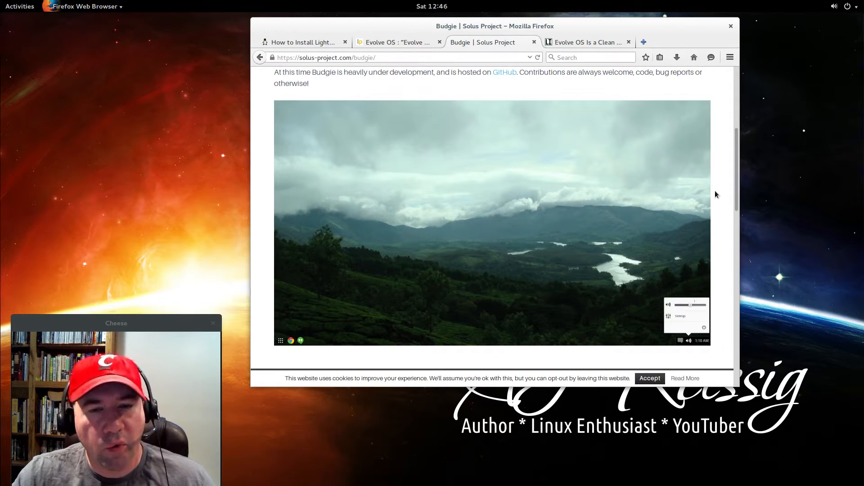
mouse_move(724, 196)
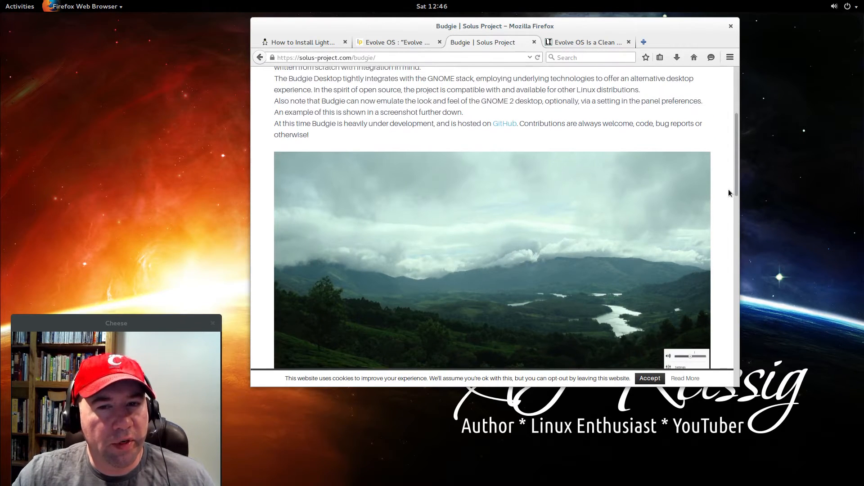
scroll(up, 3)
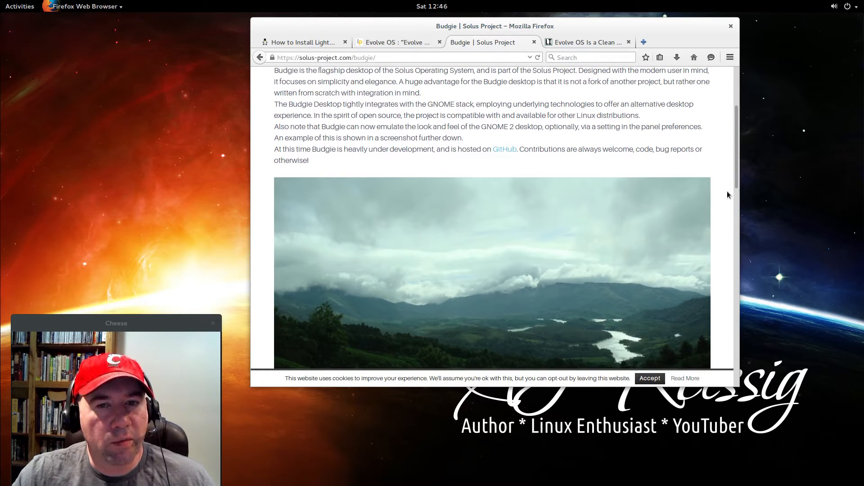
mouse_move(720, 178)
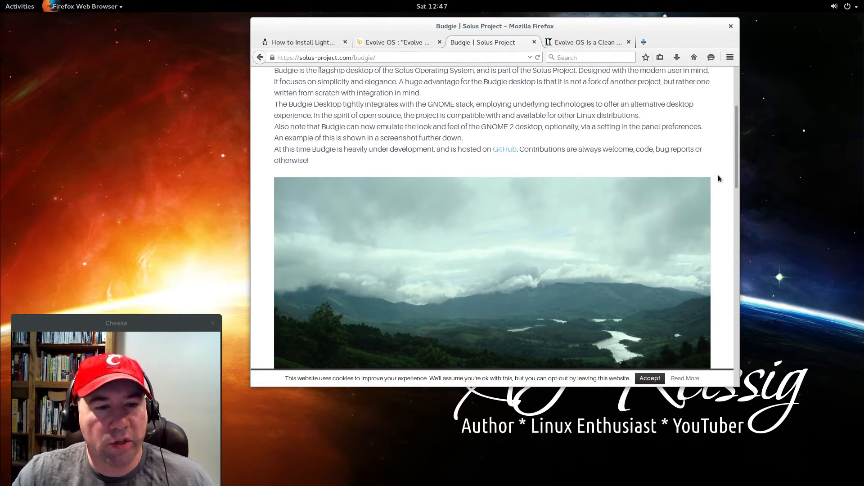
mouse_move(729, 184)
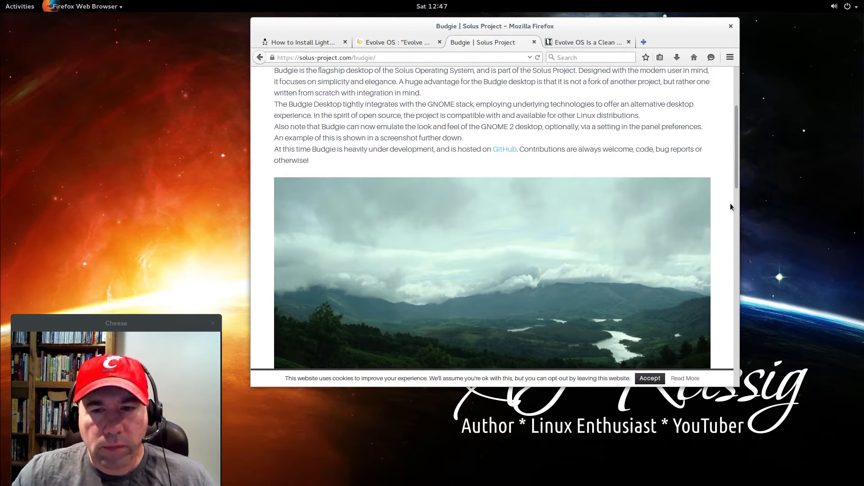
scroll(down, 3)
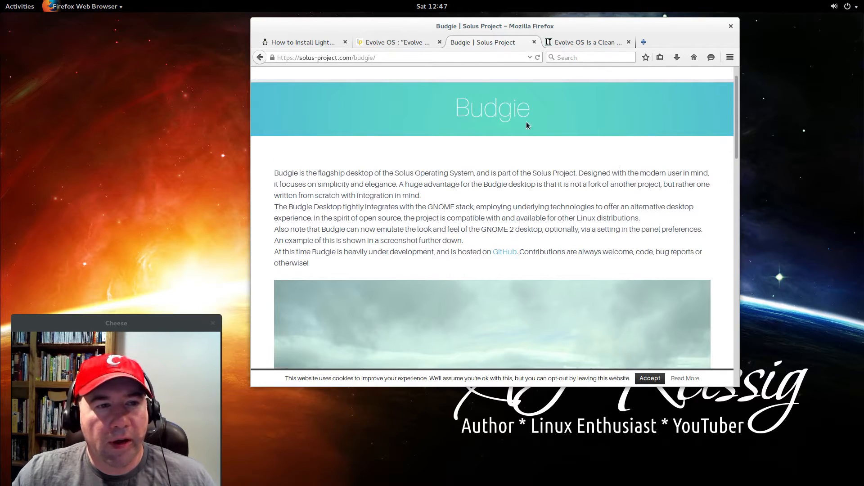
mouse_move(235, 293)
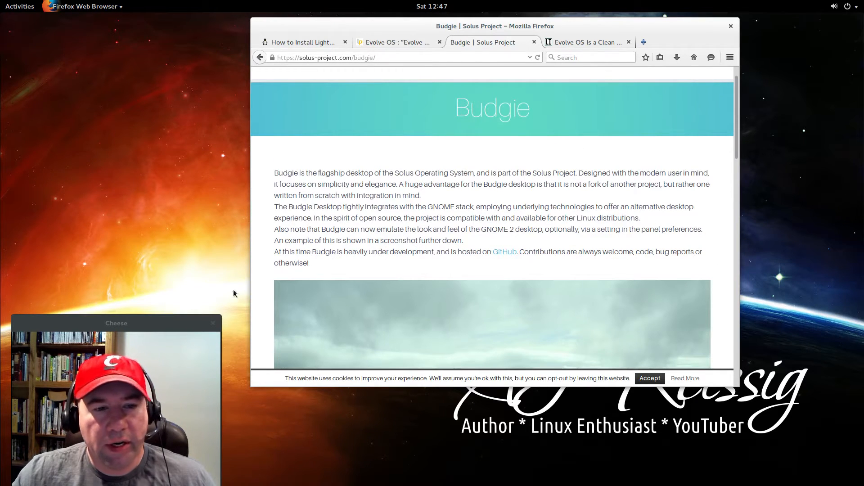
mouse_move(194, 208)
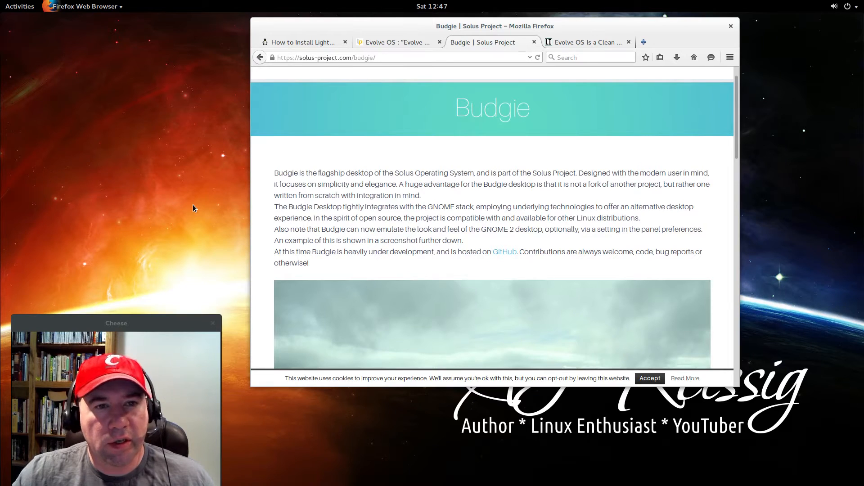
mouse_move(211, 215)
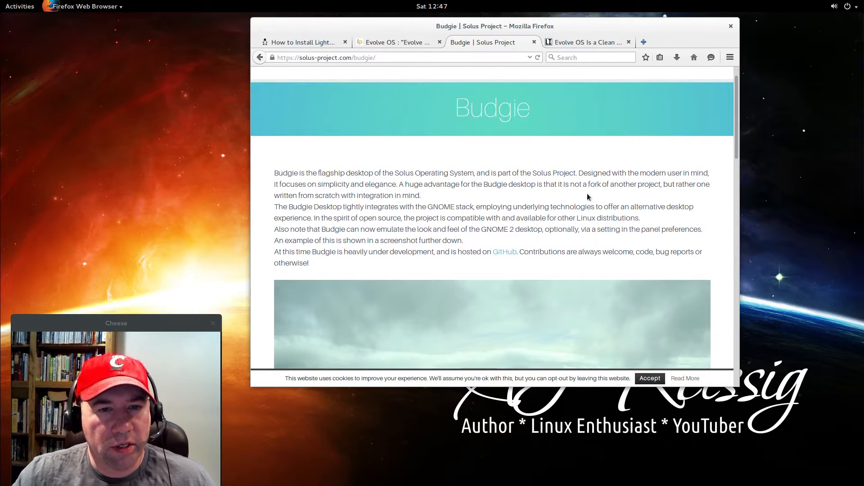
mouse_move(428, 100)
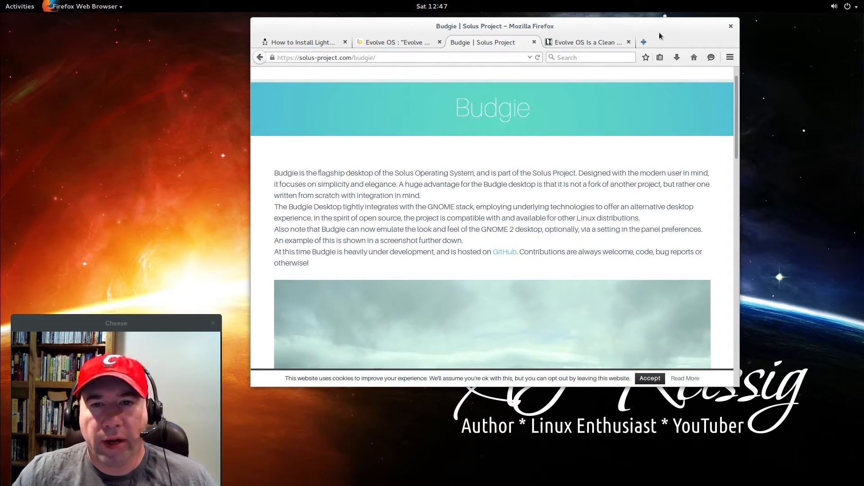
click(397, 41)
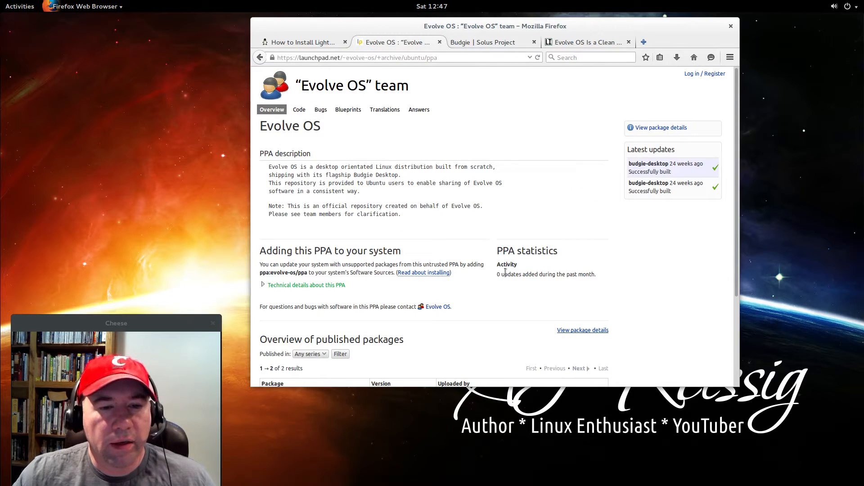
scroll(down, 3)
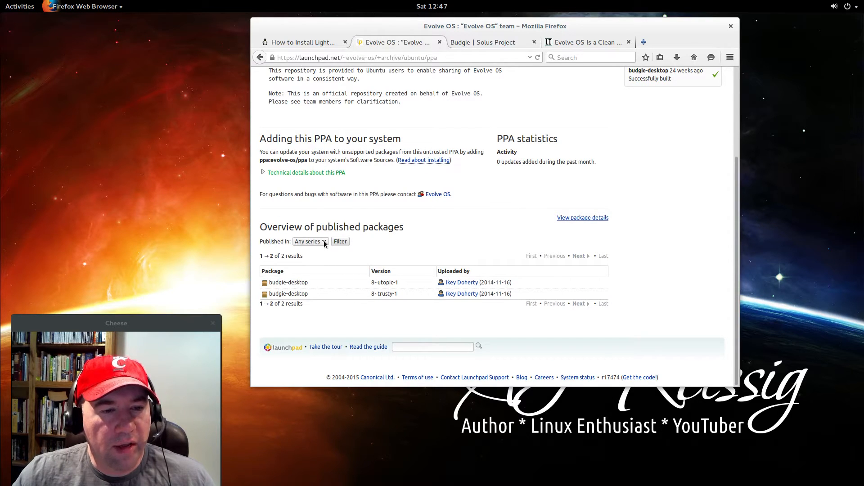
click(310, 242)
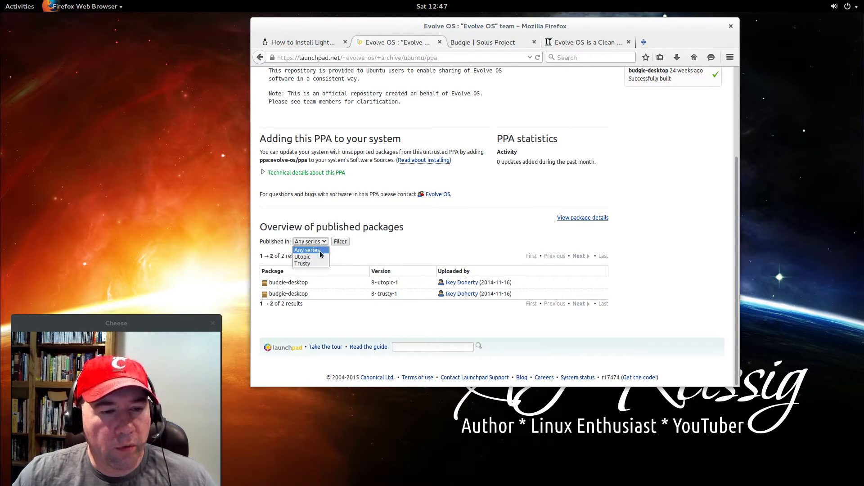
mouse_move(316, 257)
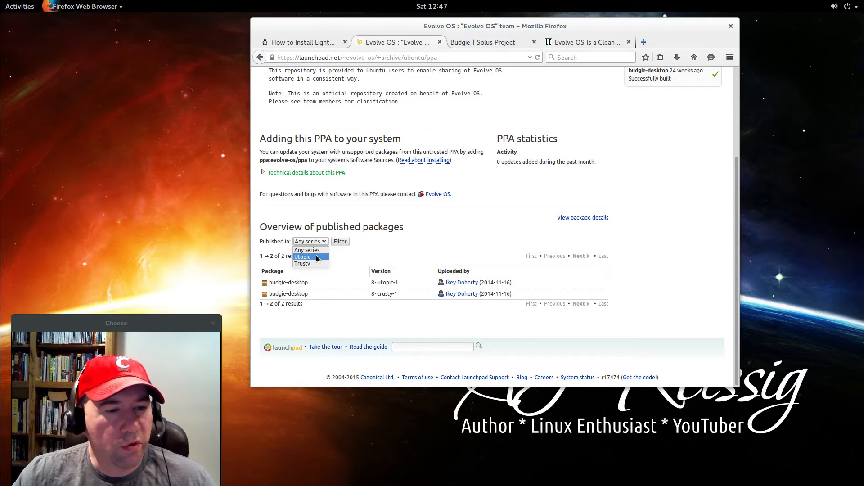
mouse_move(310, 263)
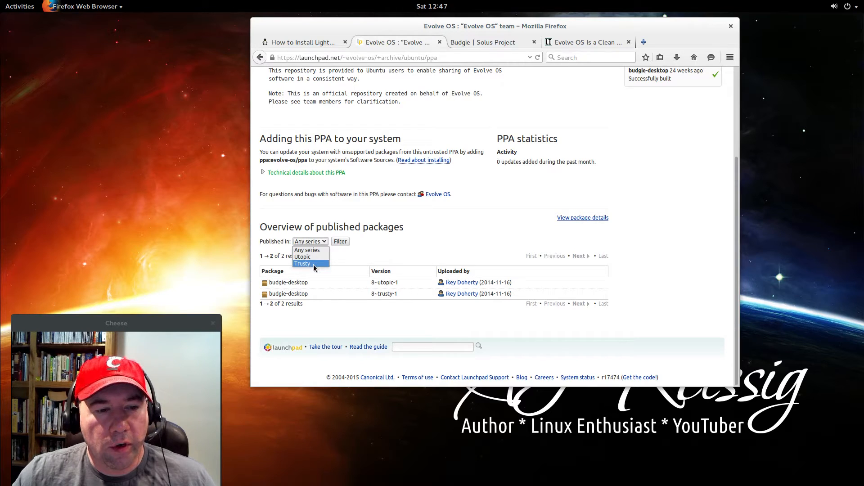
mouse_move(396, 256)
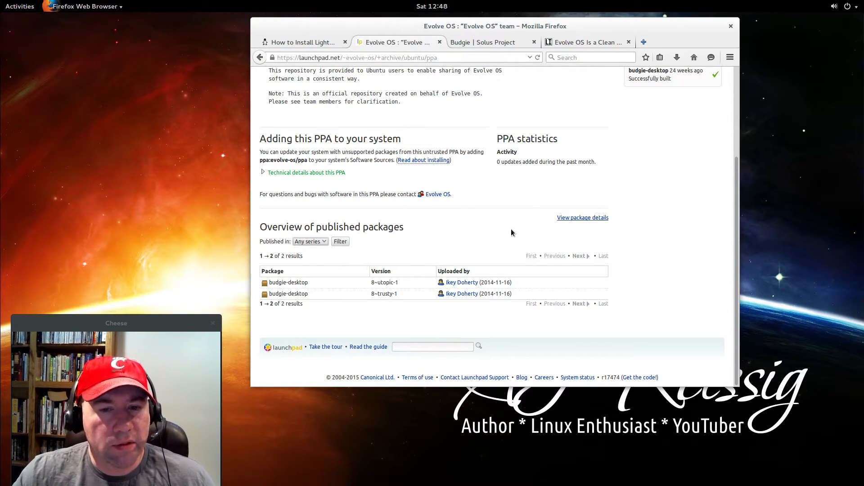
mouse_move(663, 256)
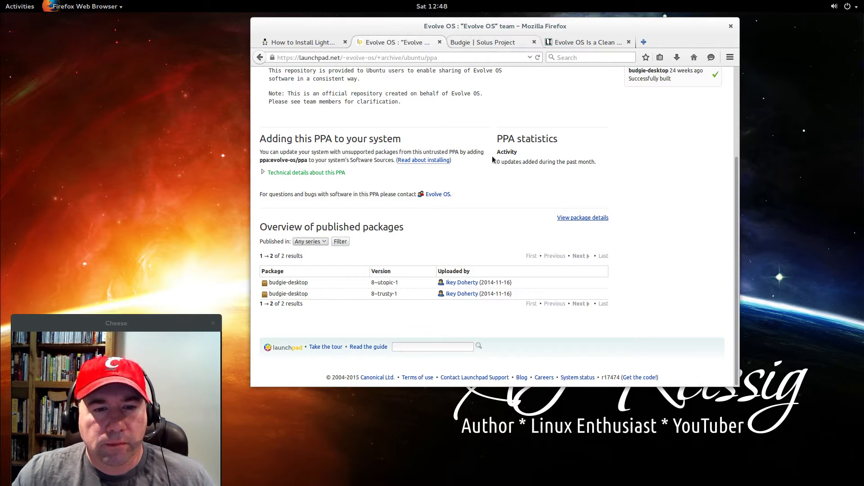
- Return to the Budgie page and scroll to 'Installing on distributions other than Solus'
click(484, 42)
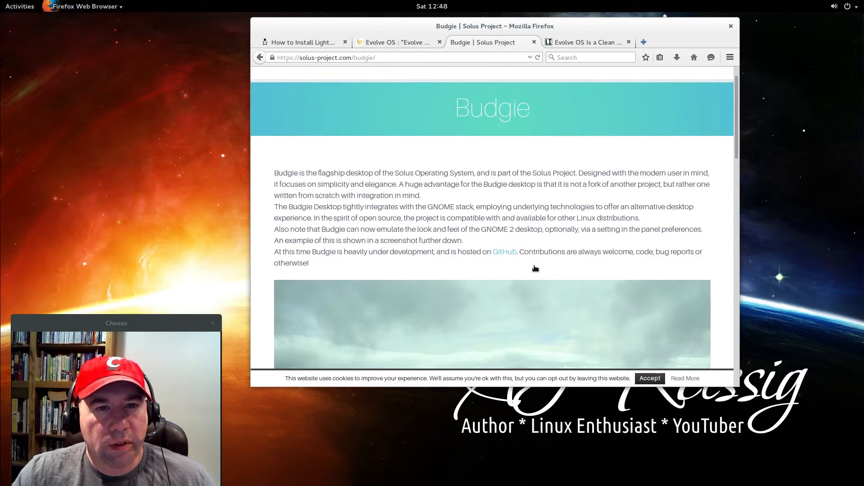
scroll(down, 3)
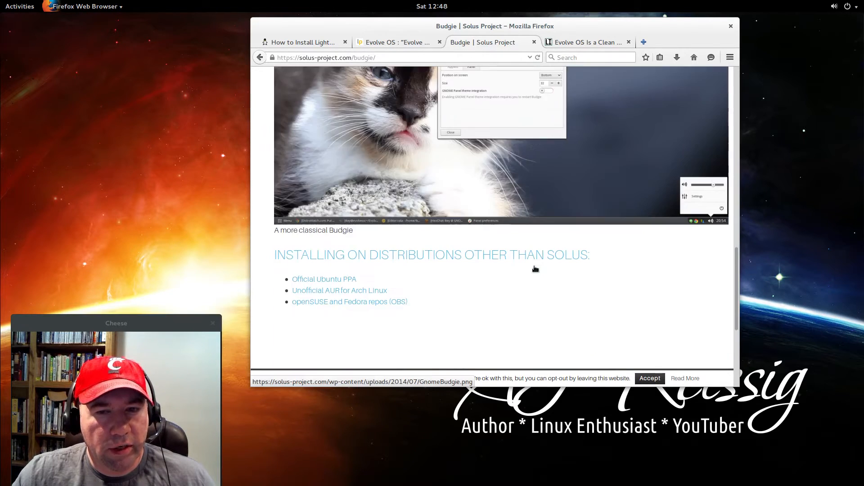
scroll(down, 3)
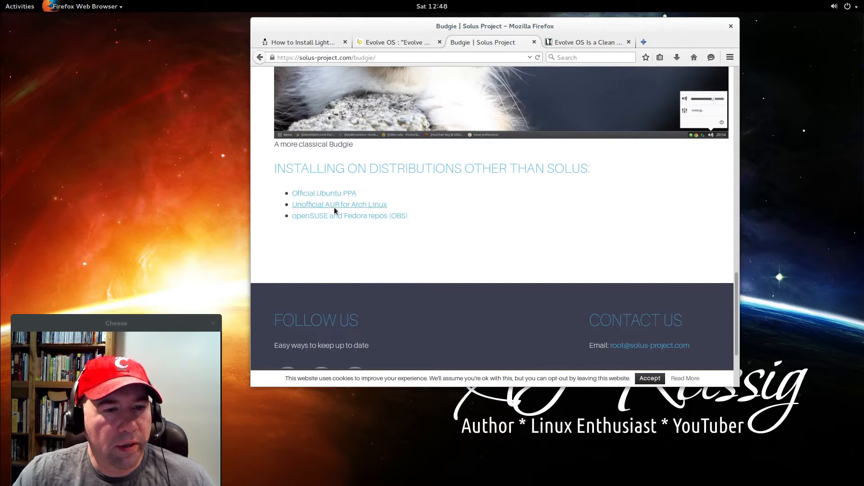
mouse_move(352, 221)
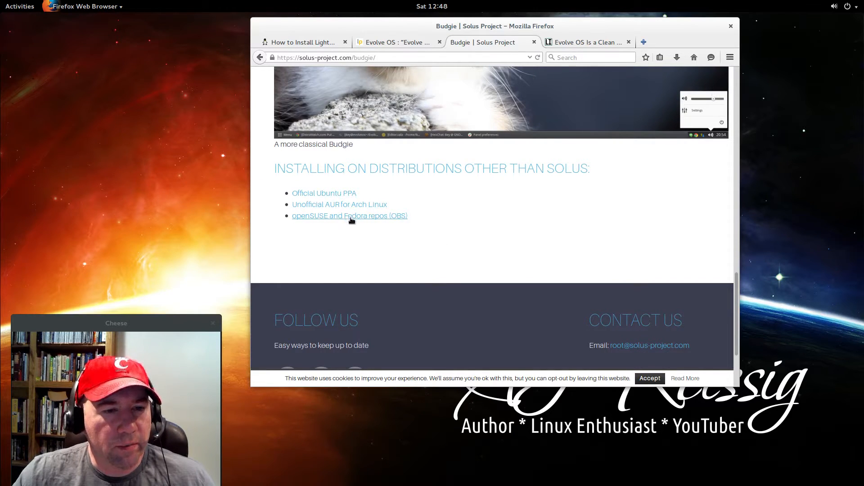
mouse_move(373, 229)
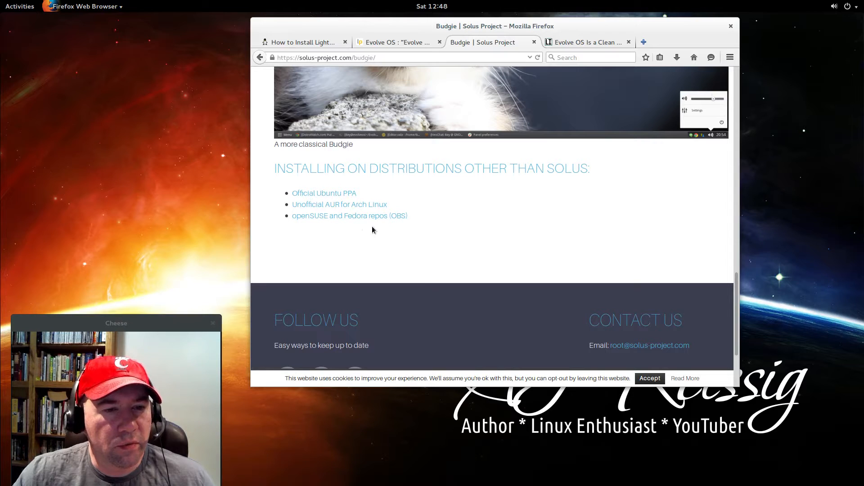
mouse_move(359, 210)
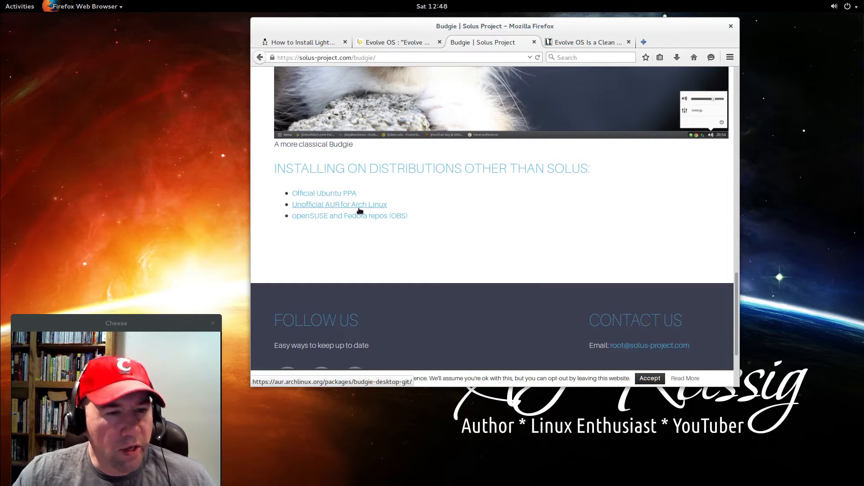
mouse_move(326, 199)
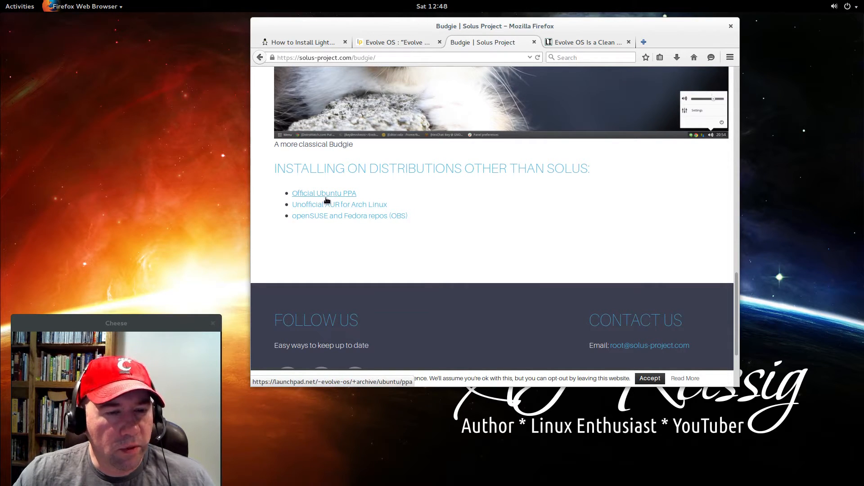
mouse_move(479, 227)
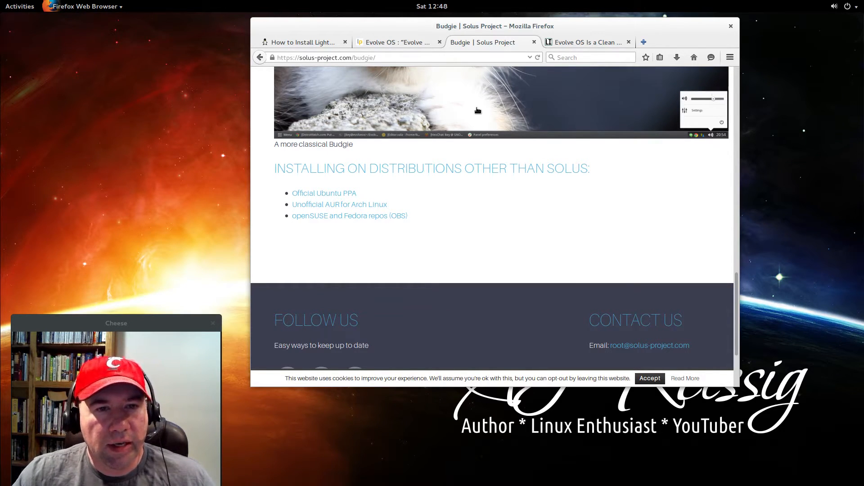
mouse_move(547, 190)
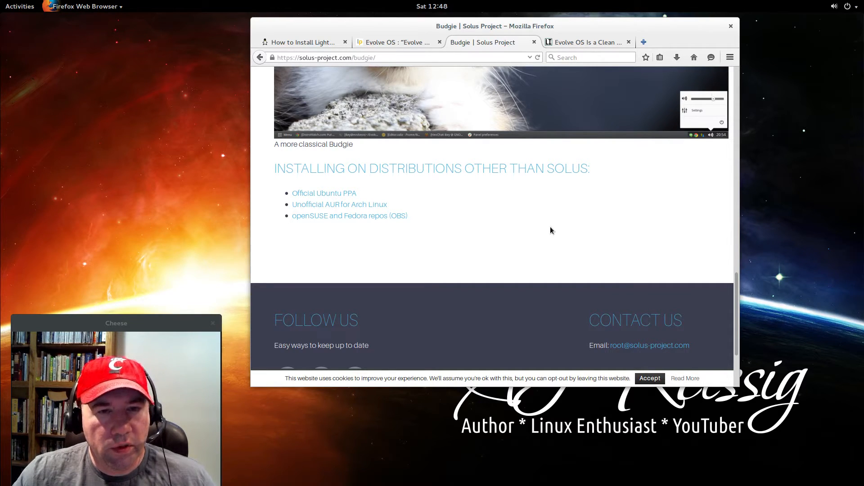
mouse_move(566, 230)
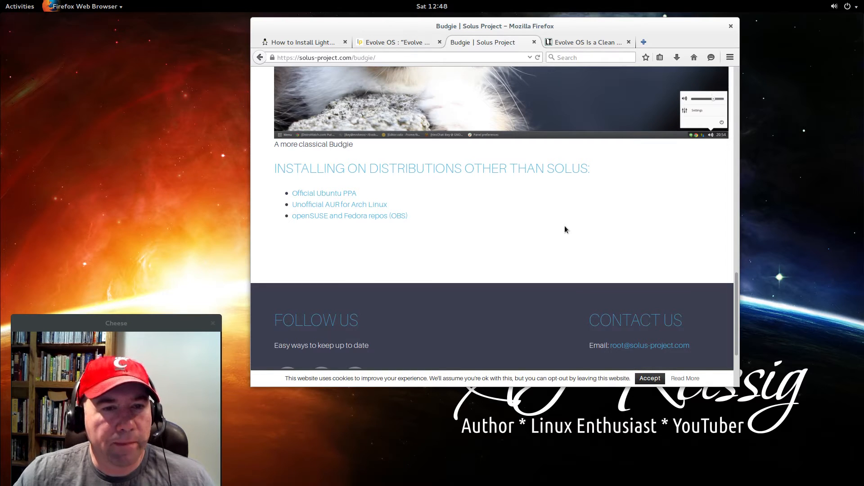
mouse_move(447, 216)
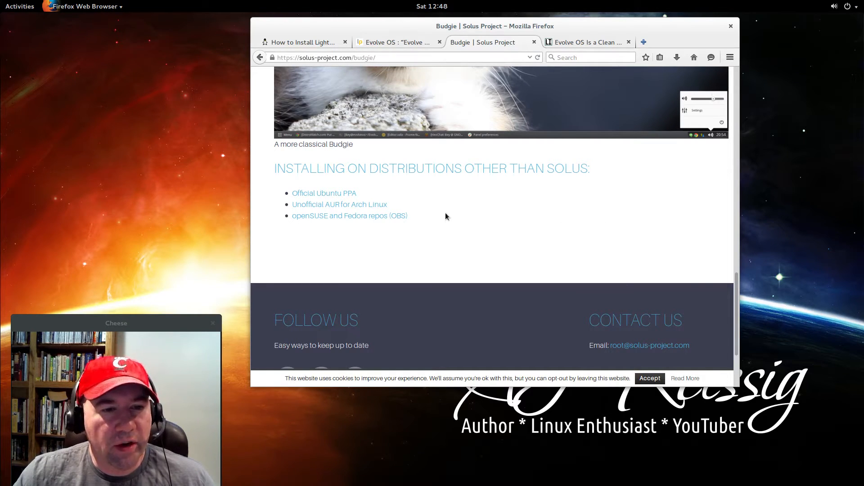
mouse_move(463, 229)
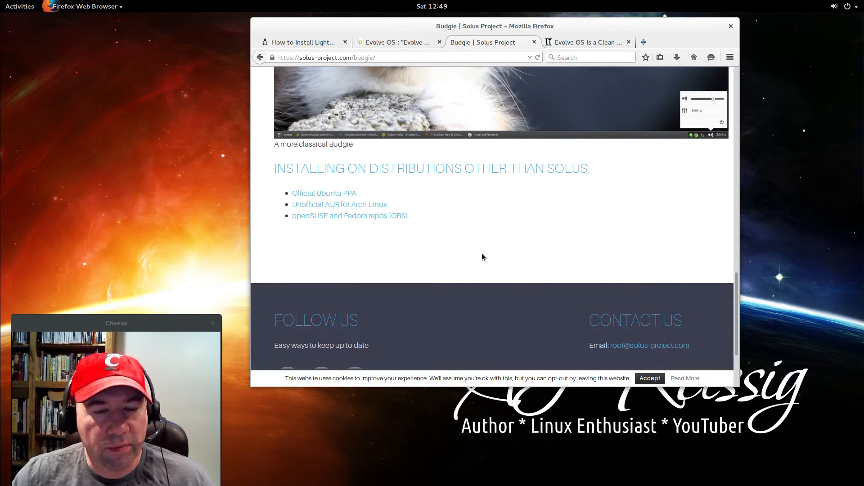
mouse_move(486, 246)
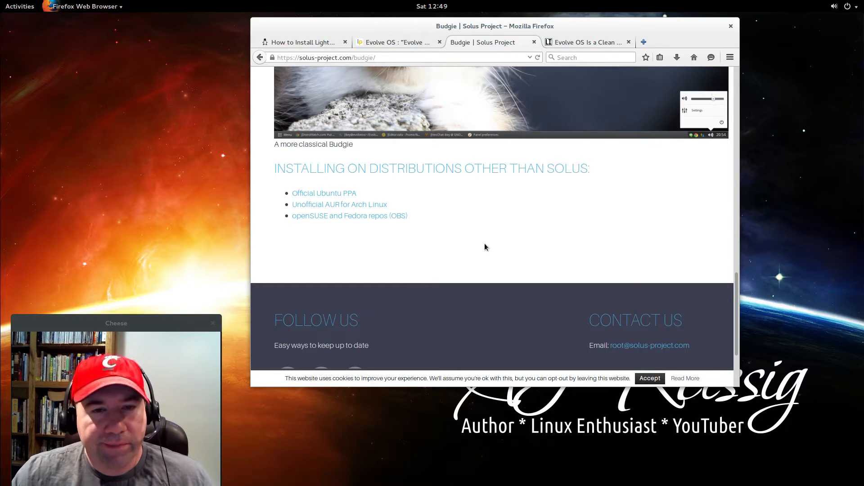
mouse_move(393, 35)
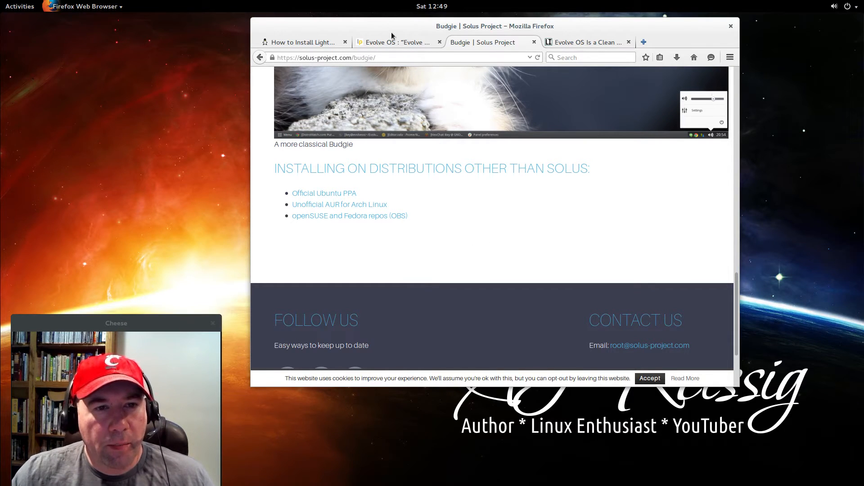
mouse_move(360, 28)
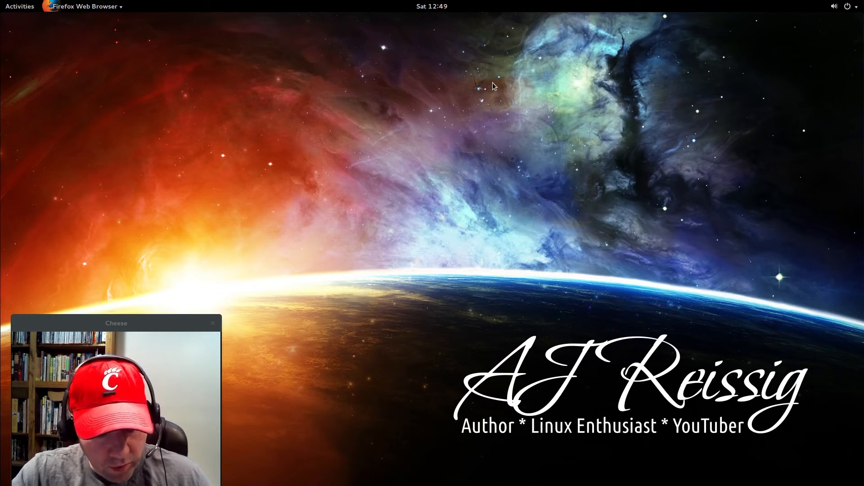
- Launch Terminal from the Activities search for 'term' and move it to the desktop centre
text(term)
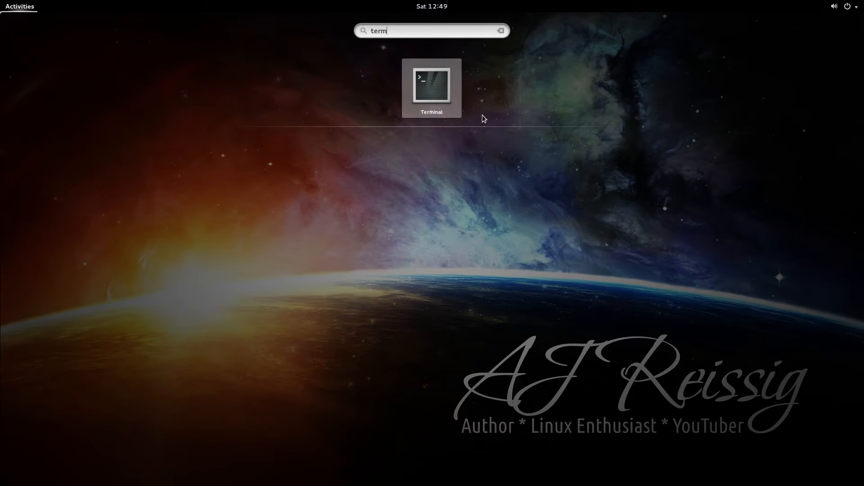
click(432, 85)
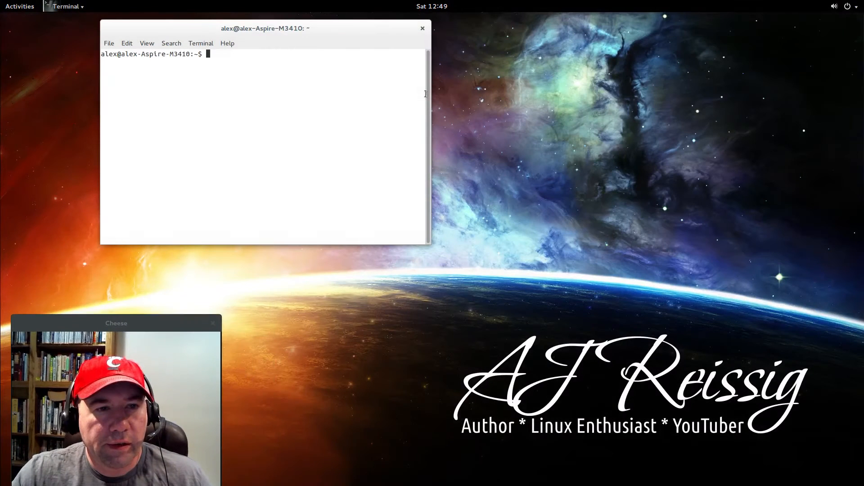
drag(265, 28, 517, 164)
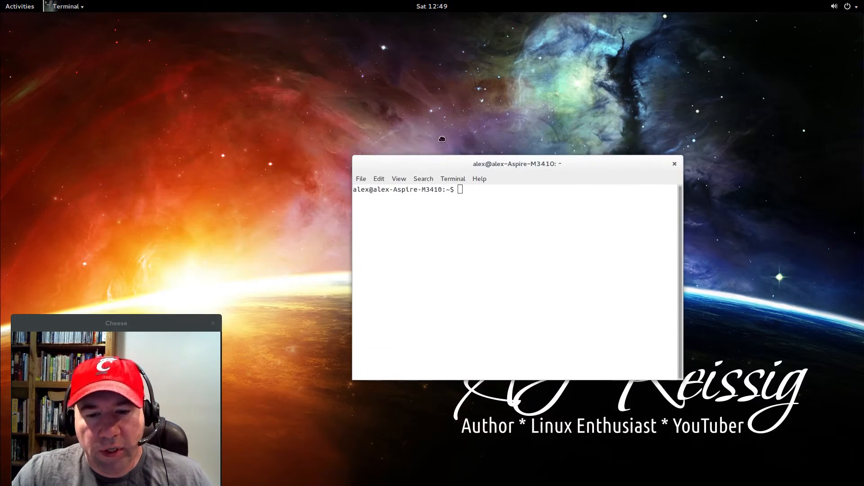
drag(516, 164, 506, 107)
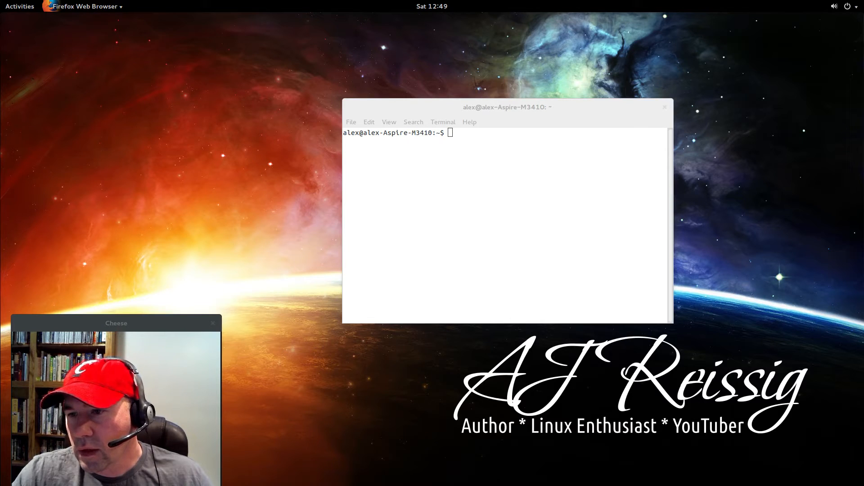
- Add the evolve-os PPA with its signing key and refresh the package lists
right_click(538, 172)
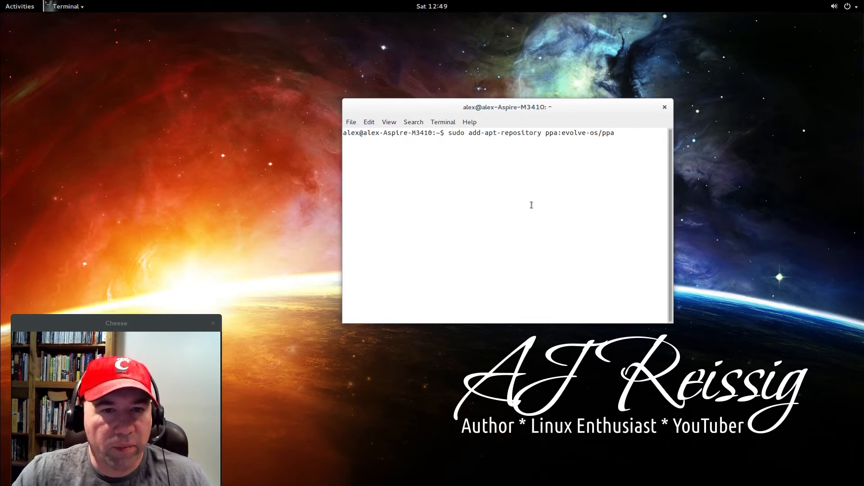
key(Return)
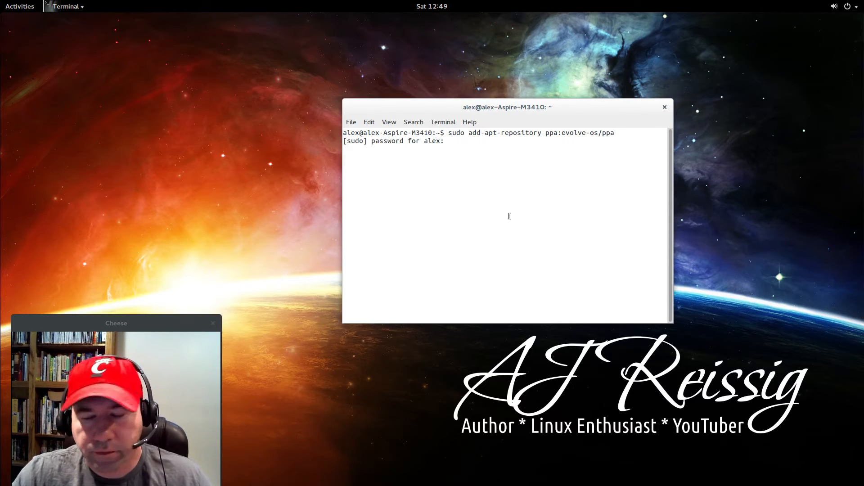
key(Return)
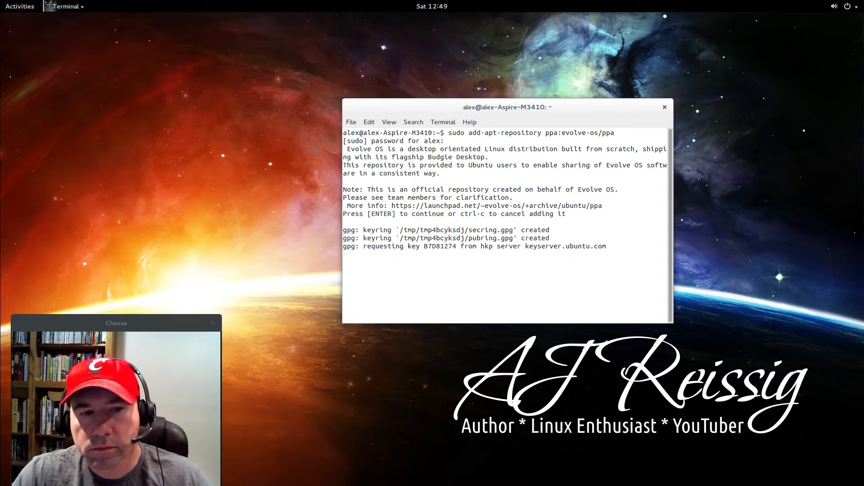
key(Return)
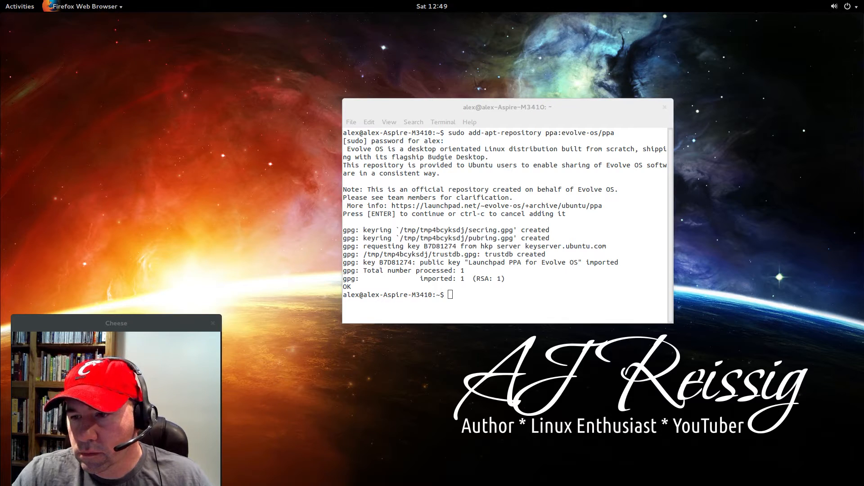
click(481, 294)
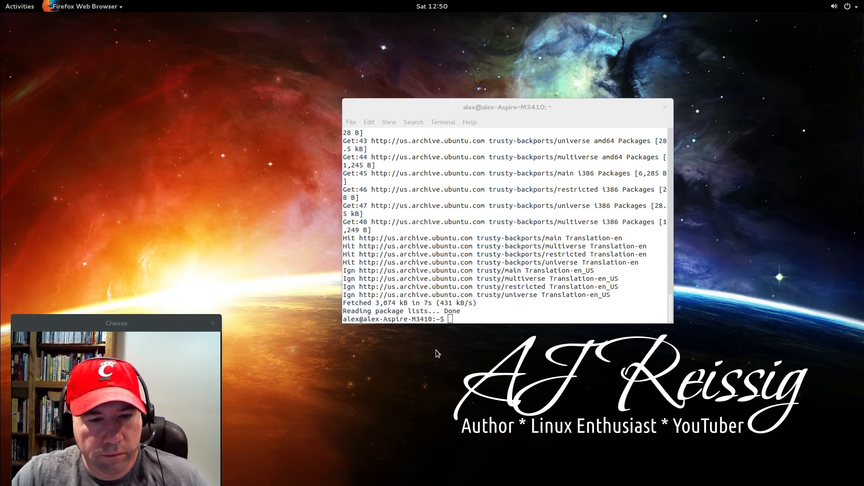
- Run sudo apt-get install budgie-desktop to install Budgie
right_click(451, 319)
text(sudo apt-get install budgie-desktop)
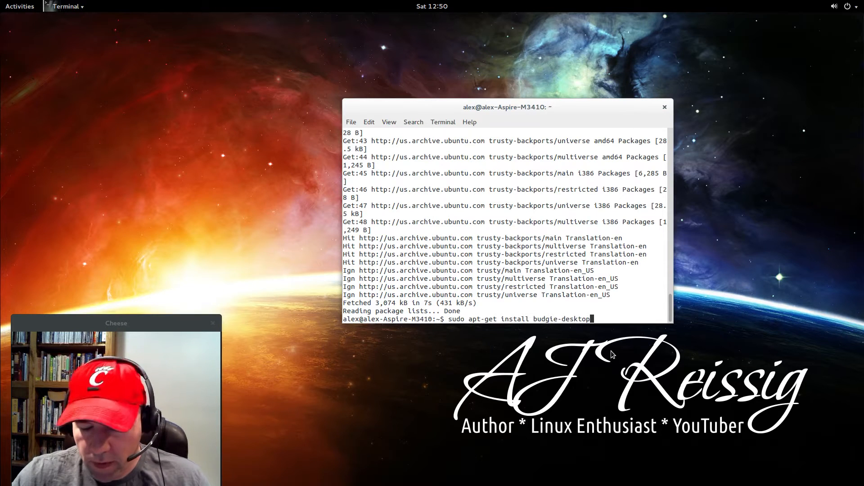
key(Return)
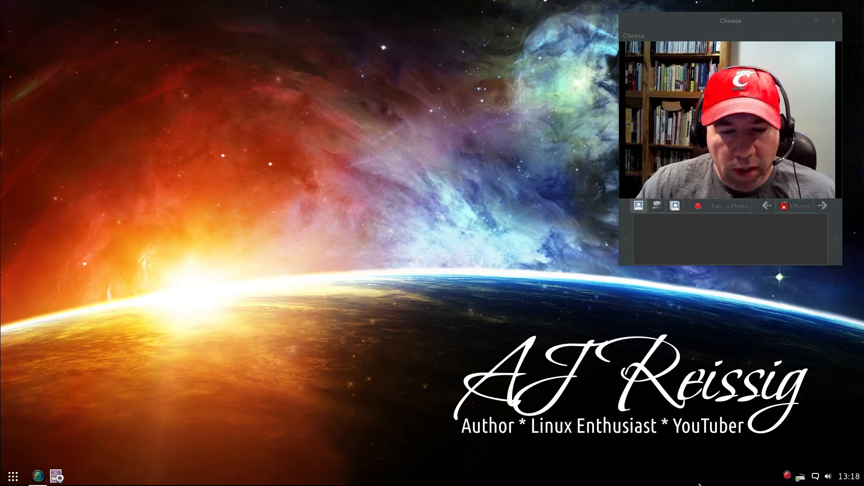
mouse_move(663, 477)
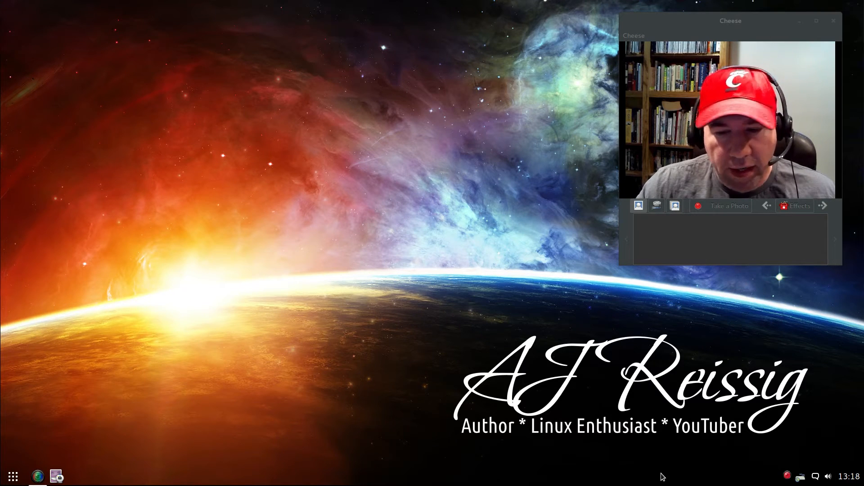
mouse_move(17, 476)
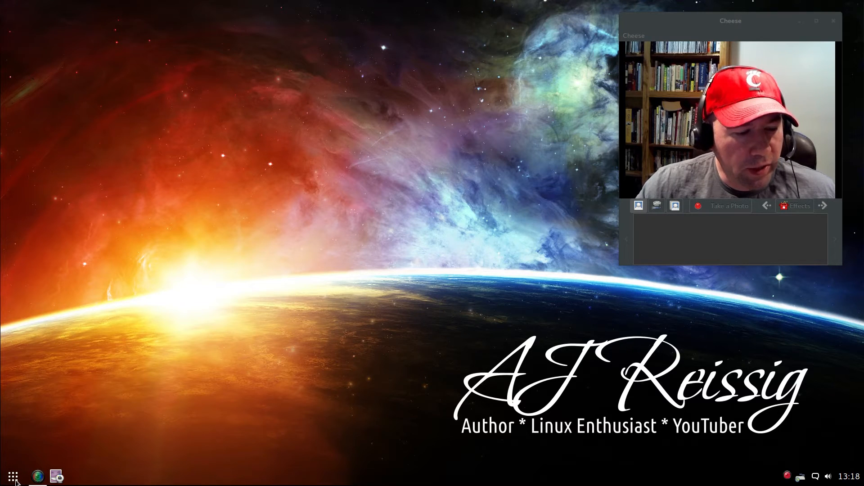
click(13, 476)
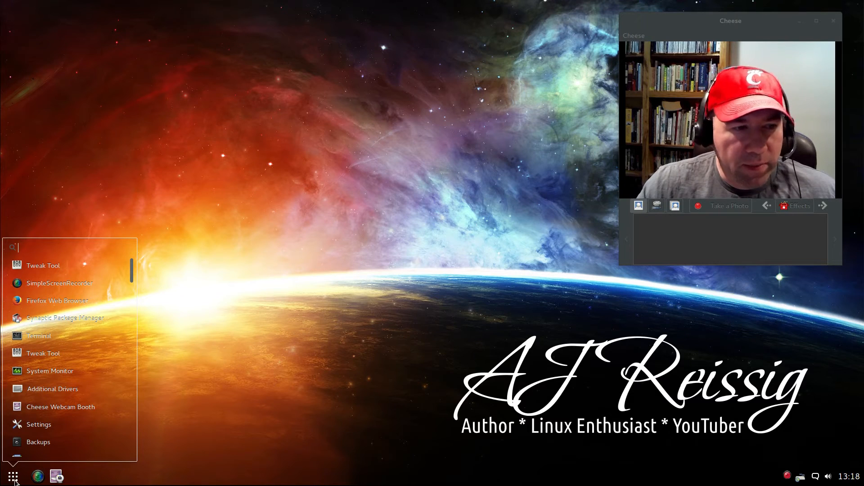
mouse_move(113, 269)
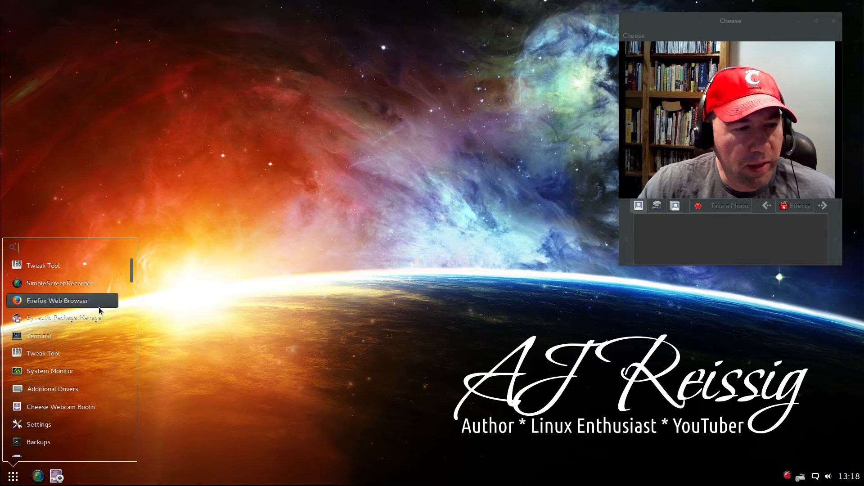
mouse_move(85, 243)
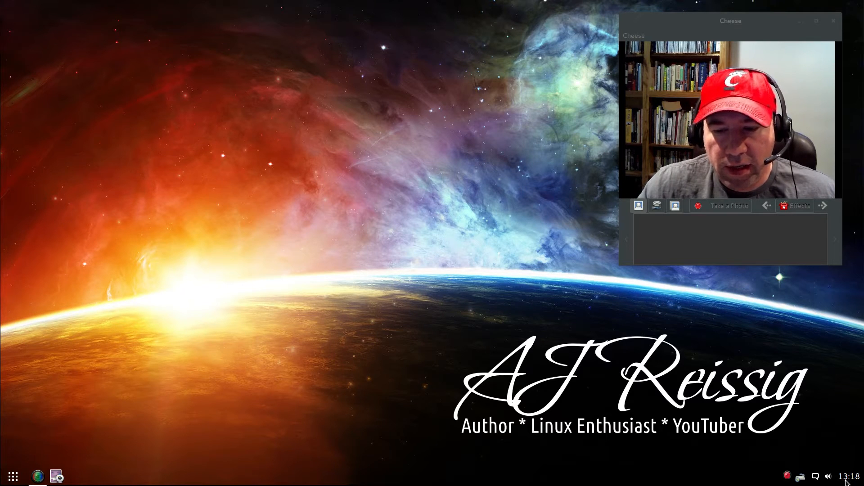
click(849, 476)
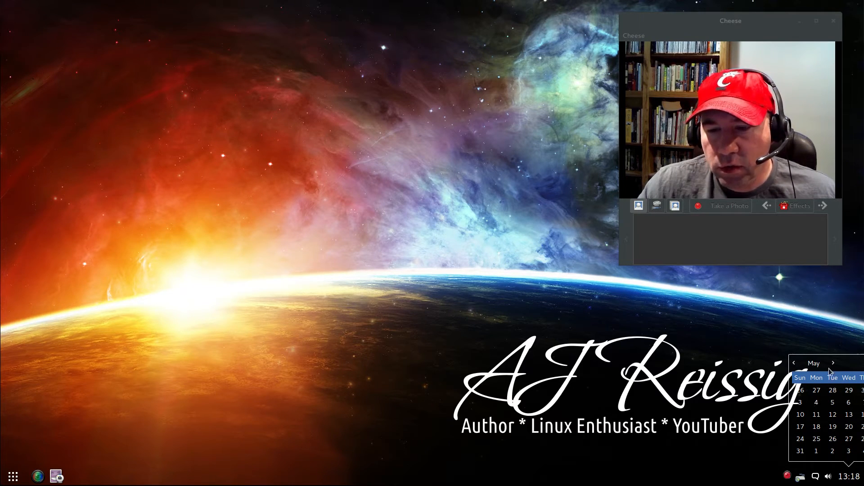
mouse_move(824, 362)
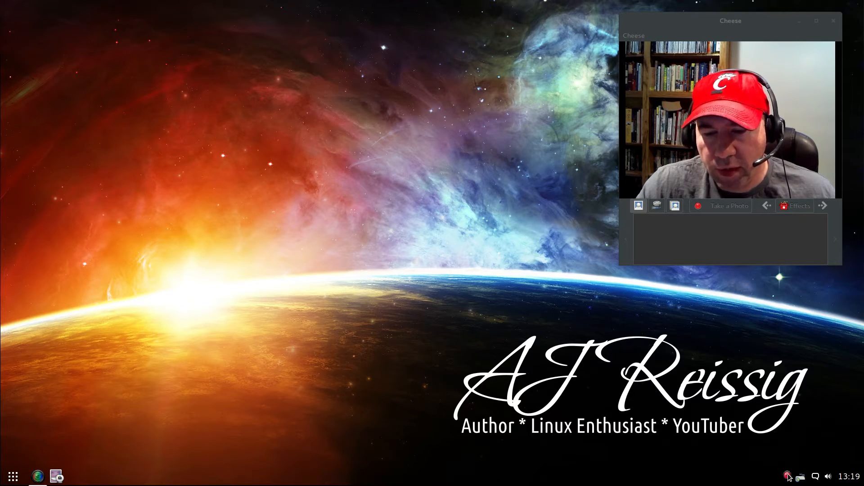
mouse_move(288, 448)
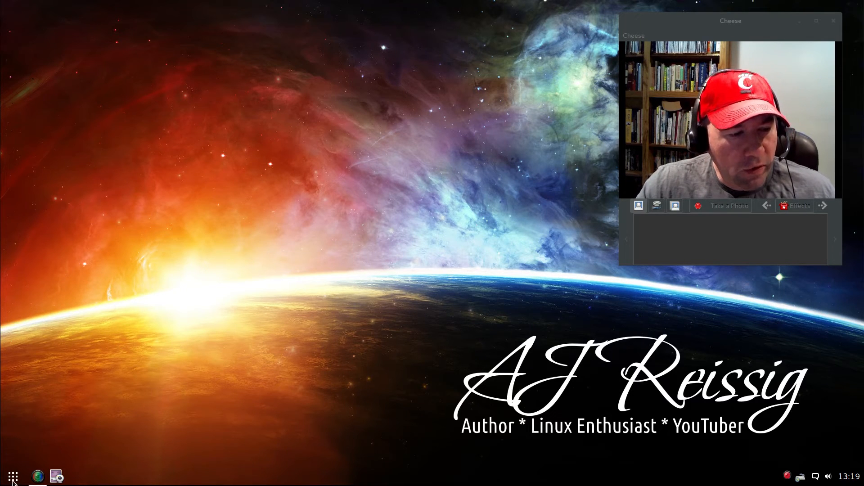
- Open Panel preferences, view the Budgie Menu Applet settings and browse the addable applets
click(15, 477)
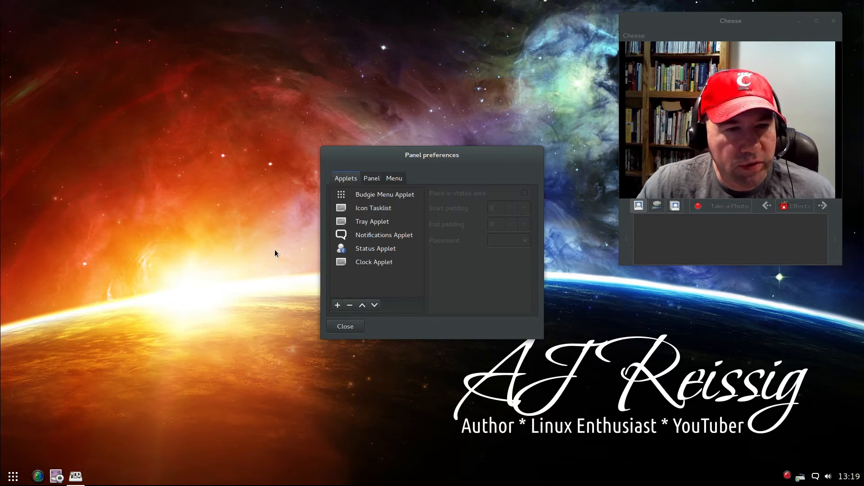
click(384, 235)
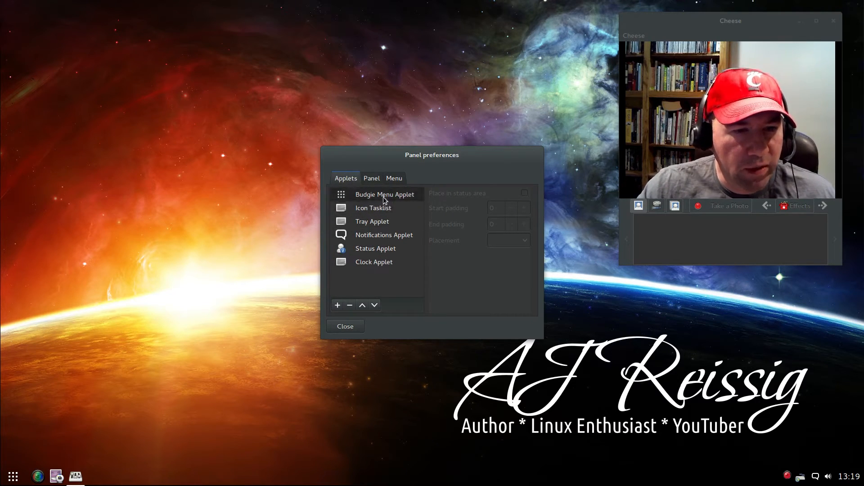
click(385, 195)
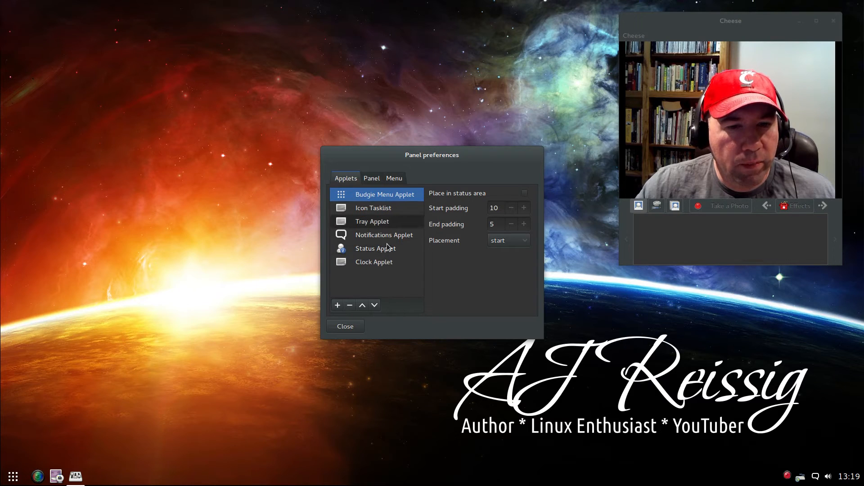
mouse_move(389, 211)
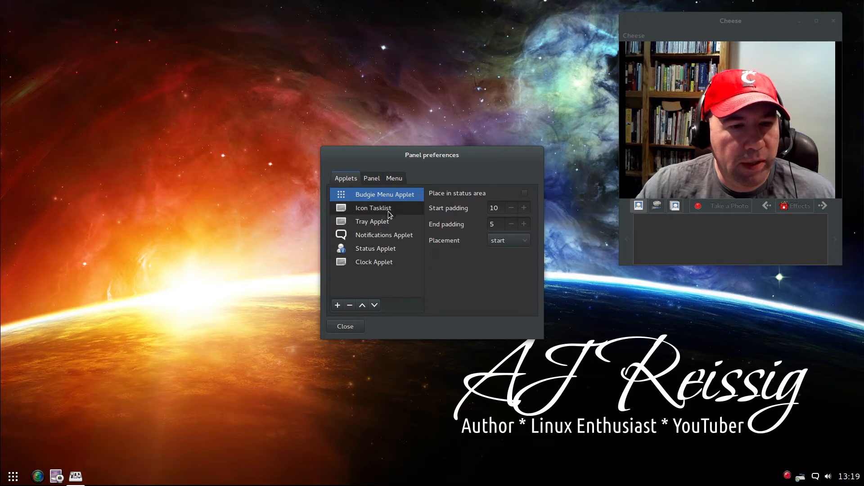
mouse_move(383, 222)
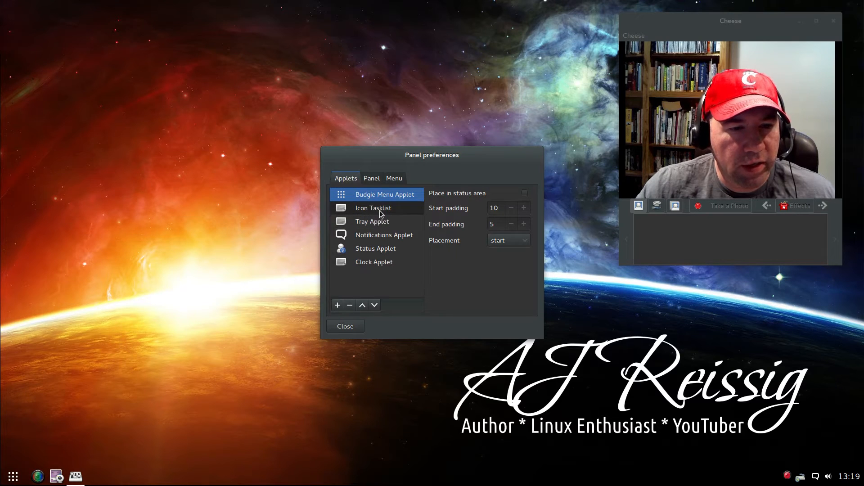
mouse_move(380, 219)
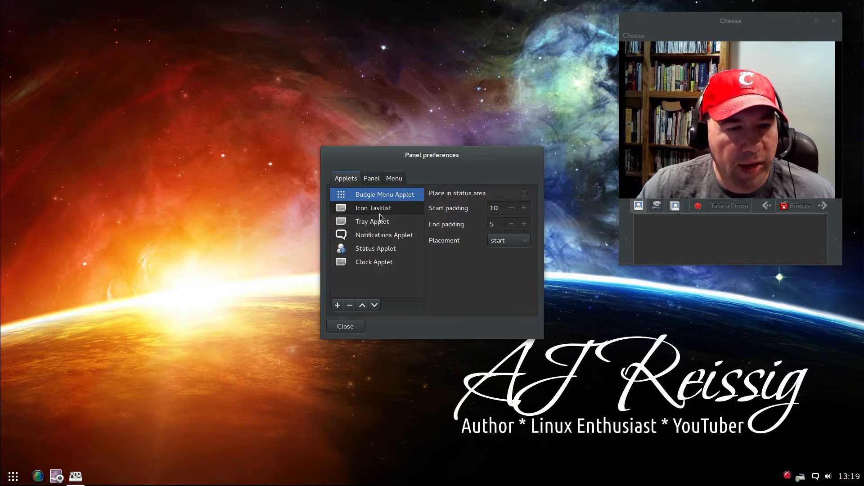
mouse_move(365, 337)
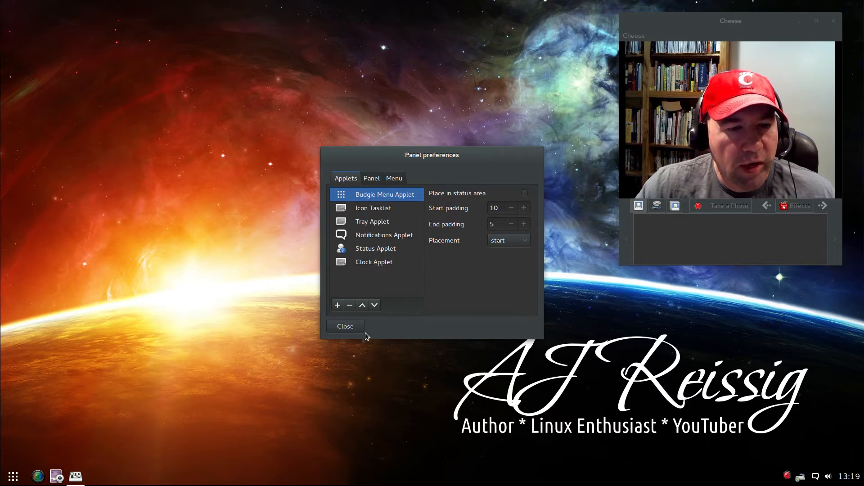
mouse_move(338, 306)
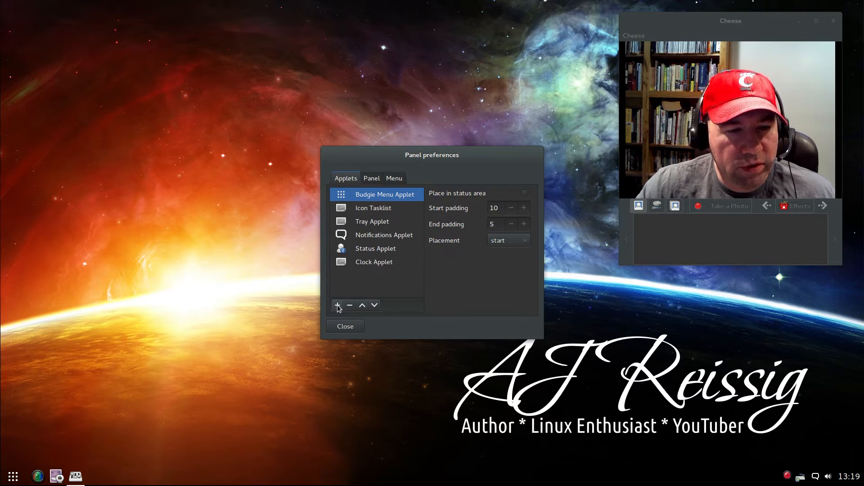
click(337, 305)
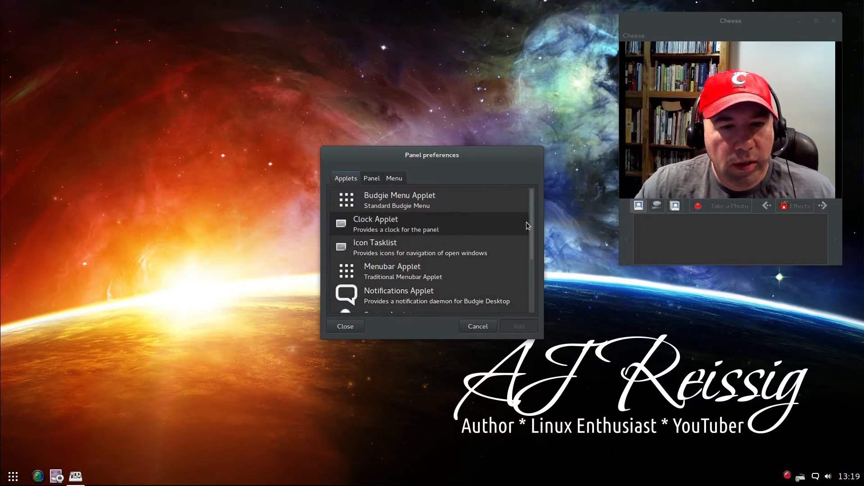
scroll(down, 3)
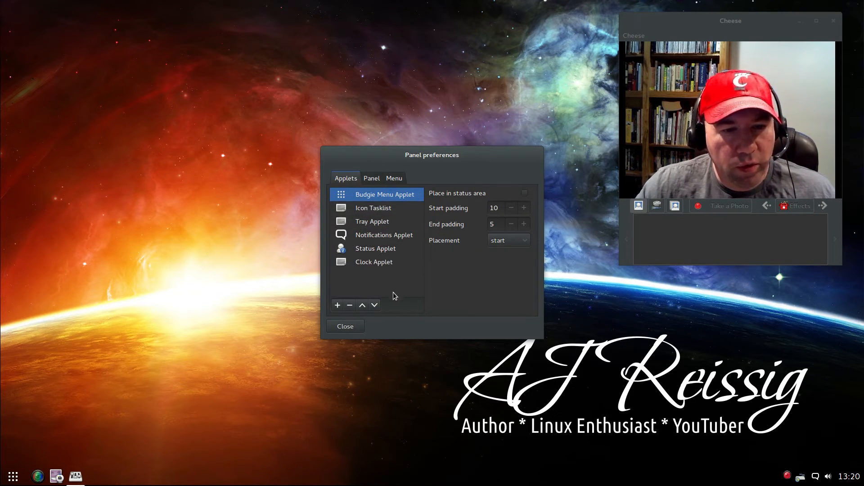
mouse_move(763, 418)
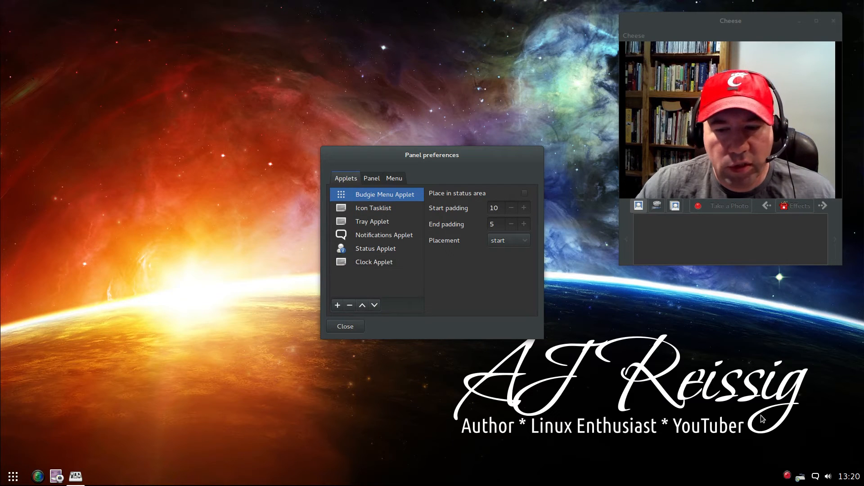
- Select the Clock Applet and raise its end padding step by step to 100
click(375, 262)
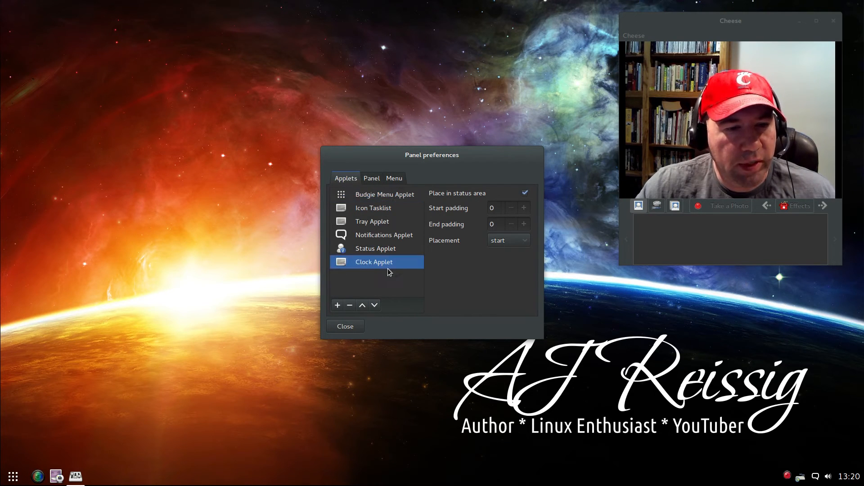
mouse_move(462, 348)
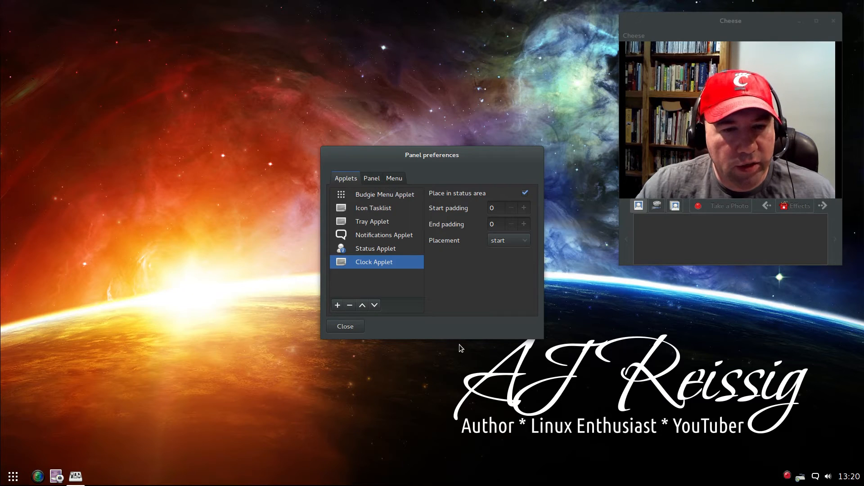
click(524, 224)
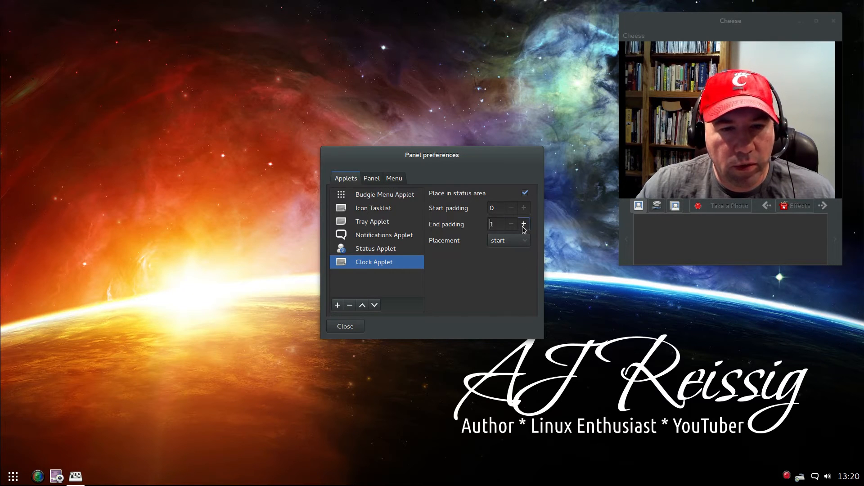
click(524, 224)
text(41)
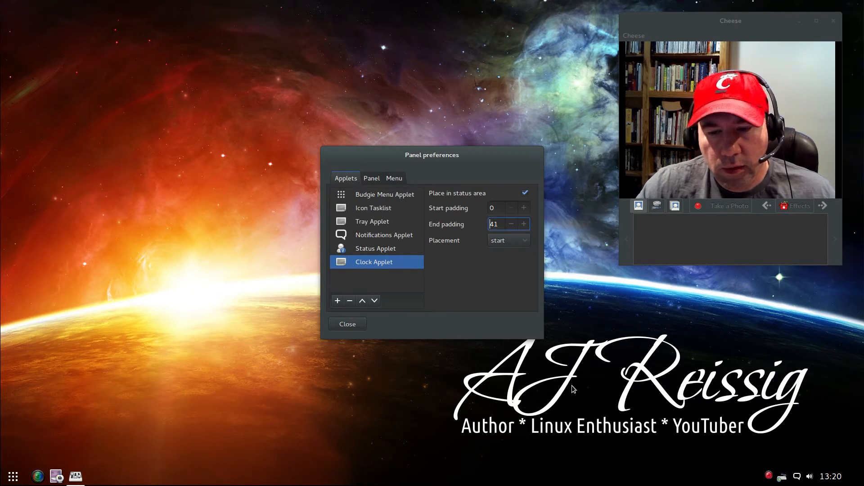
click(524, 224)
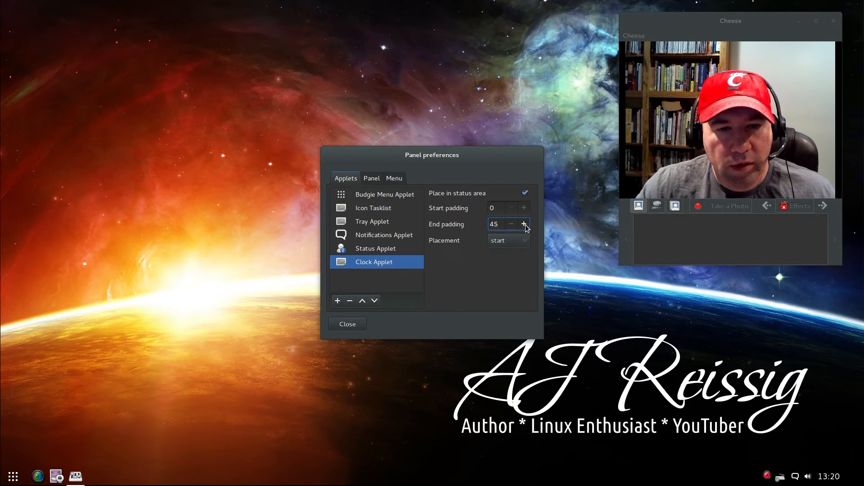
click(524, 224)
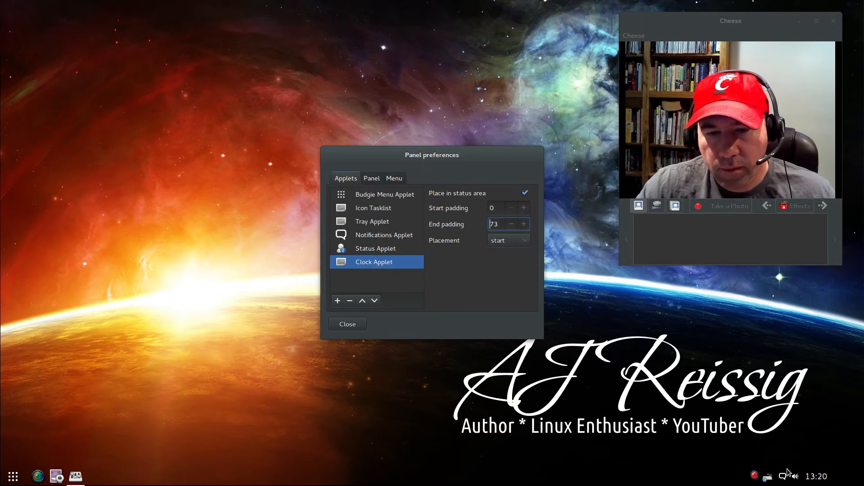
click(524, 224)
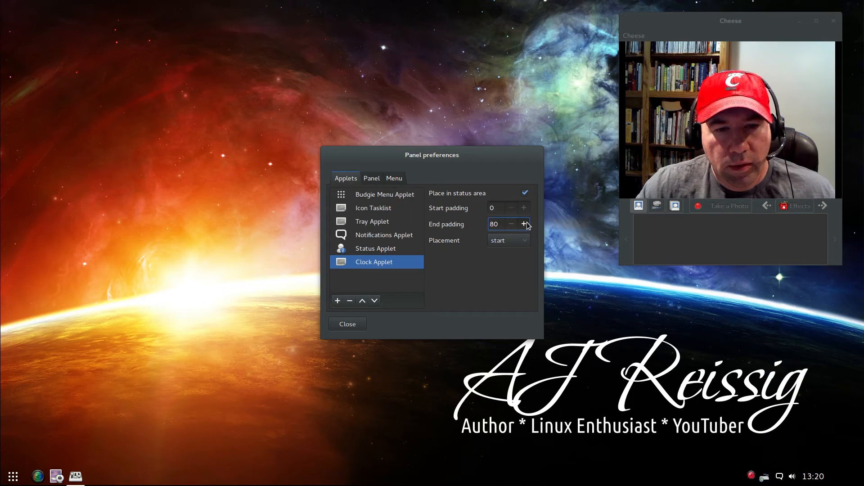
click(524, 224)
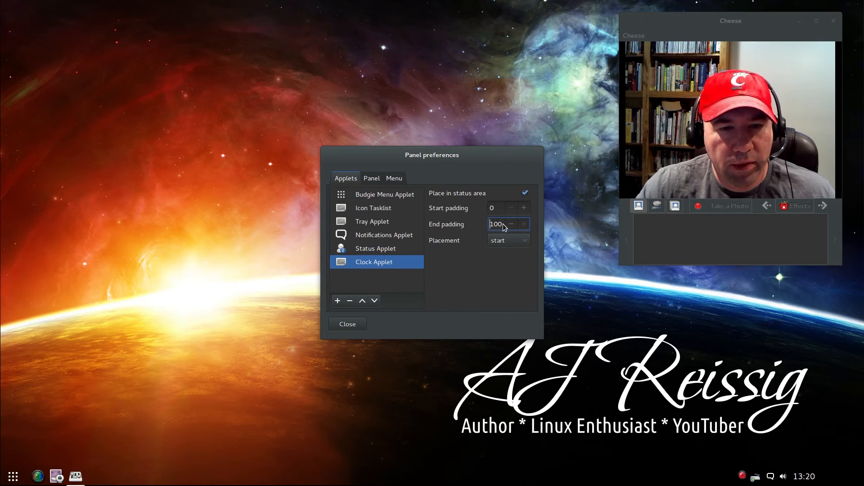
click(511, 223)
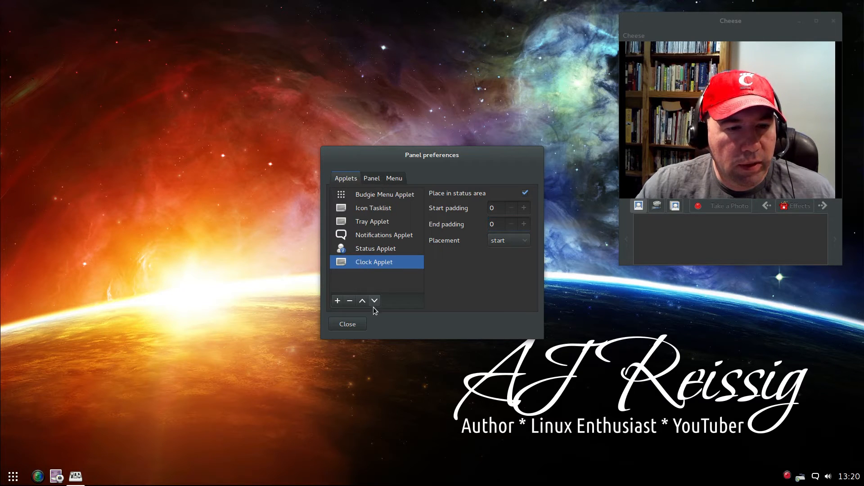
- Move the Clock Applet up to sit right after Icon Tasklist and check its calendar popup
click(362, 300)
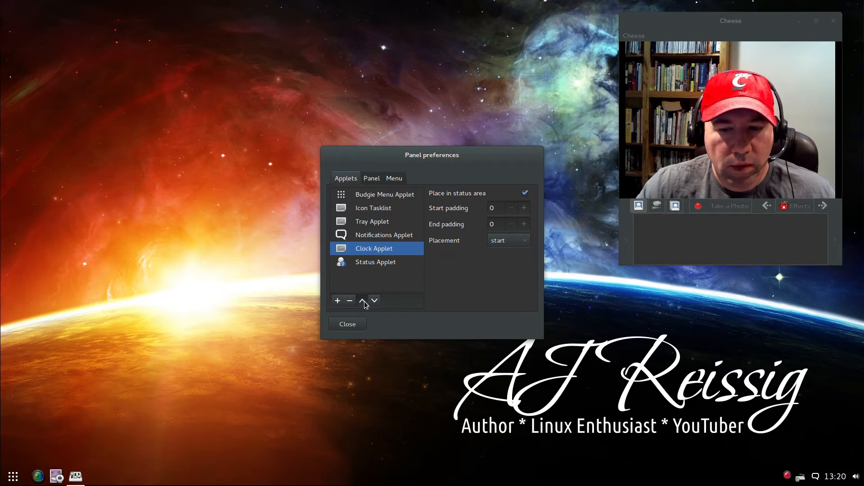
click(362, 301)
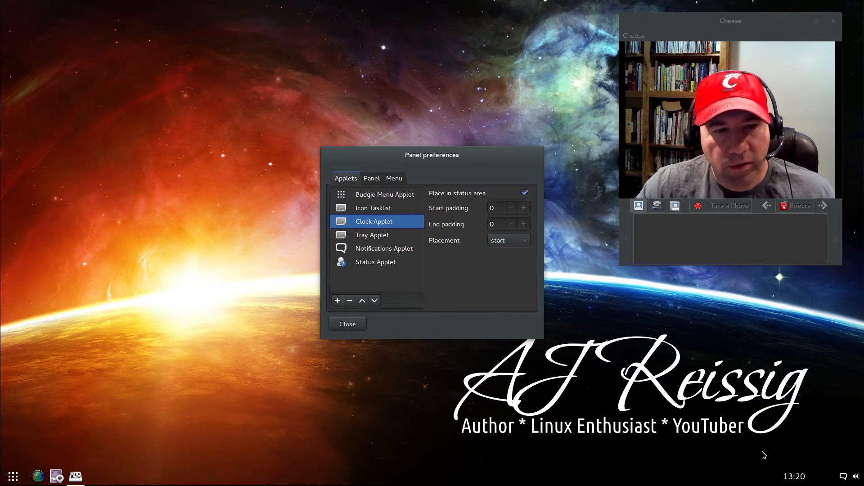
click(794, 476)
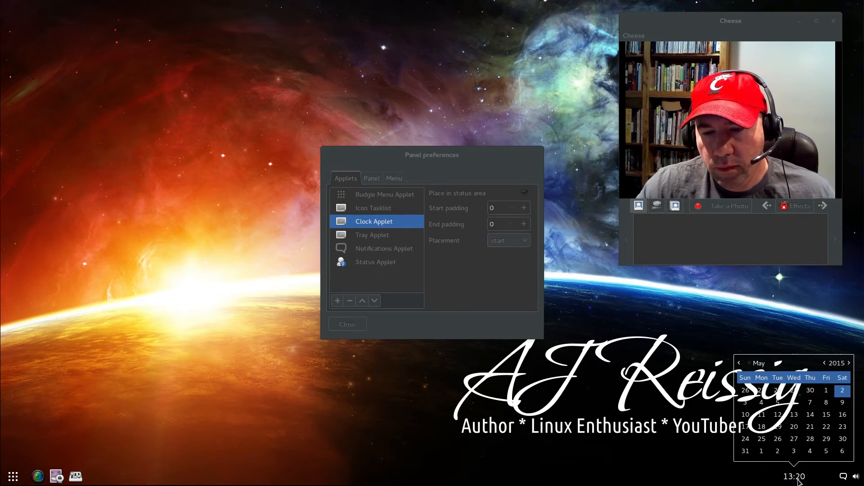
click(391, 395)
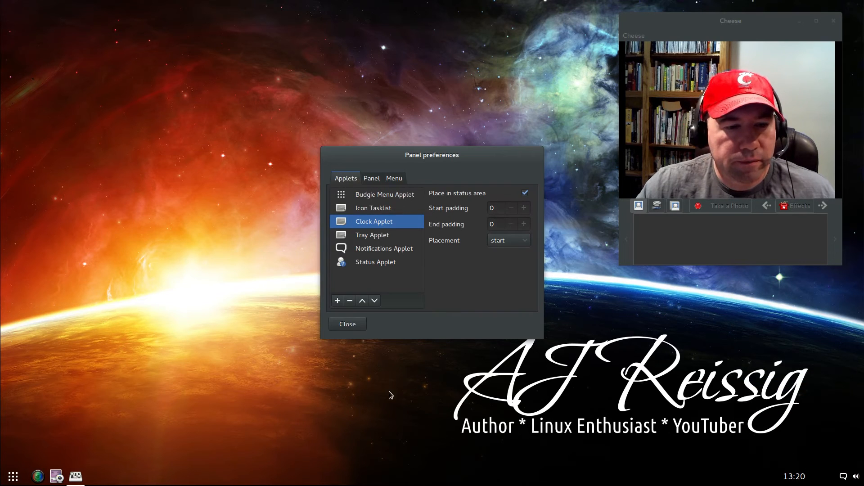
mouse_move(381, 235)
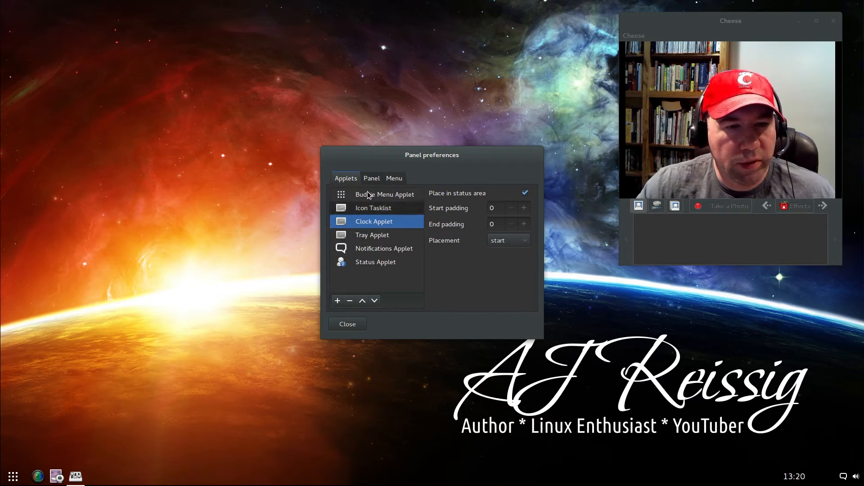
- Set panel position to Top, try GNOME theme integration and leave it off, keep autohide Never
click(371, 178)
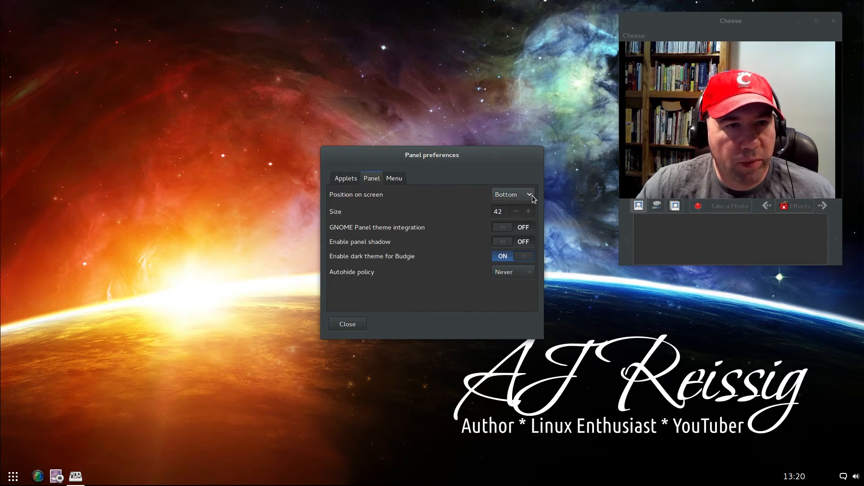
click(512, 194)
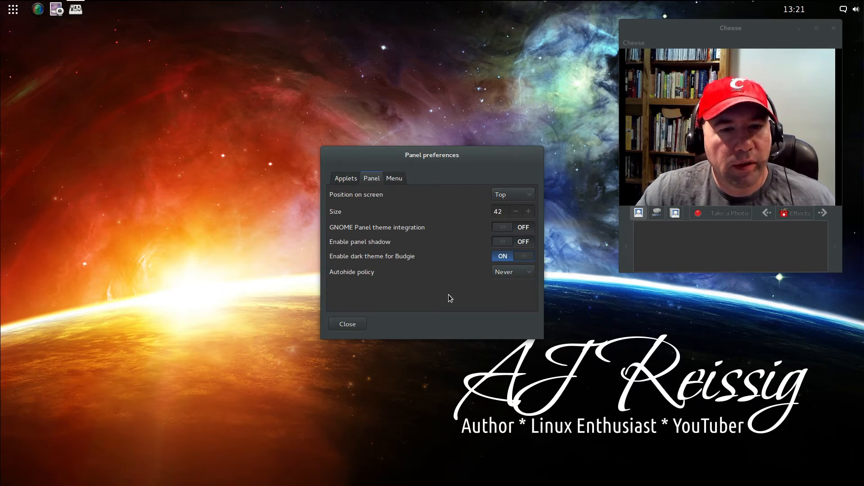
mouse_move(437, 286)
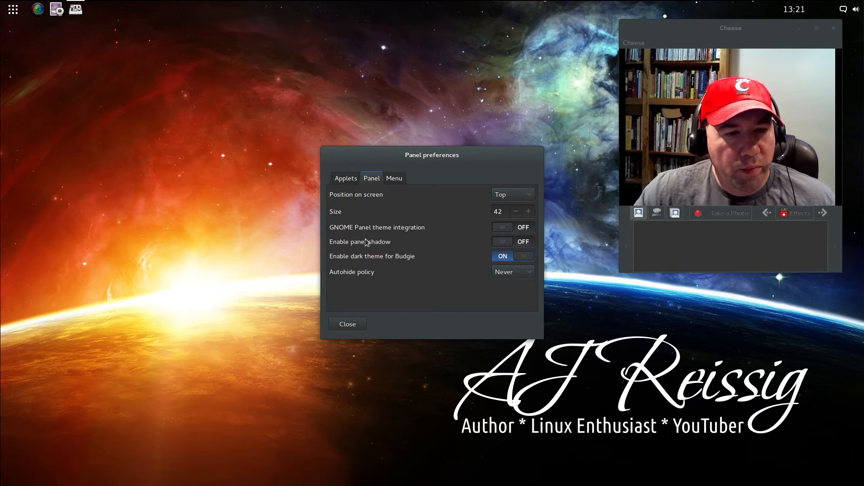
click(512, 227)
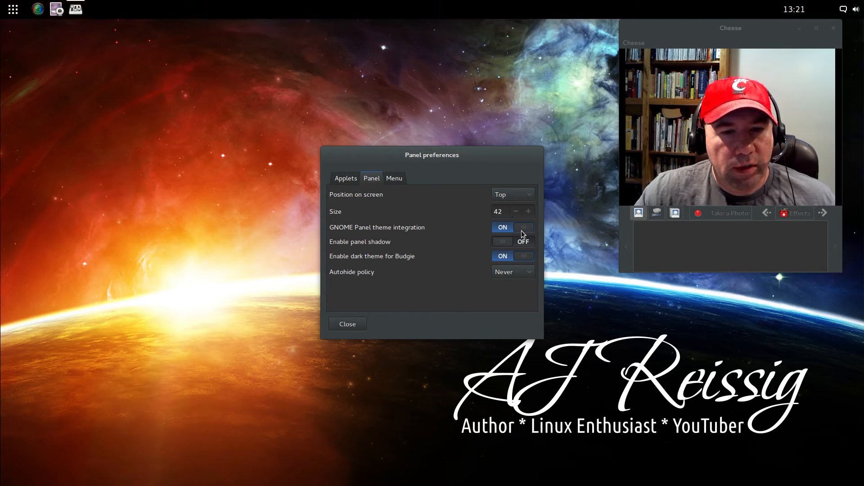
mouse_move(692, 38)
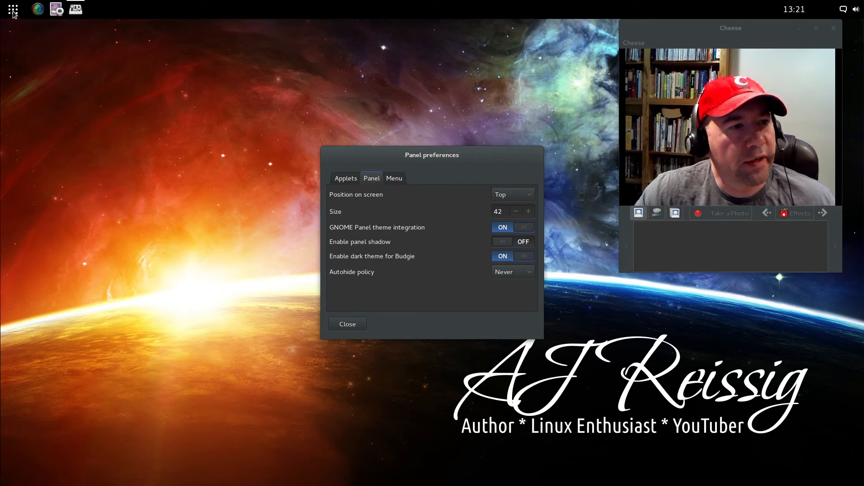
click(11, 10)
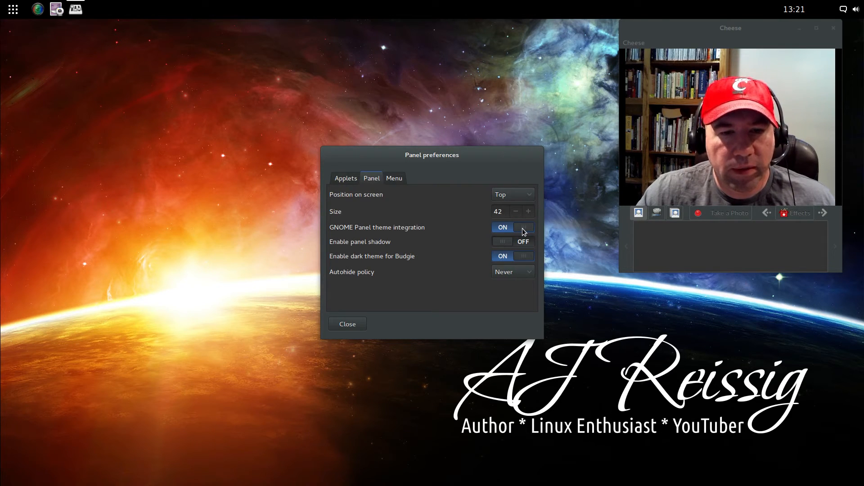
click(514, 227)
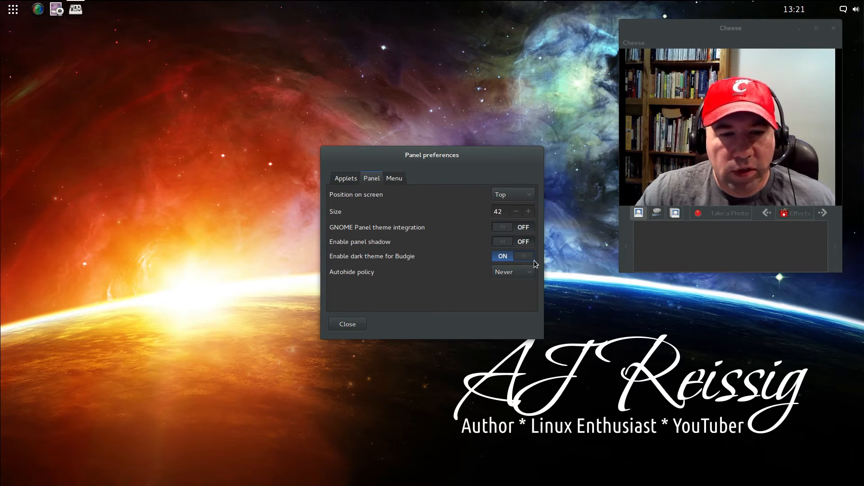
mouse_move(498, 294)
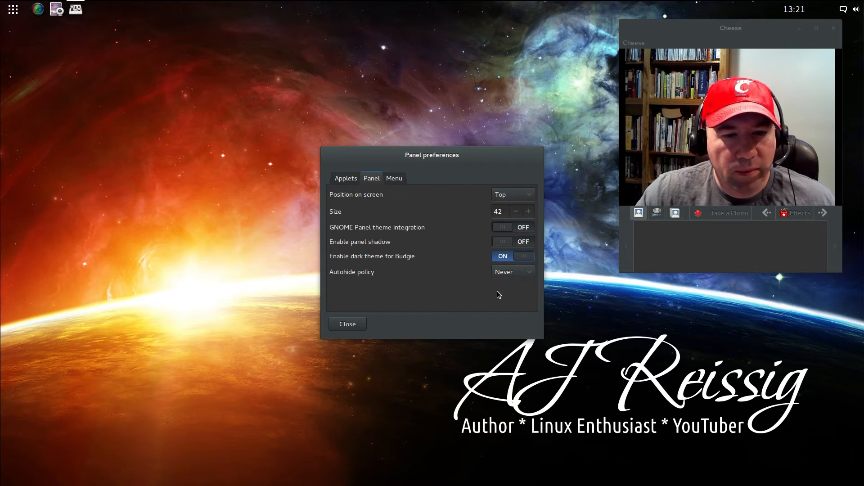
click(512, 272)
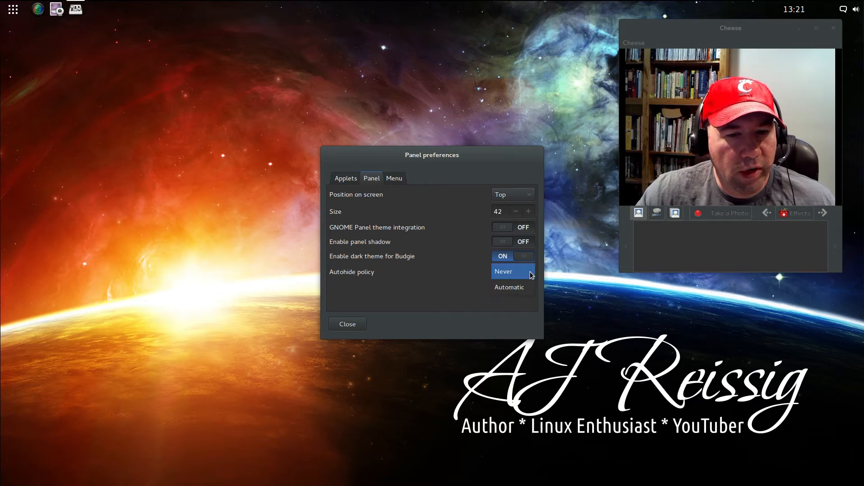
click(504, 272)
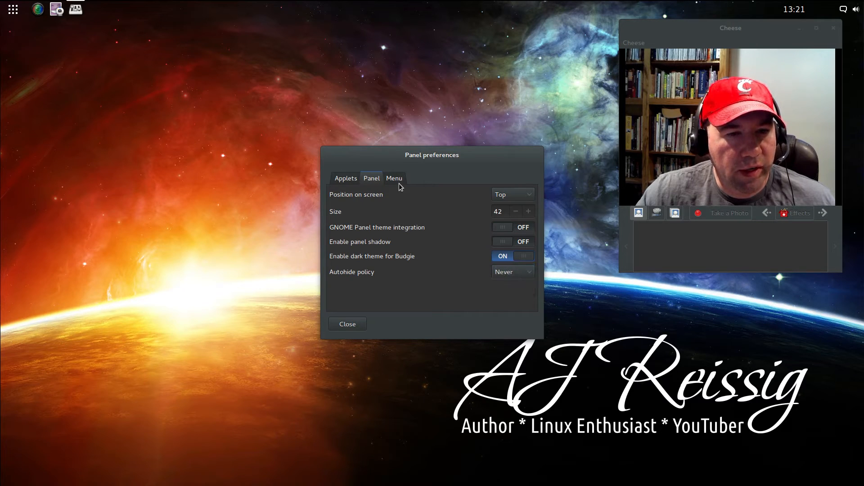
- Switch Compact menu off and check the full menu layout, searching 'fire' before closing it
click(394, 178)
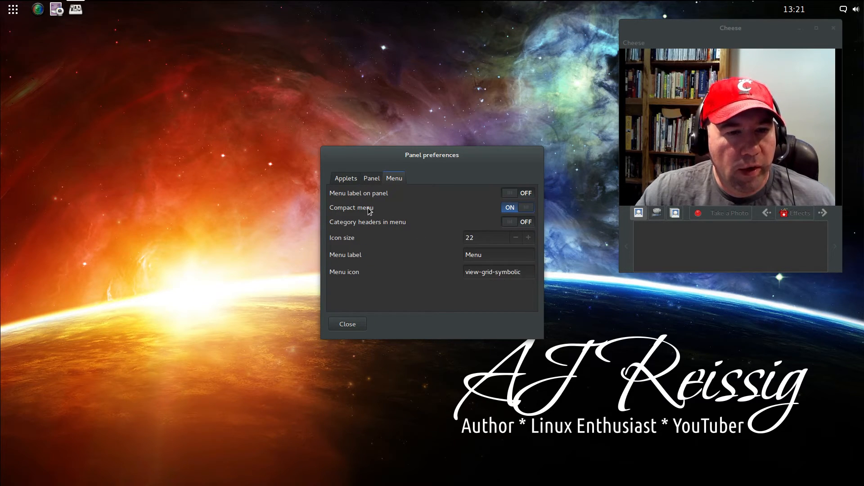
mouse_move(100, 63)
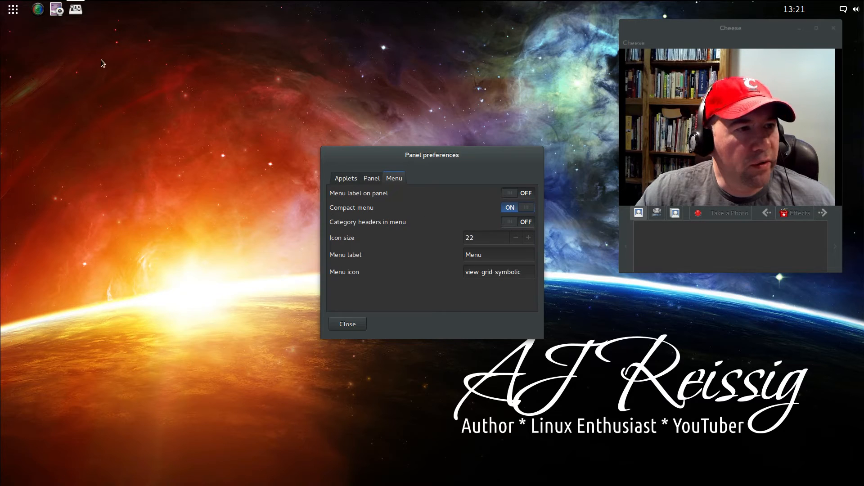
click(10, 10)
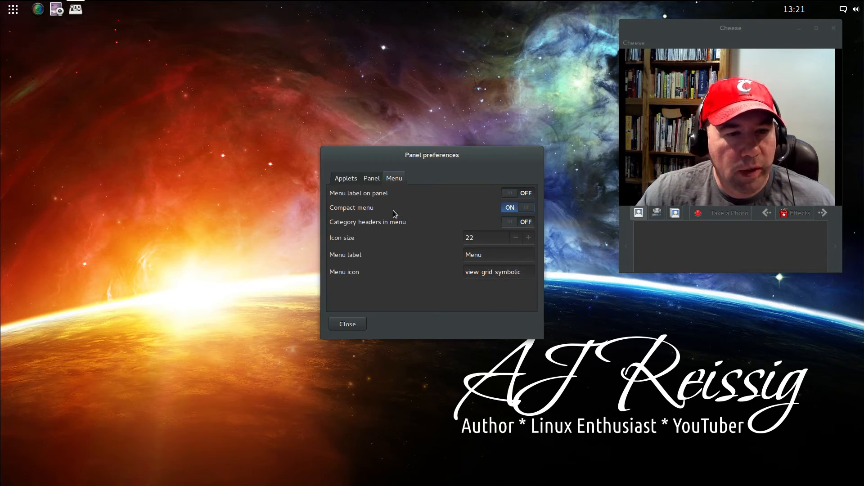
click(518, 207)
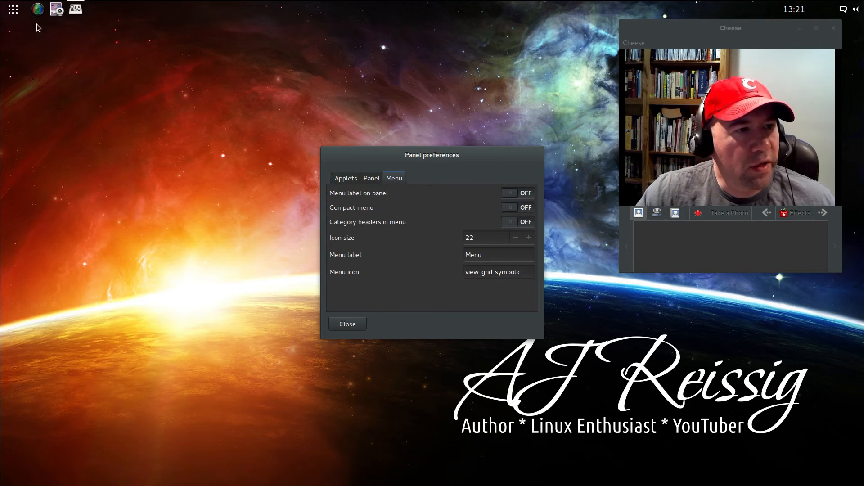
click(11, 9)
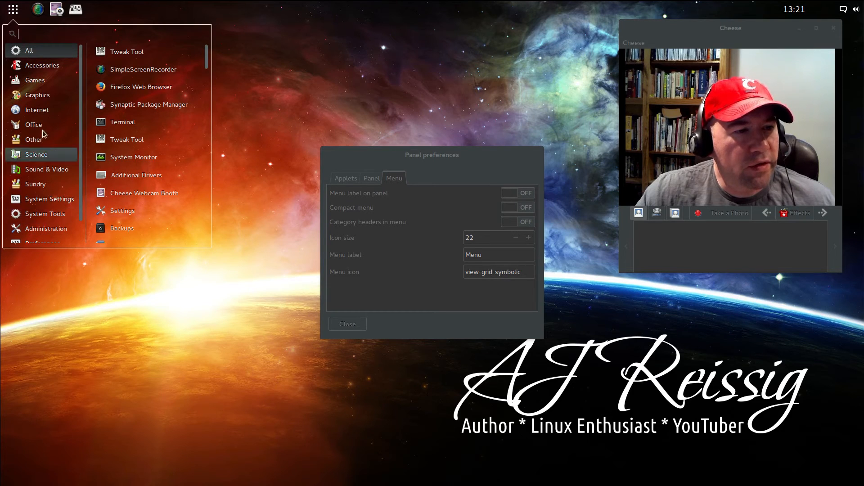
mouse_move(66, 199)
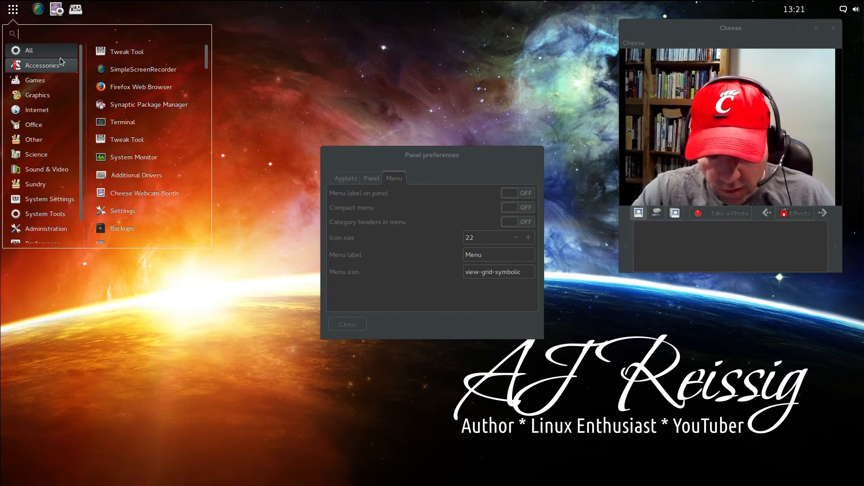
text(fire)
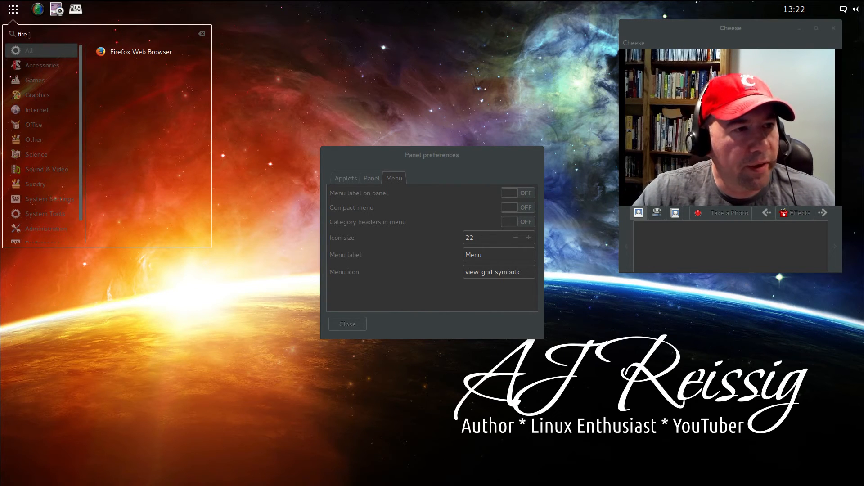
click(202, 35)
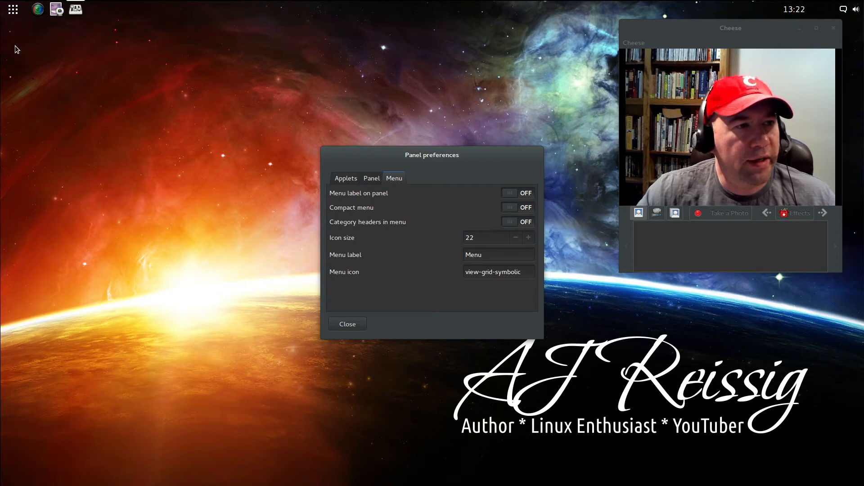
mouse_move(191, 183)
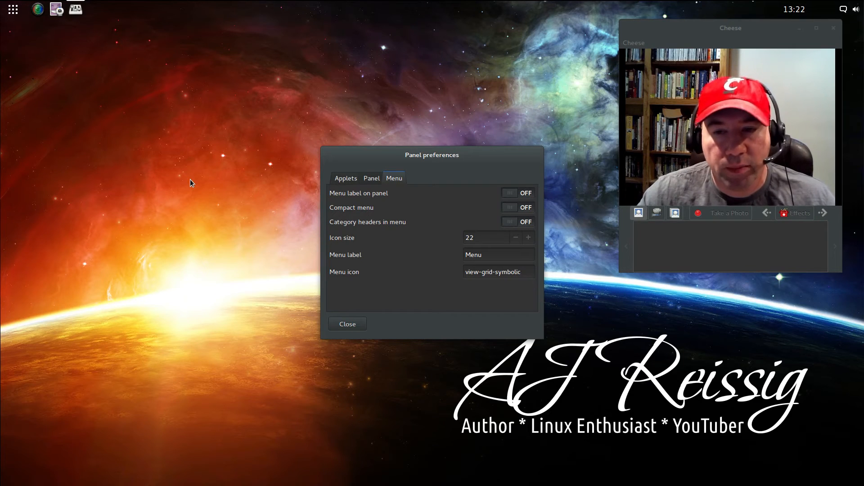
mouse_move(308, 282)
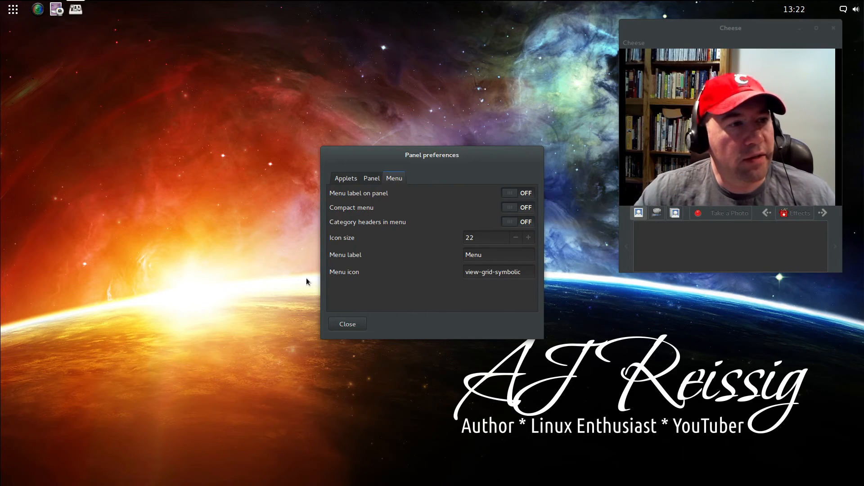
mouse_move(452, 433)
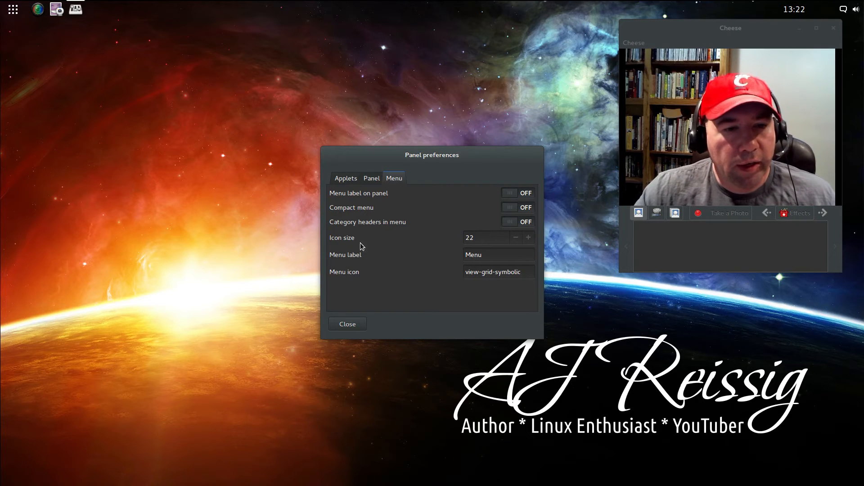
- Turn compact menu back on and category headers off, then return to the Panel settings
click(518, 207)
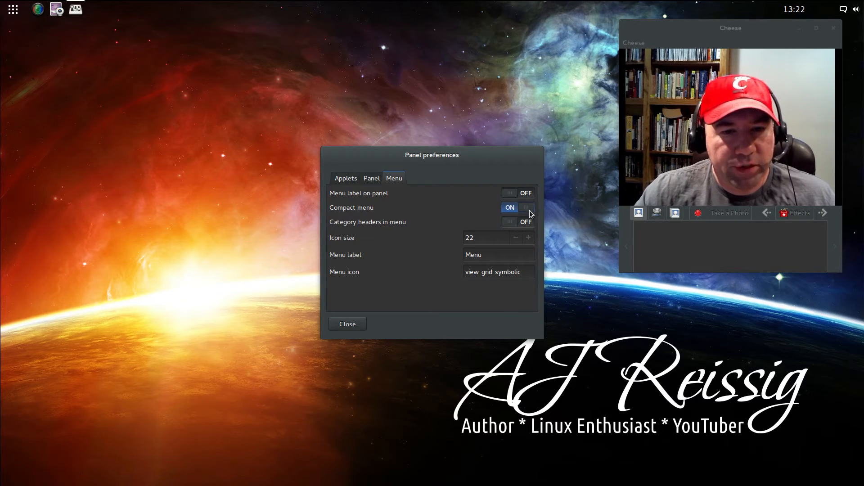
mouse_move(431, 316)
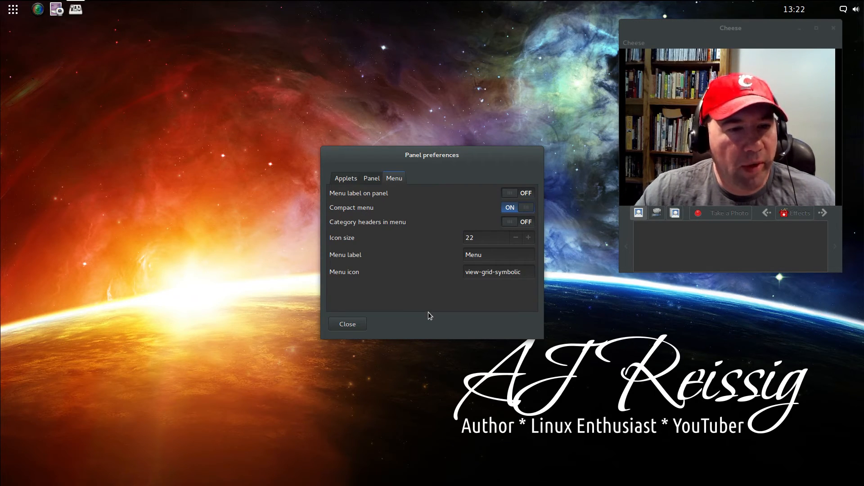
click(11, 10)
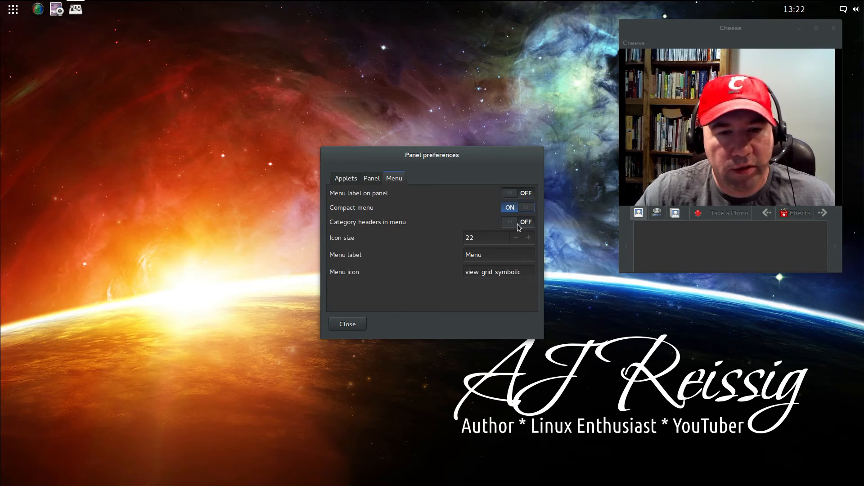
click(517, 222)
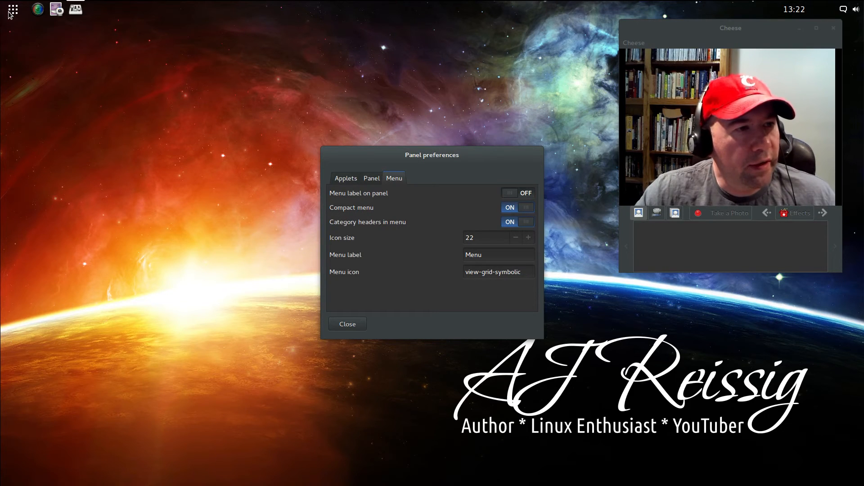
click(12, 9)
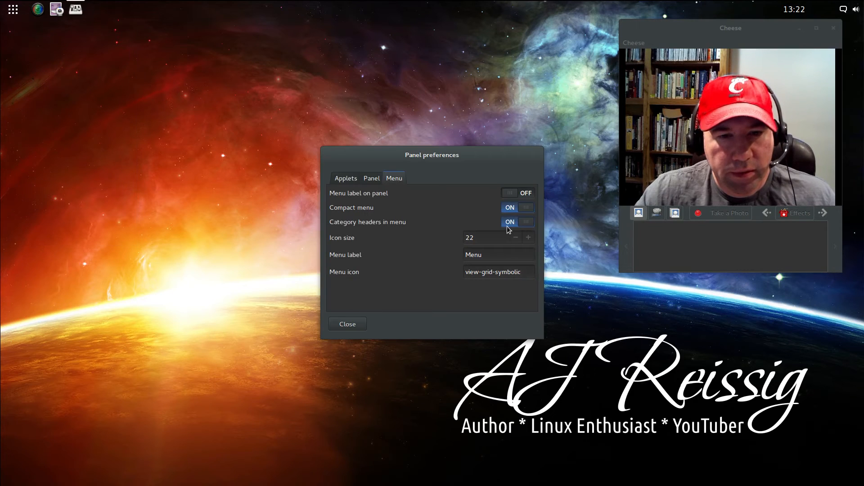
click(518, 221)
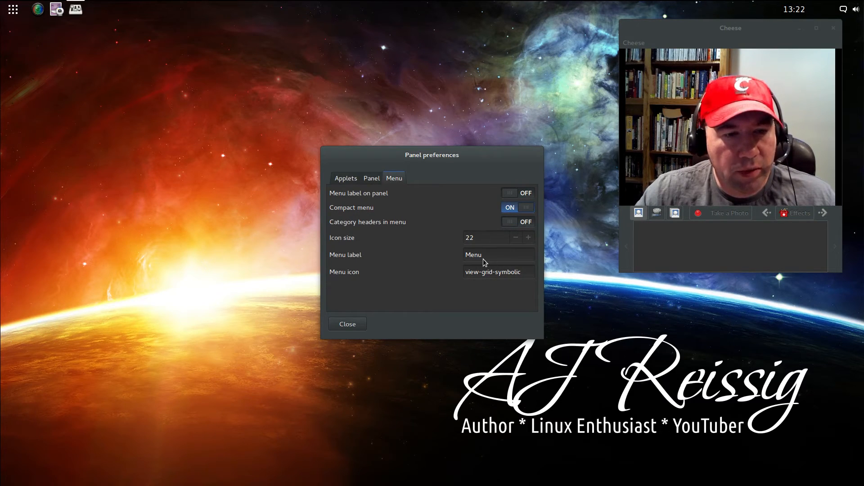
mouse_move(479, 265)
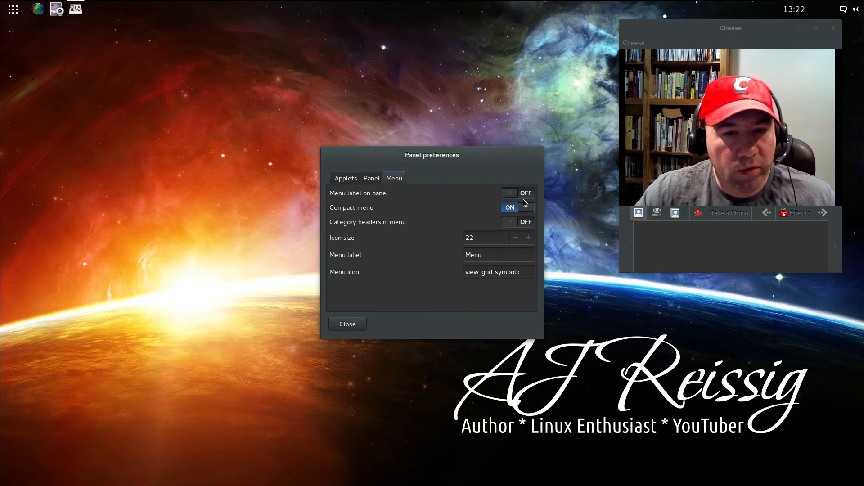
click(346, 178)
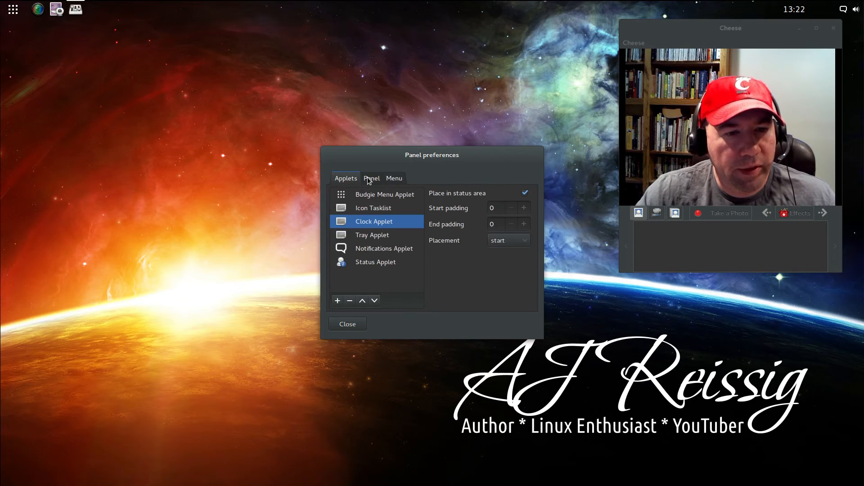
click(371, 178)
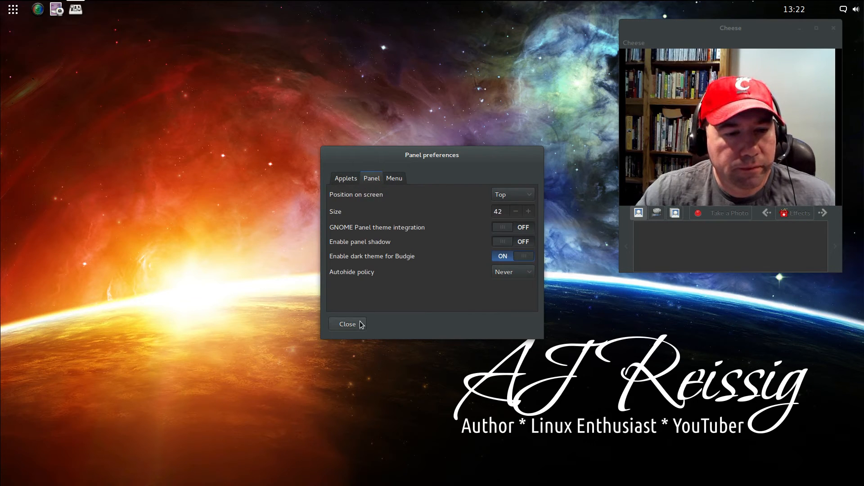
- Close Panel preferences, then show and dismiss the Budgie application menu
click(347, 324)
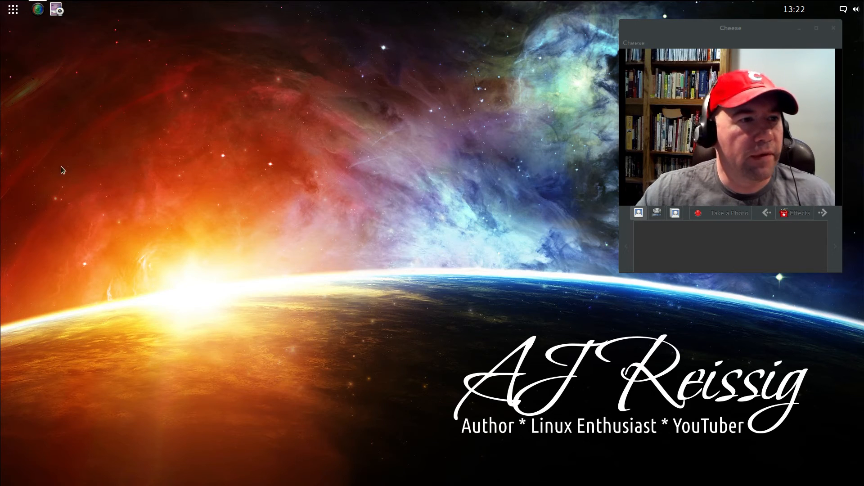
mouse_move(398, 100)
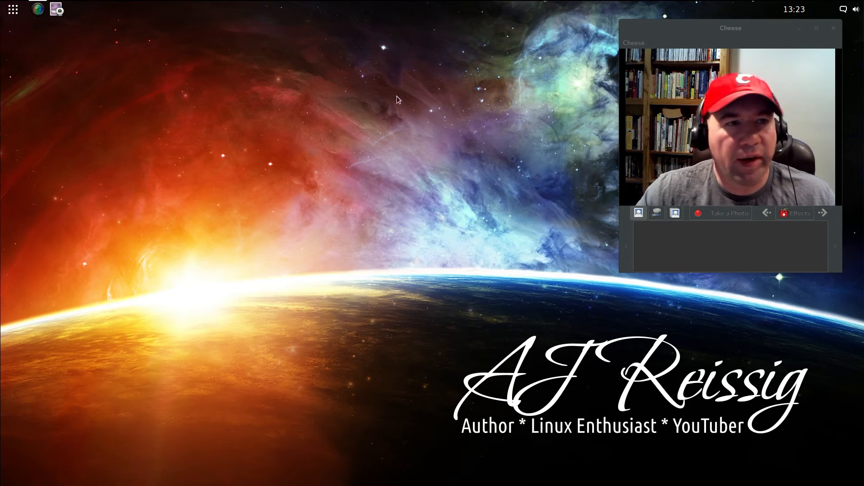
click(12, 10)
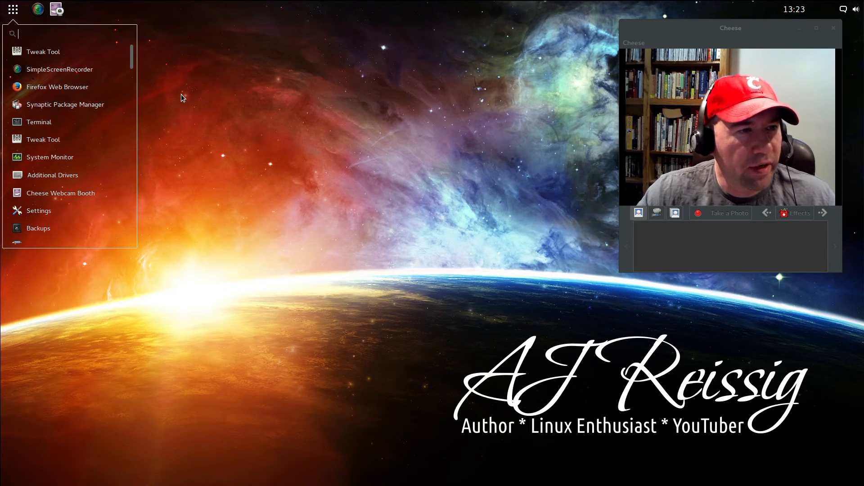
click(245, 114)
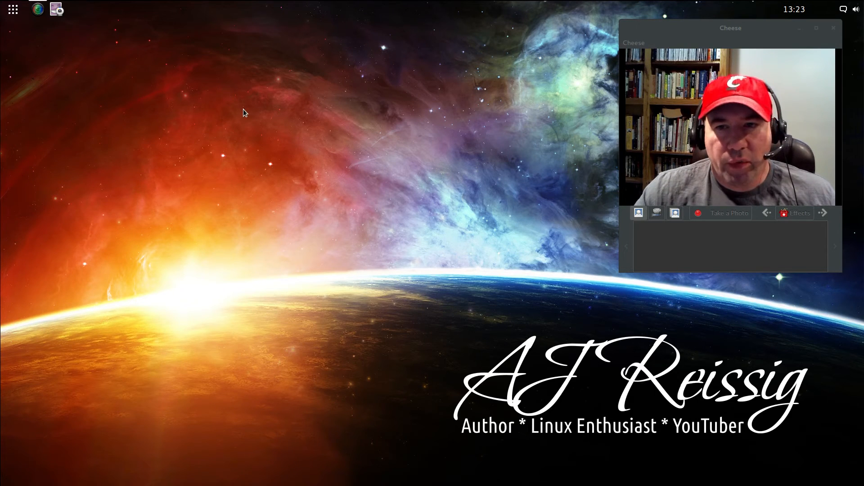
mouse_move(16, 21)
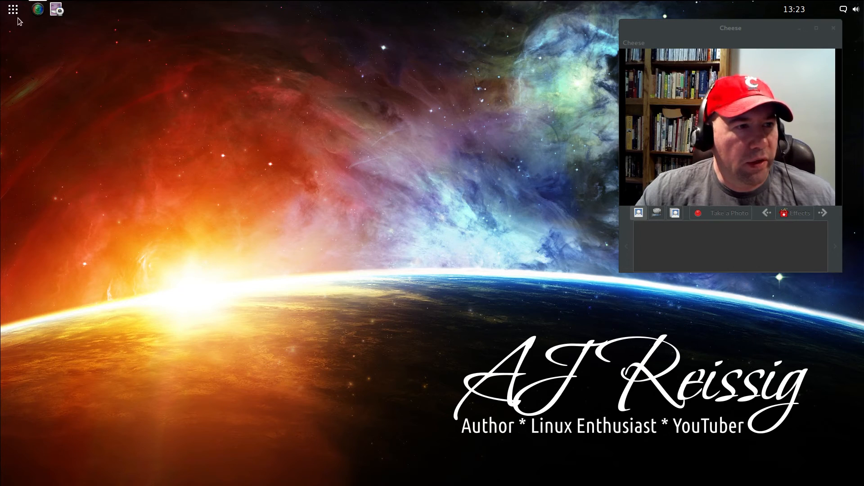
- Launch Tweak Tool from the menu search ('twea') and set the window theme to Gnome-Cupertino
text(twea)
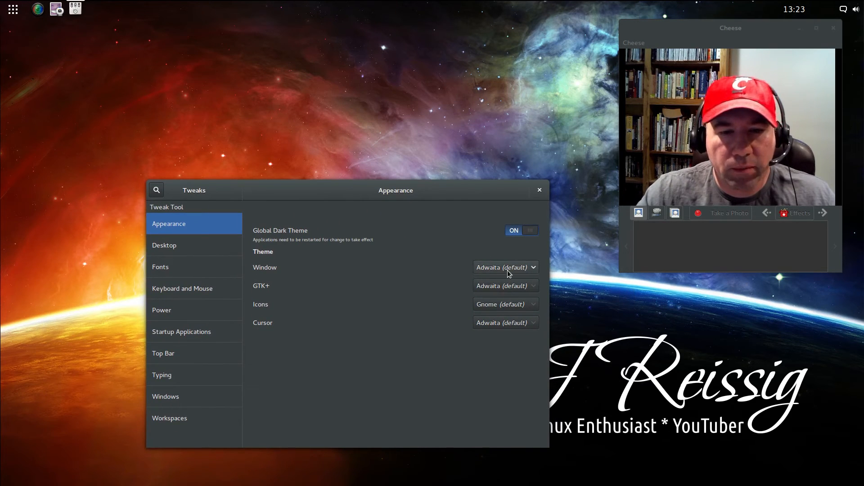
mouse_move(529, 277)
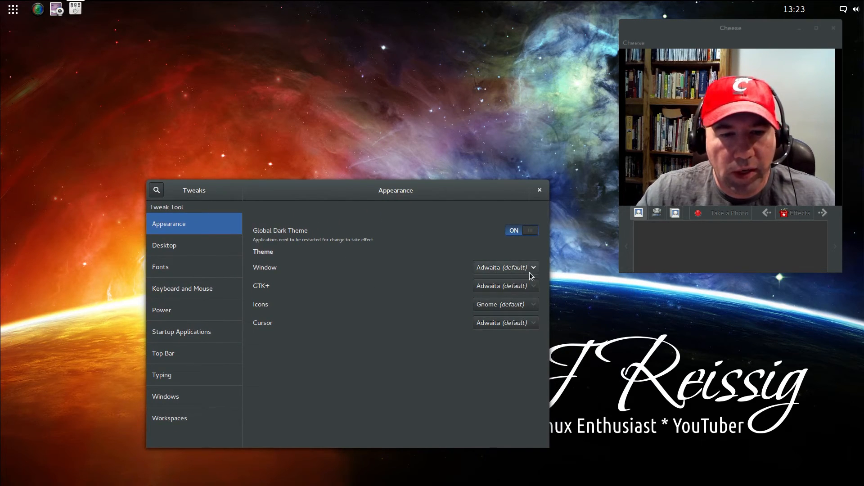
mouse_move(520, 270)
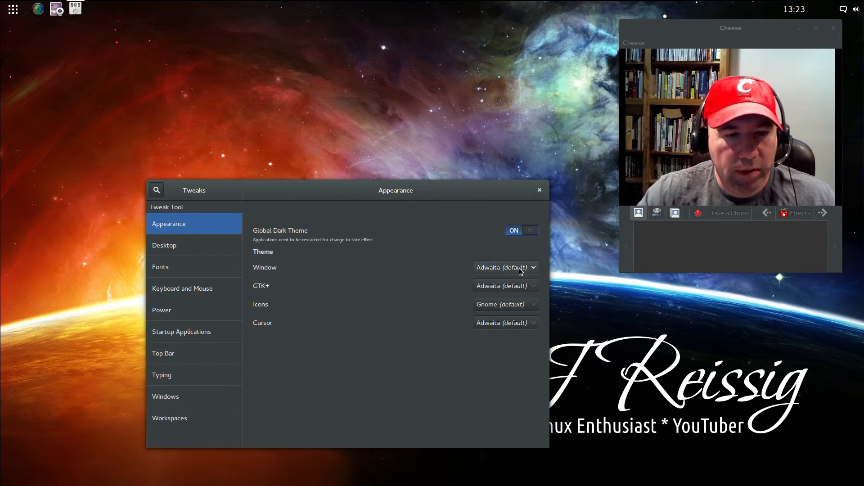
mouse_move(440, 239)
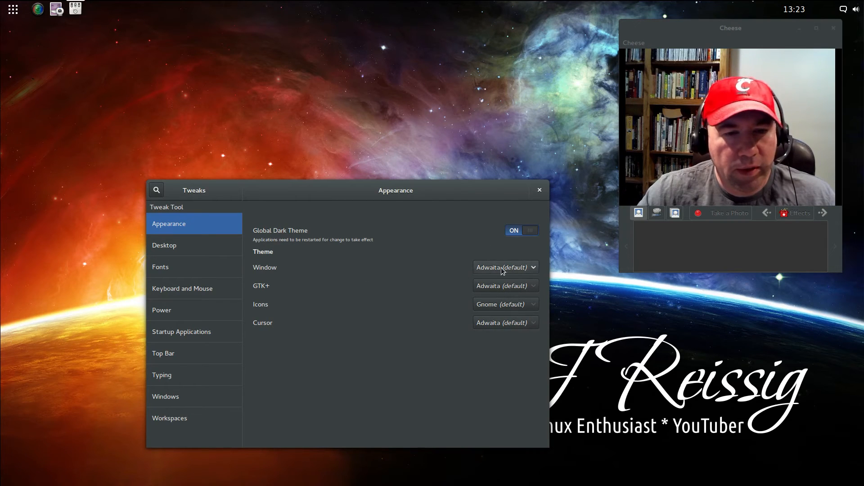
click(505, 267)
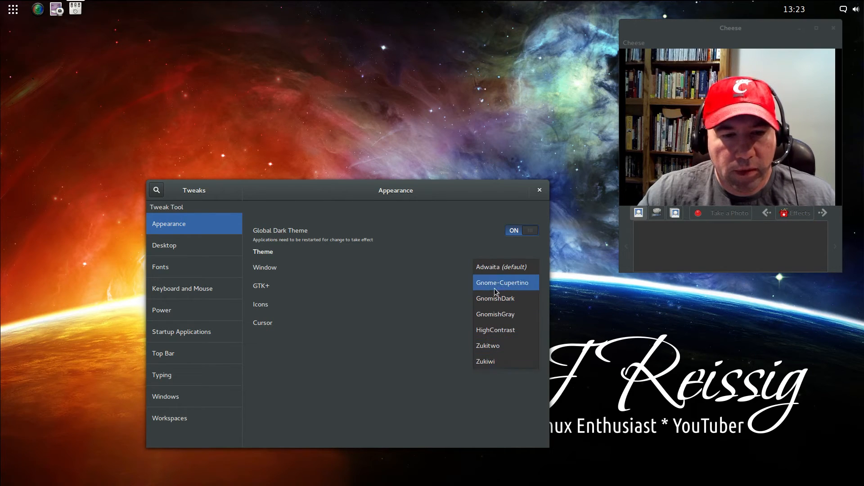
click(502, 282)
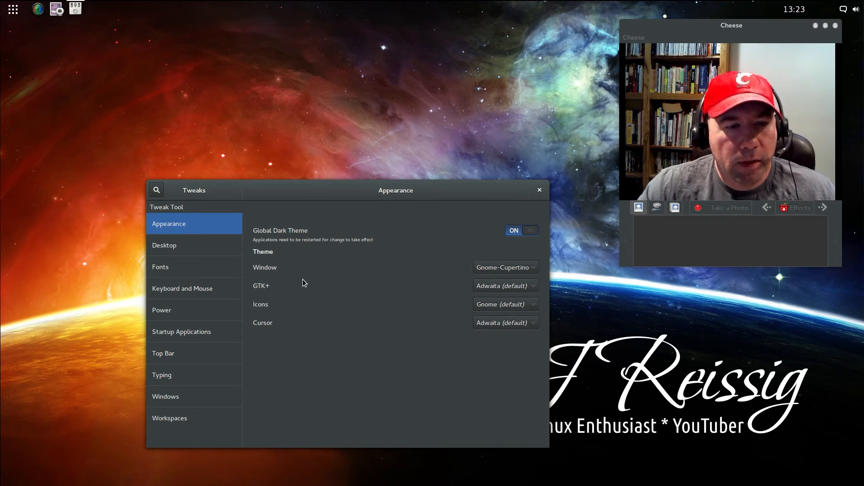
mouse_move(708, 222)
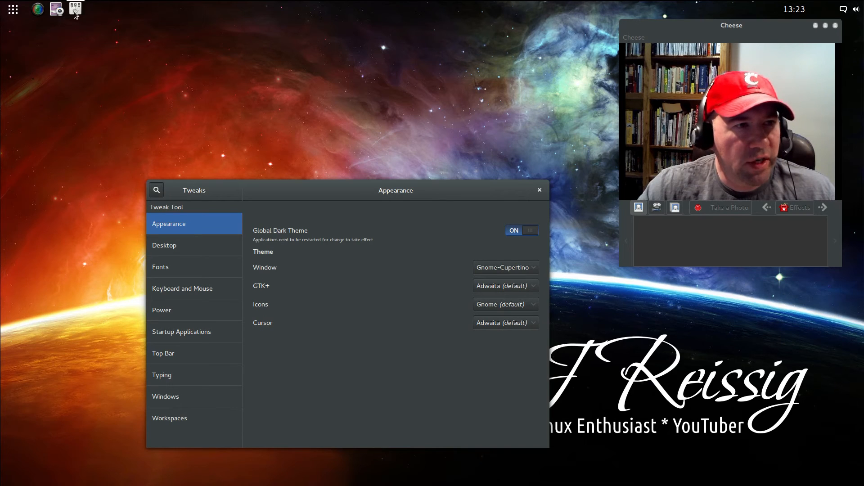
click(13, 9)
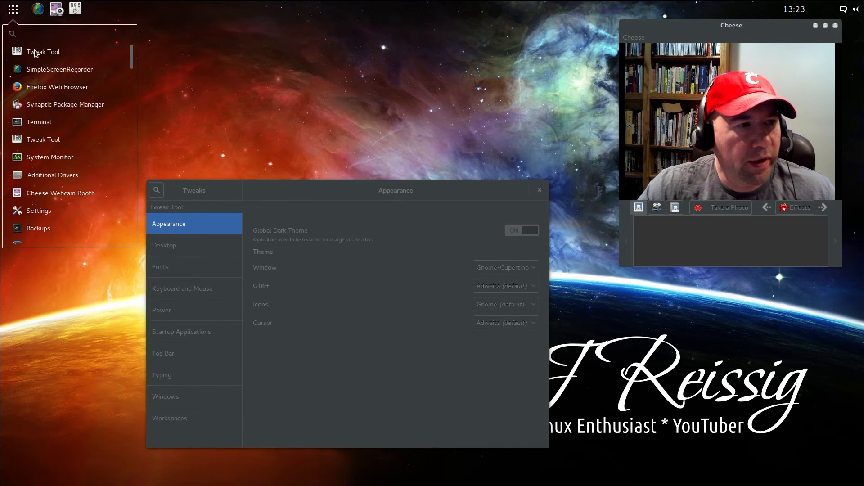
mouse_move(67, 130)
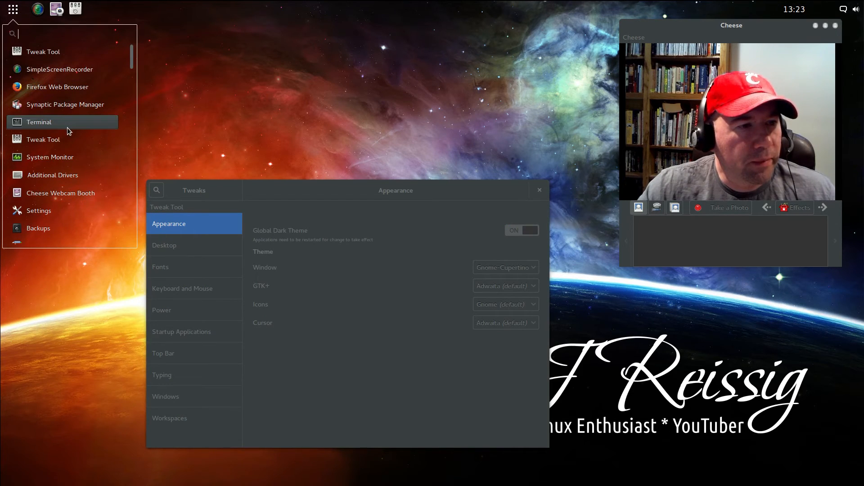
mouse_move(61, 225)
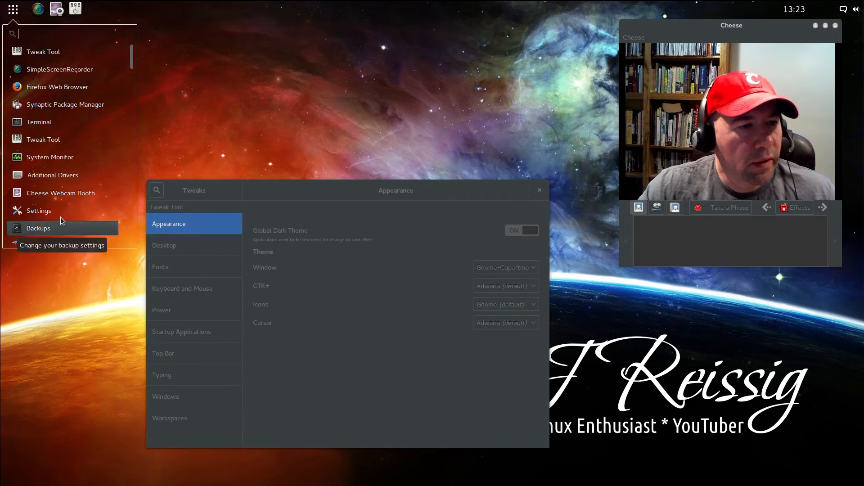
mouse_move(58, 71)
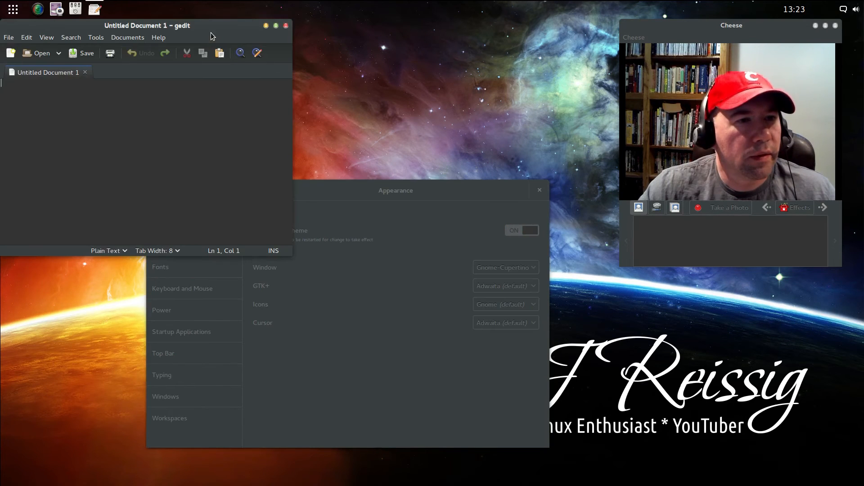
drag(146, 26, 238, 66)
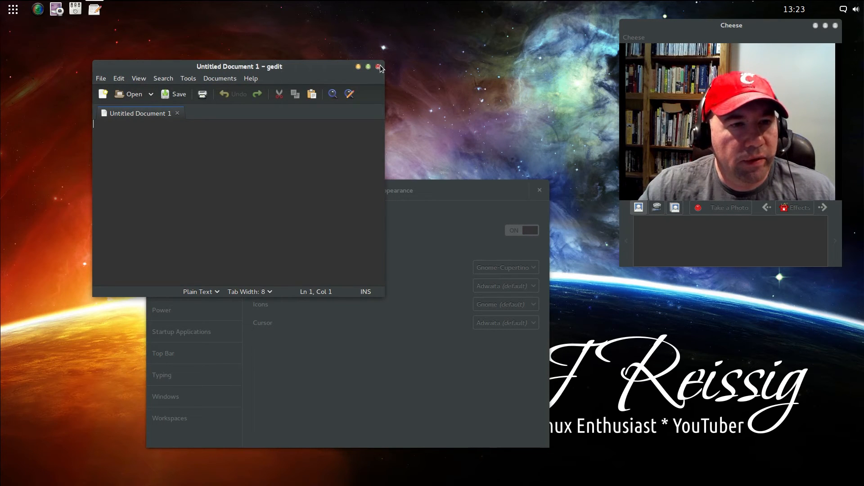
click(377, 66)
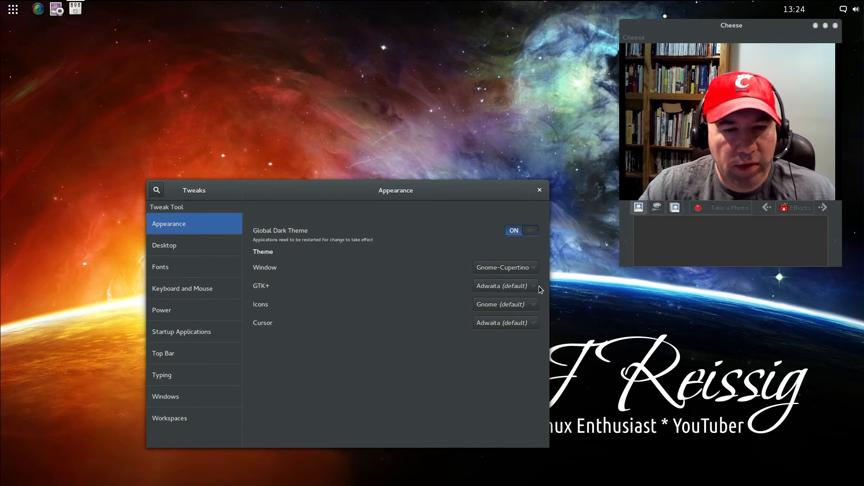
- Switch the GTK+ theme to Gnome-Cupertino, then to GnomishDark, previewing each in the app menu
click(506, 286)
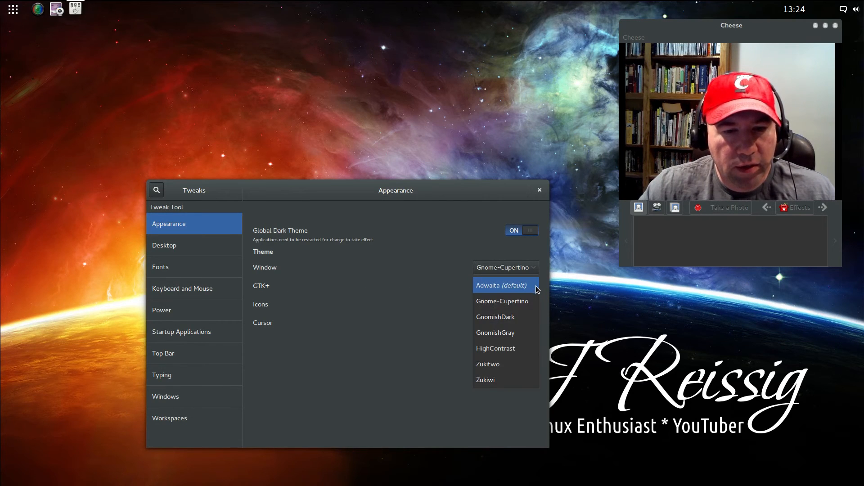
mouse_move(532, 303)
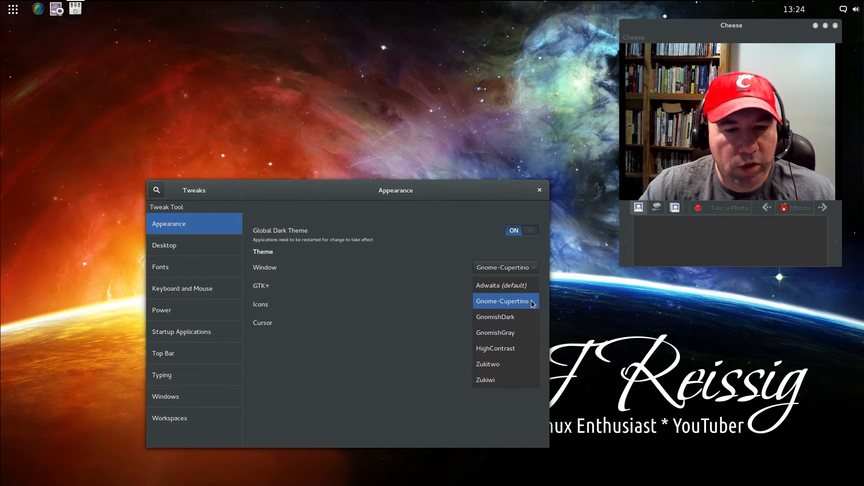
click(502, 300)
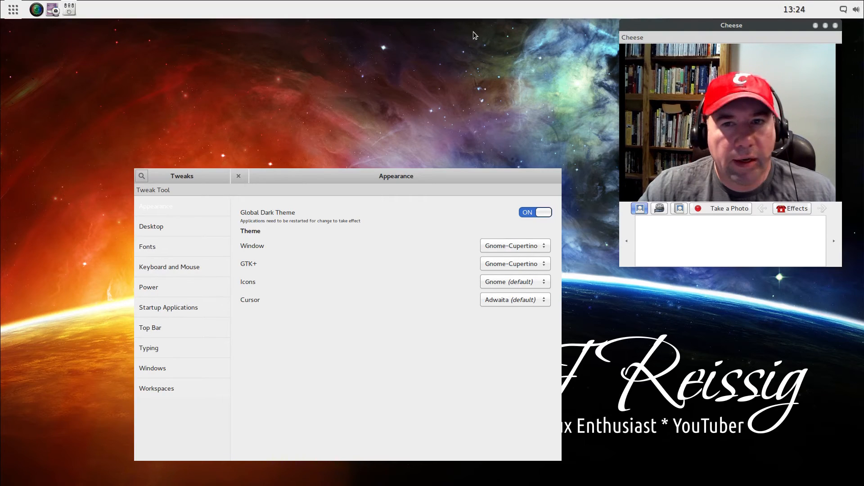
mouse_move(391, 45)
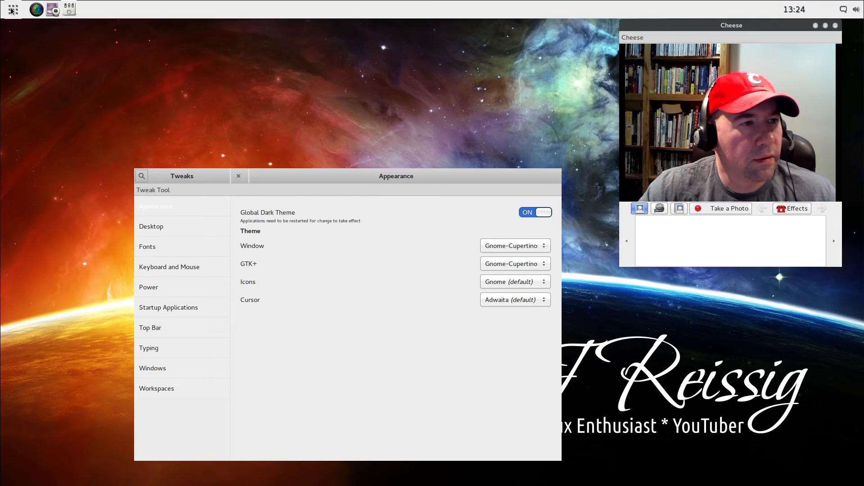
click(12, 11)
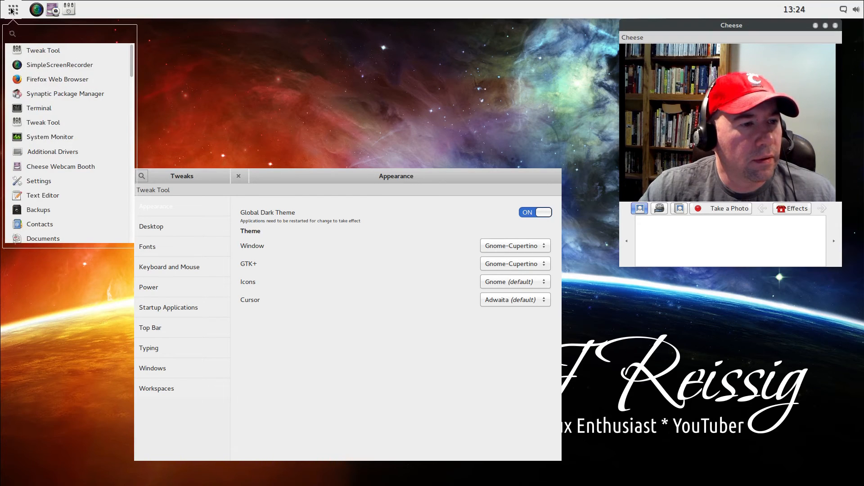
mouse_move(120, 244)
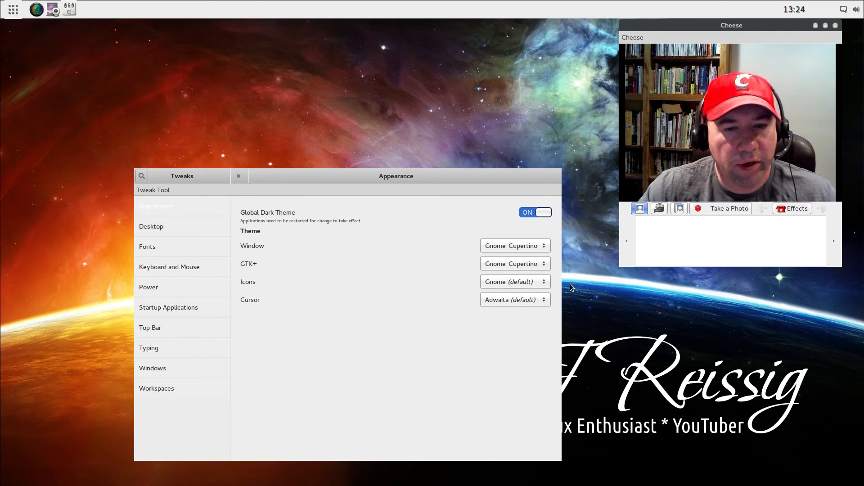
click(515, 245)
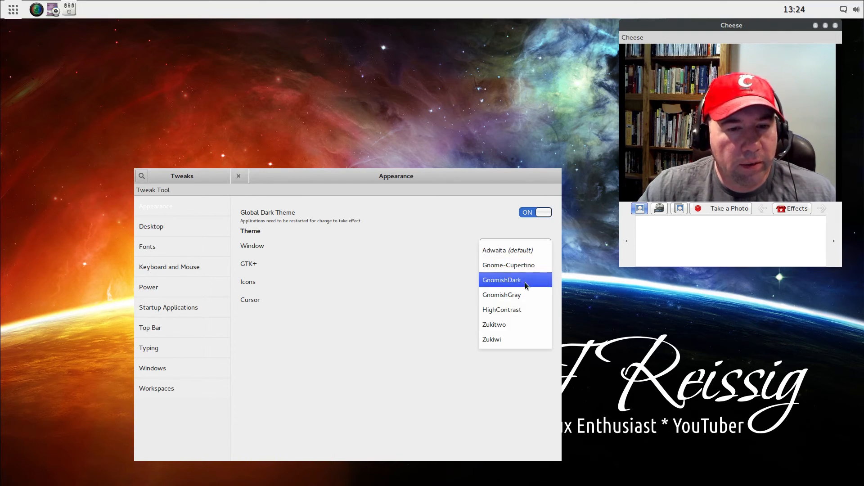
click(502, 280)
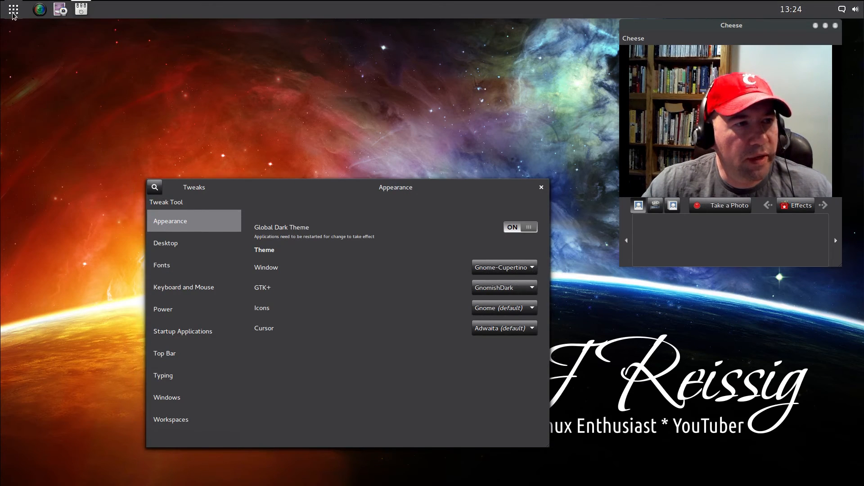
- Try the Zukitwo GTK+ theme, then settle on Zukiwi, checking the app menu's look
click(10, 10)
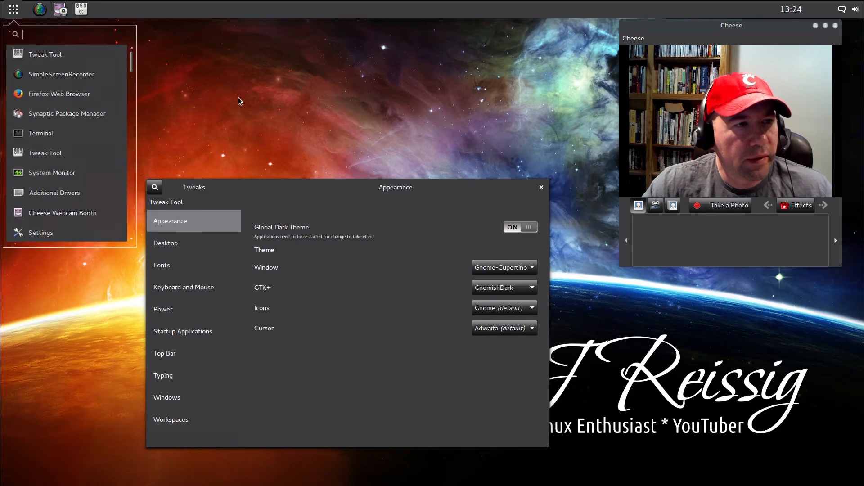
click(504, 287)
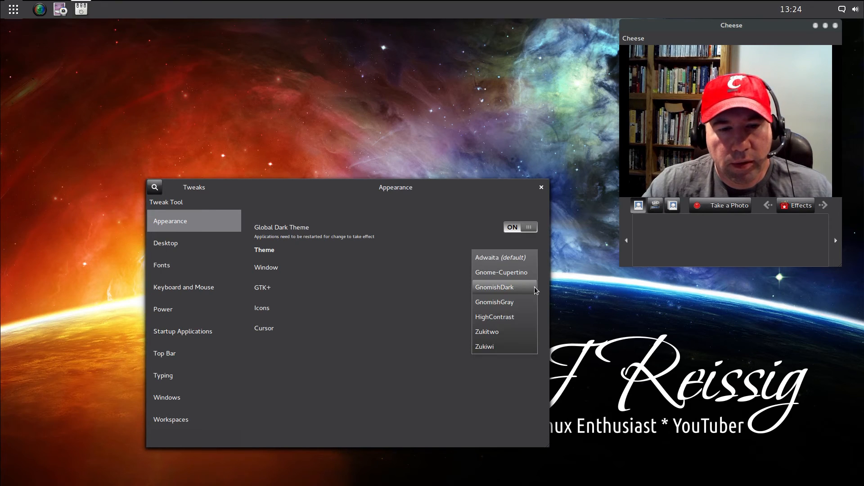
mouse_move(515, 318)
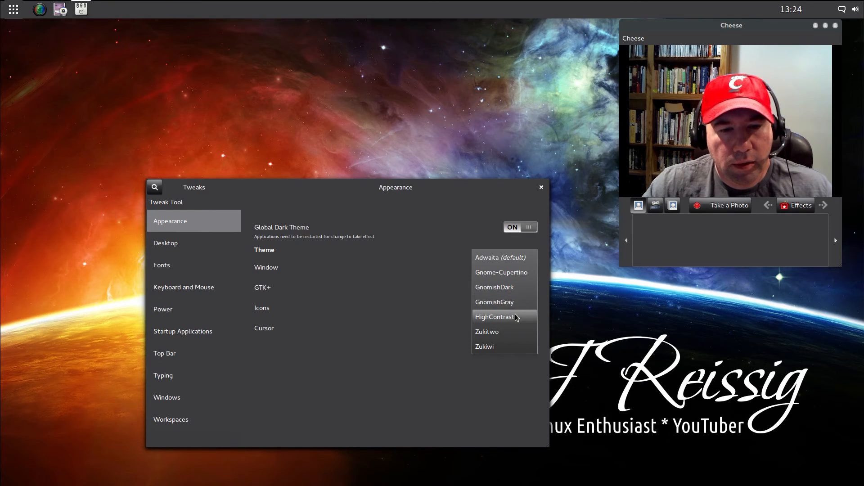
mouse_move(509, 332)
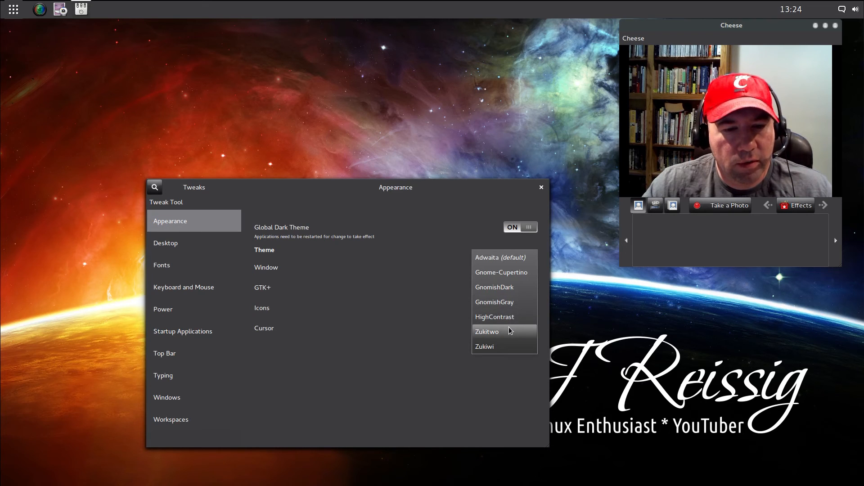
click(486, 331)
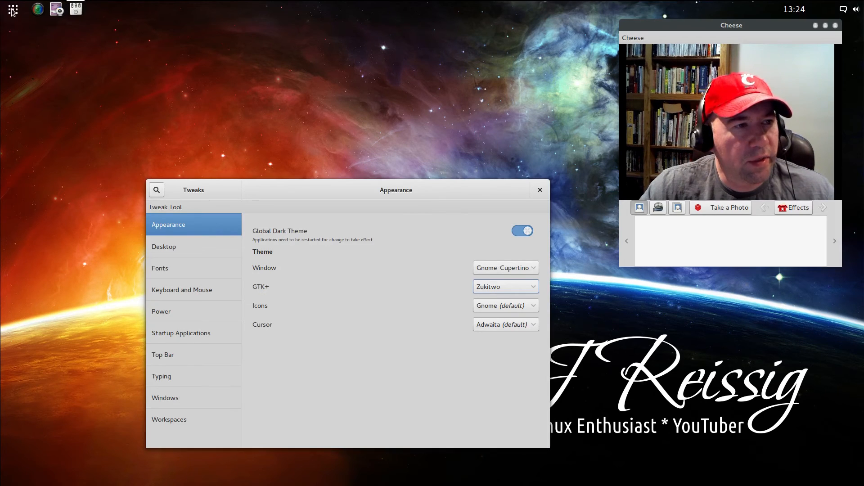
click(10, 10)
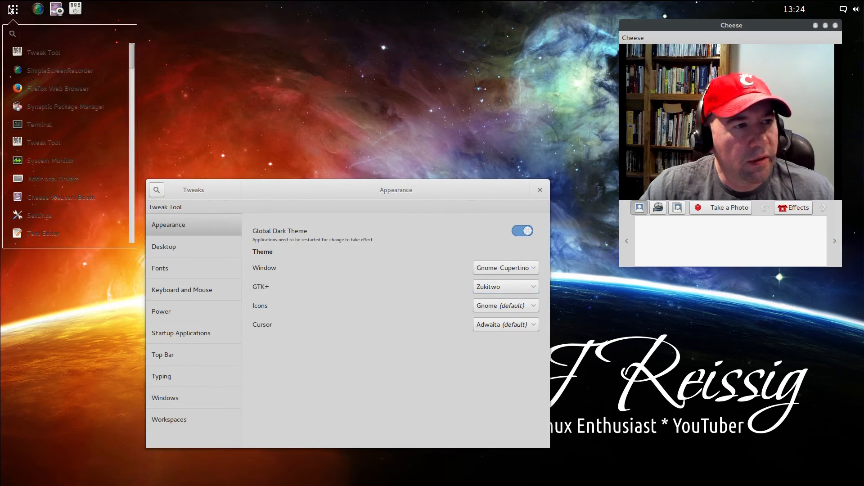
mouse_move(247, 145)
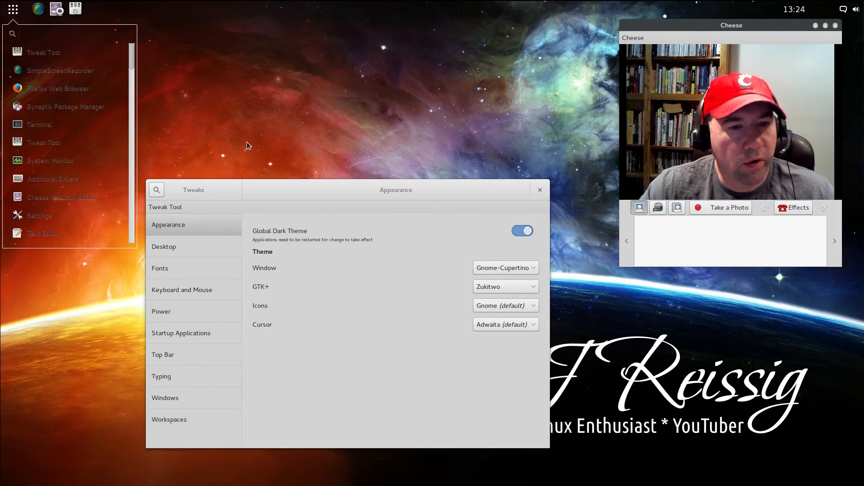
click(506, 287)
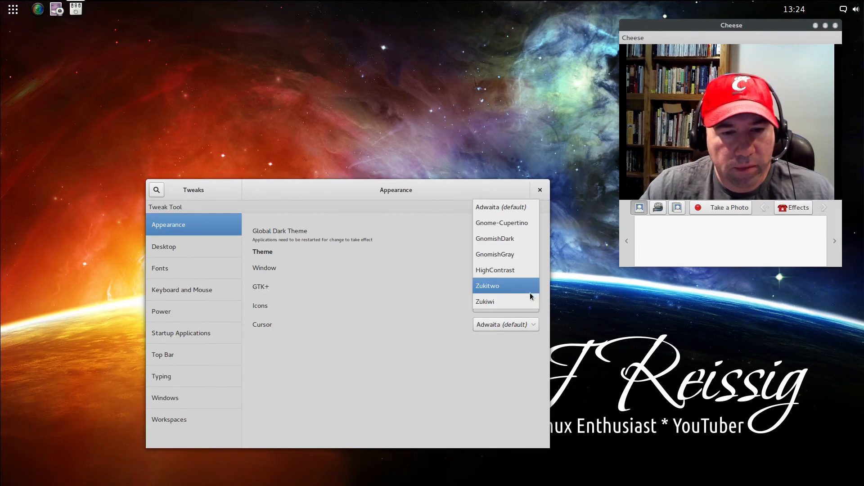
click(484, 301)
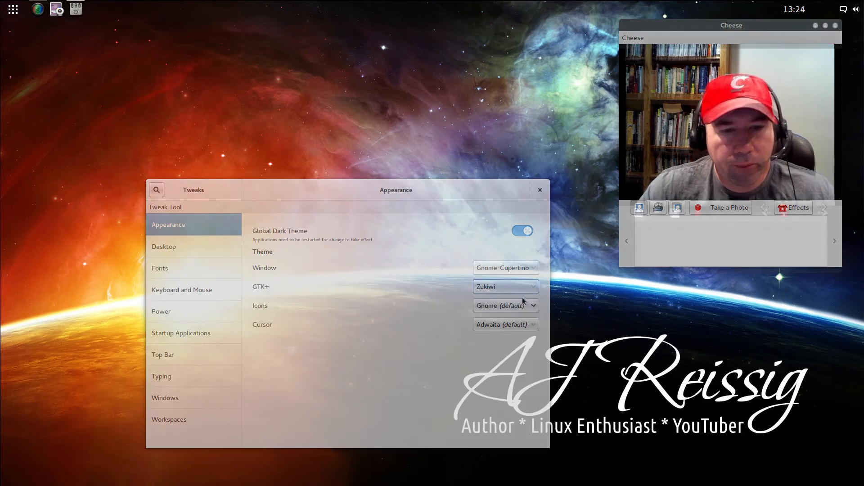
- Close the Tweak Tool window and bring up the Budgie application menu
click(539, 189)
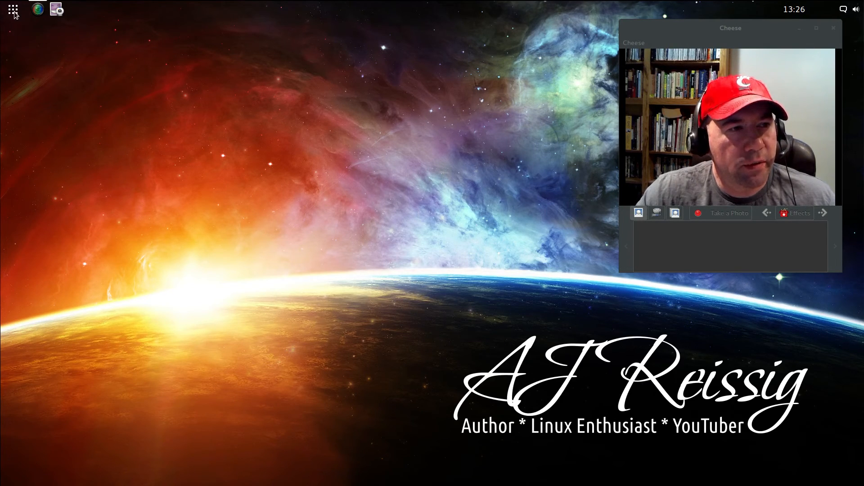
click(12, 10)
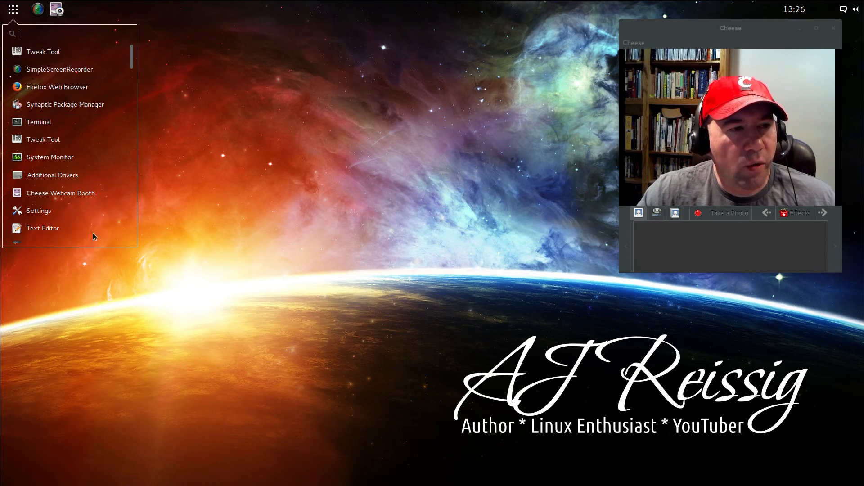
mouse_move(212, 251)
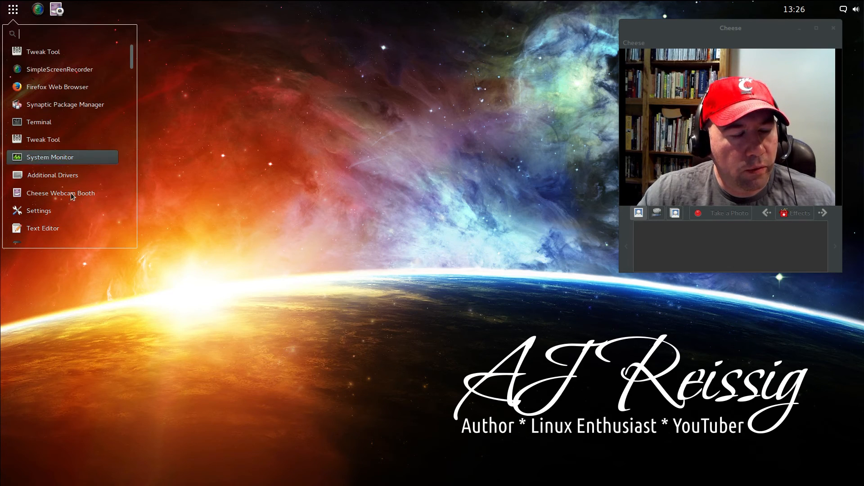
mouse_move(80, 92)
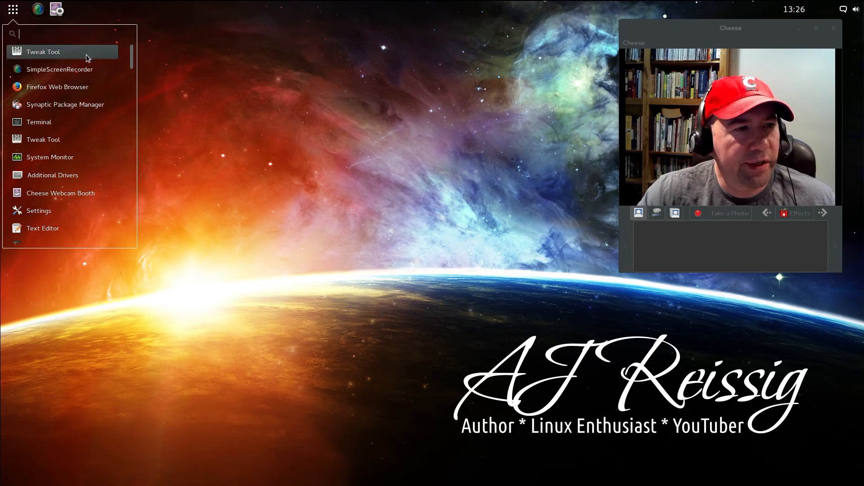
mouse_move(50, 67)
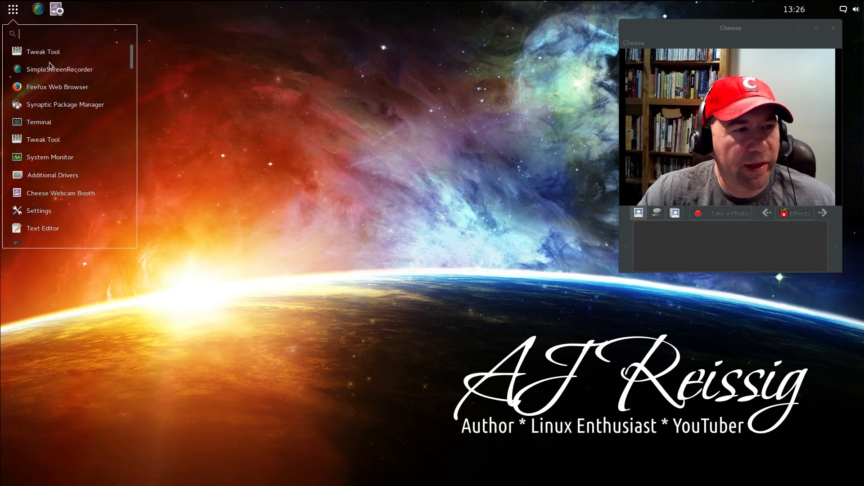
mouse_move(24, 16)
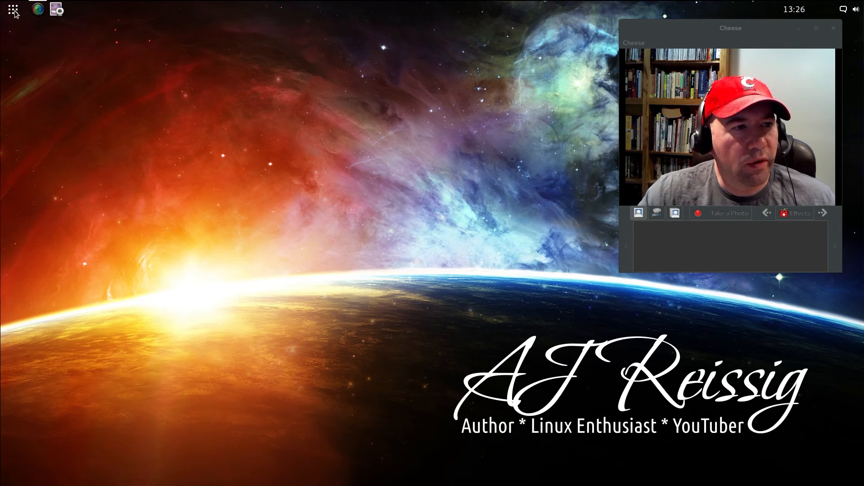
mouse_move(17, 25)
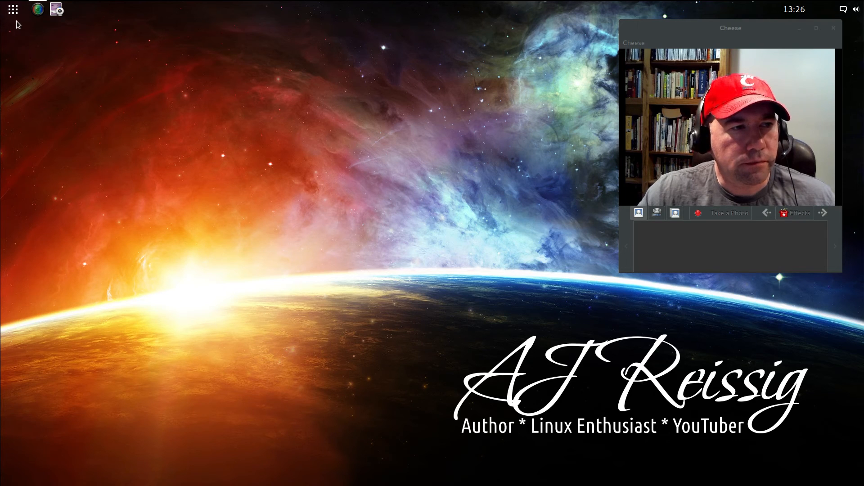
mouse_move(427, 263)
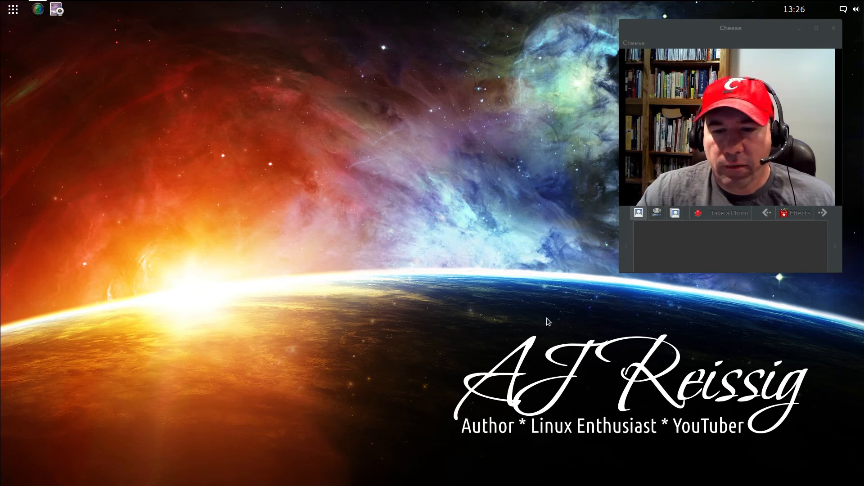
mouse_move(423, 270)
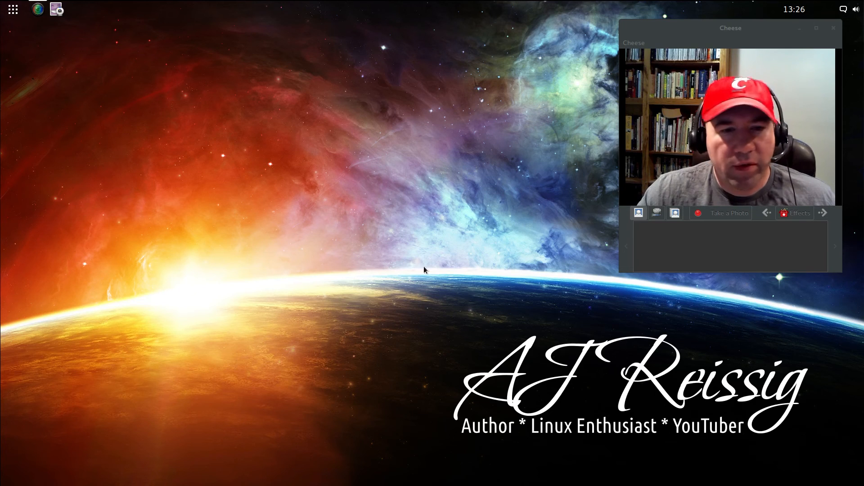
mouse_move(501, 427)
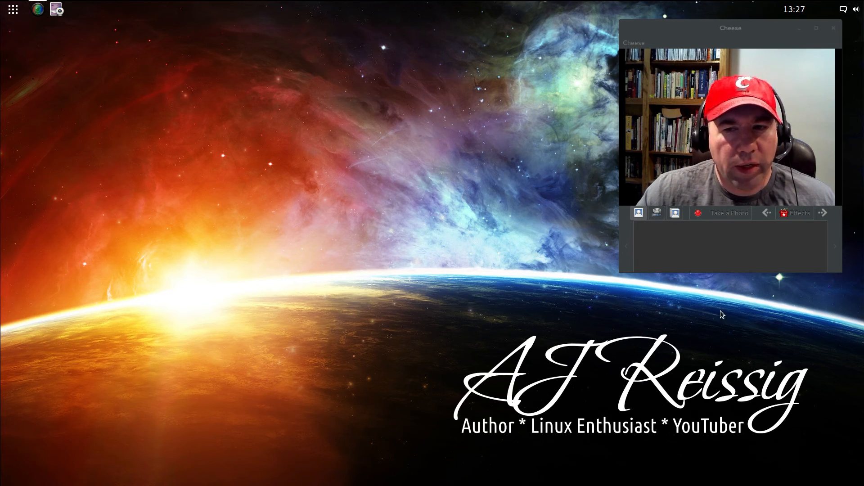
mouse_move(582, 285)
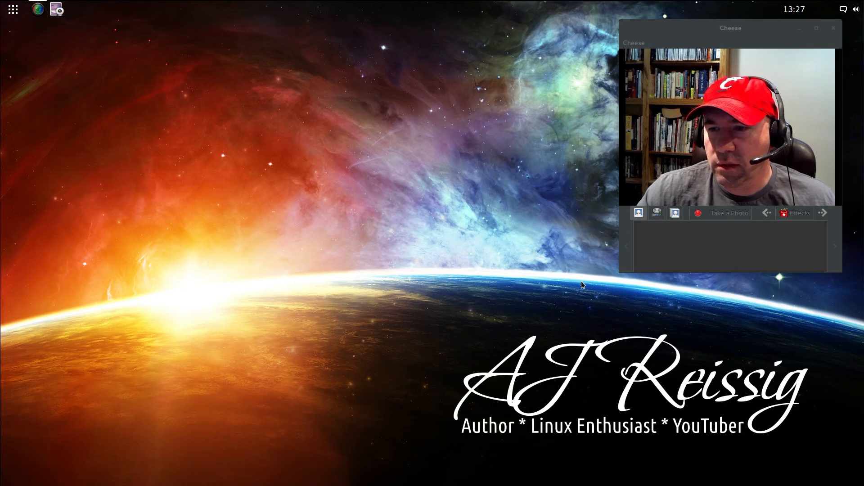
mouse_move(706, 337)
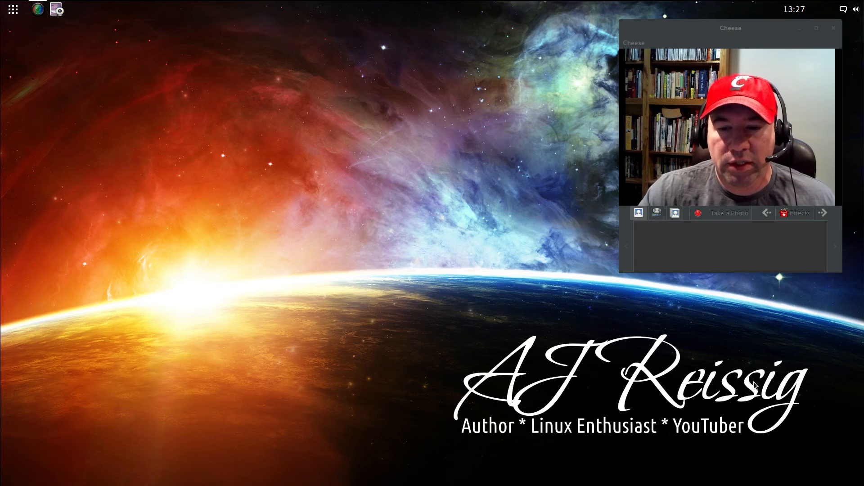
mouse_move(550, 281)
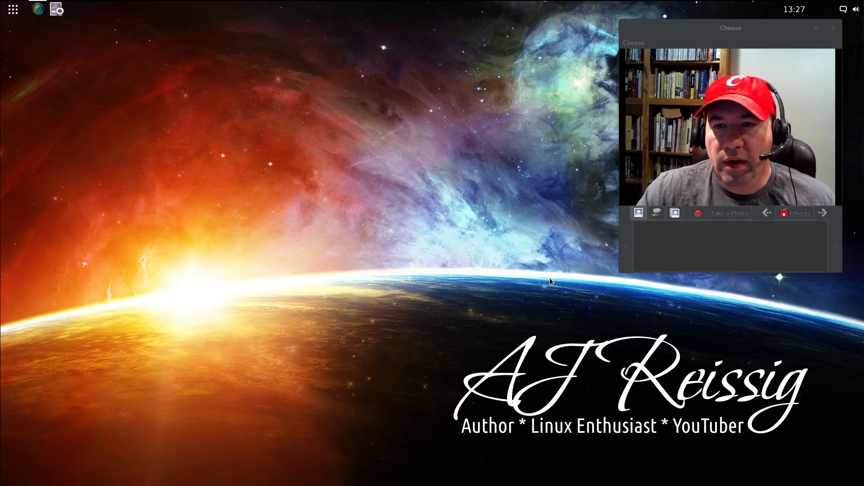
mouse_move(580, 321)
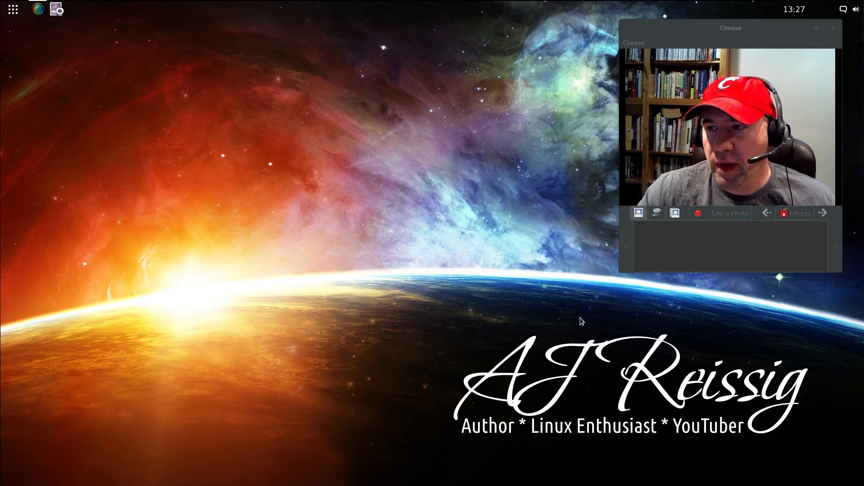